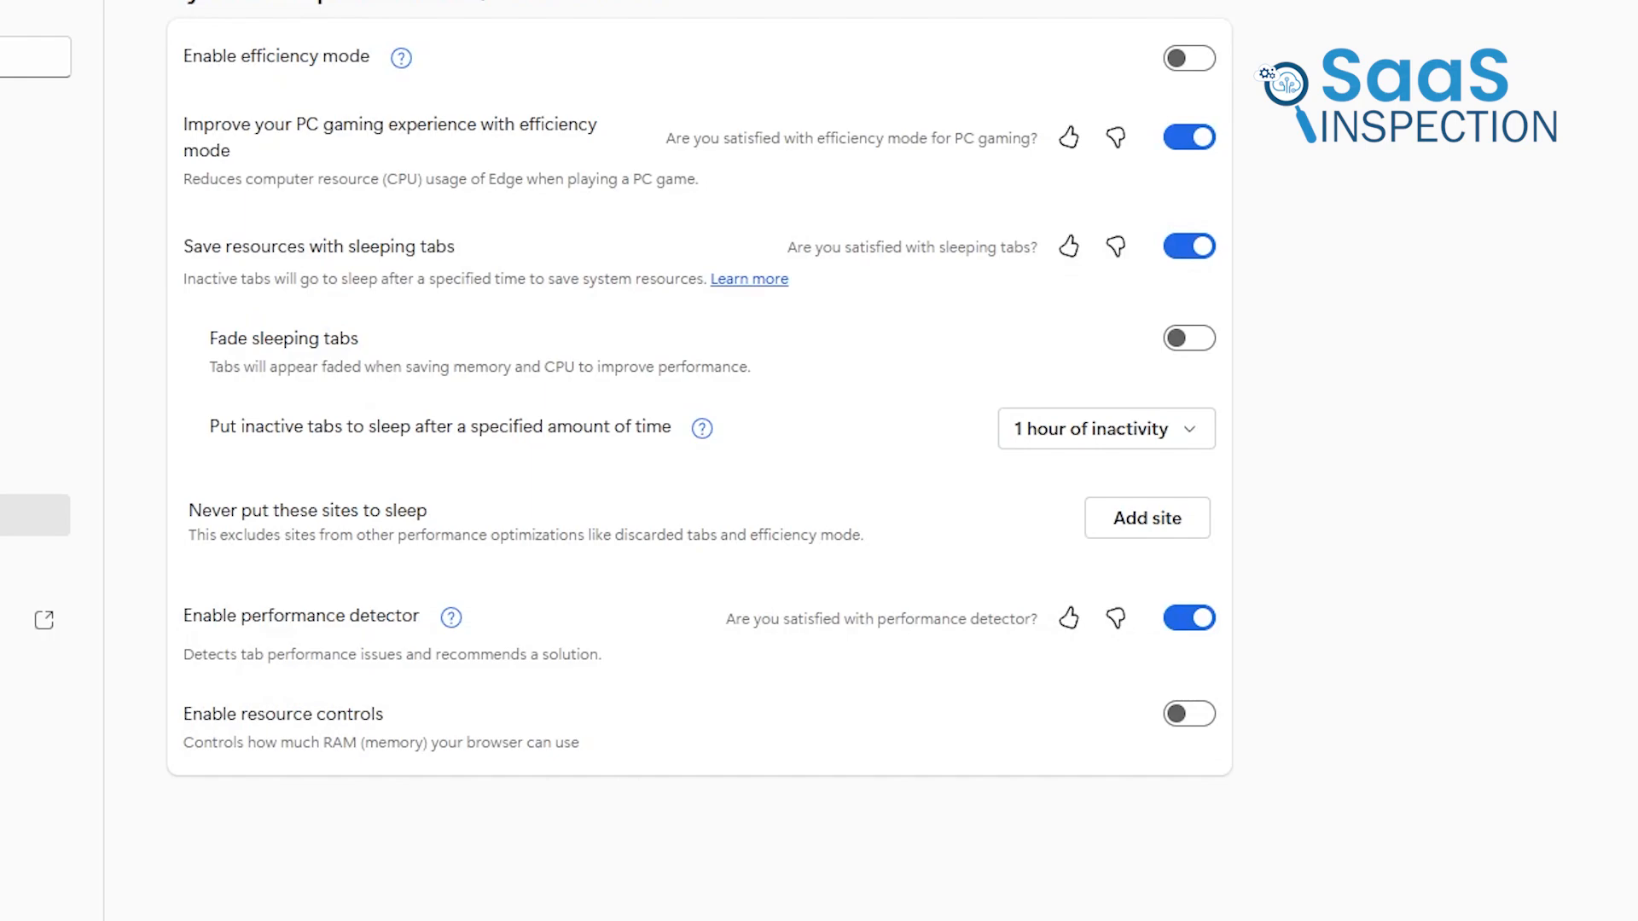
# Choose a timeout for putting inactive tabs to sleep in System and performance settings.
pyautogui.click(1105, 428)
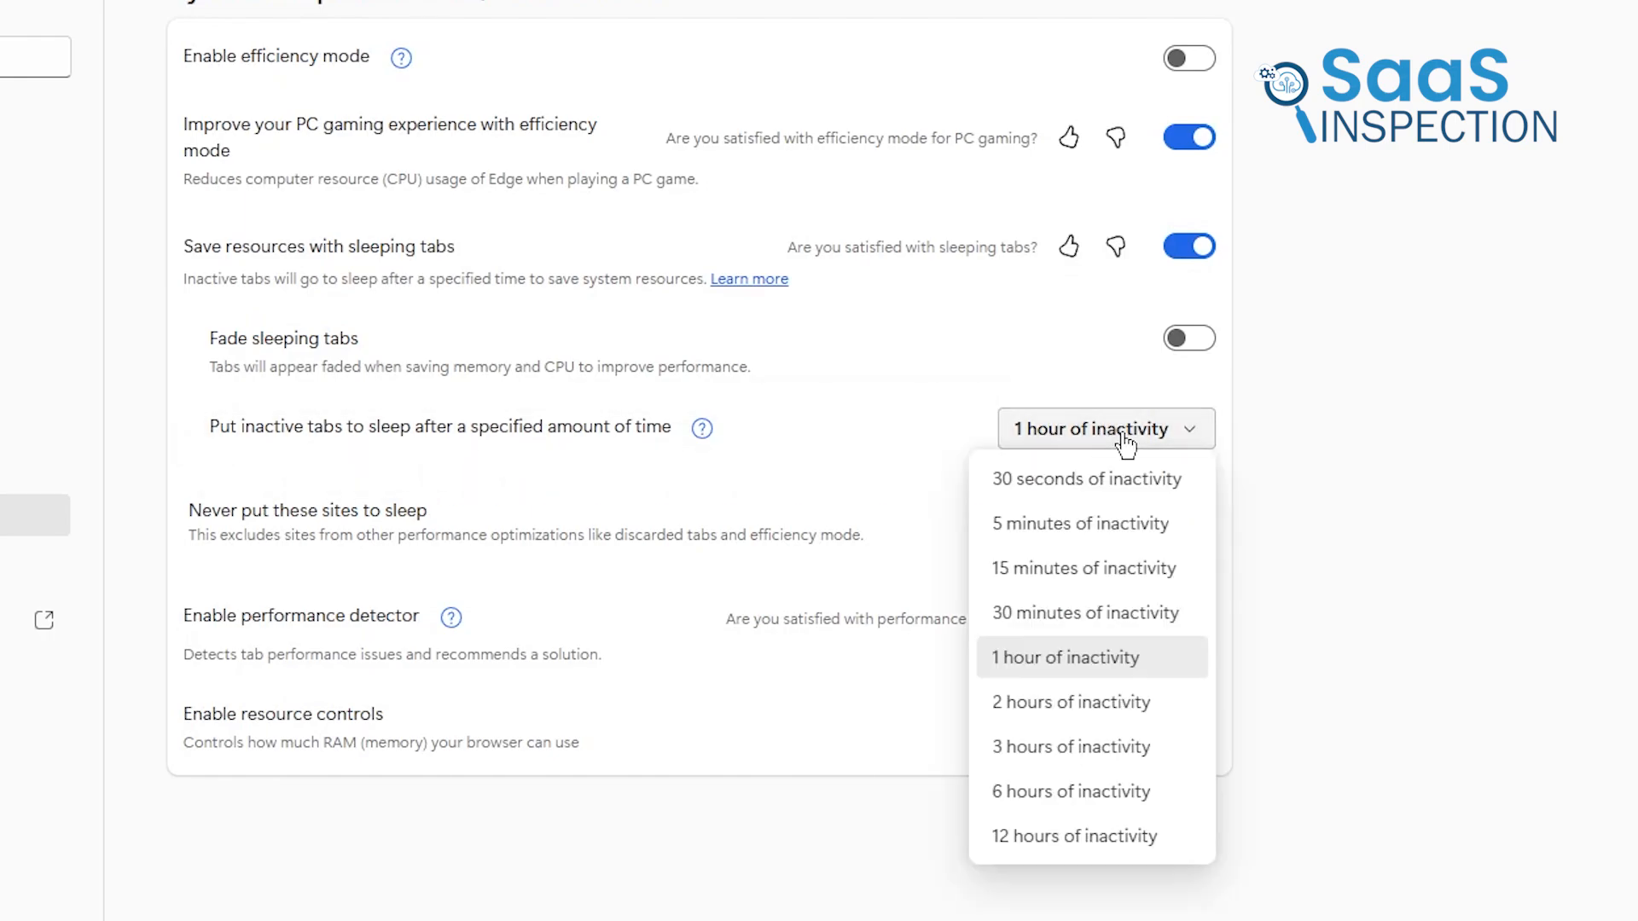
pyautogui.click(1085, 477)
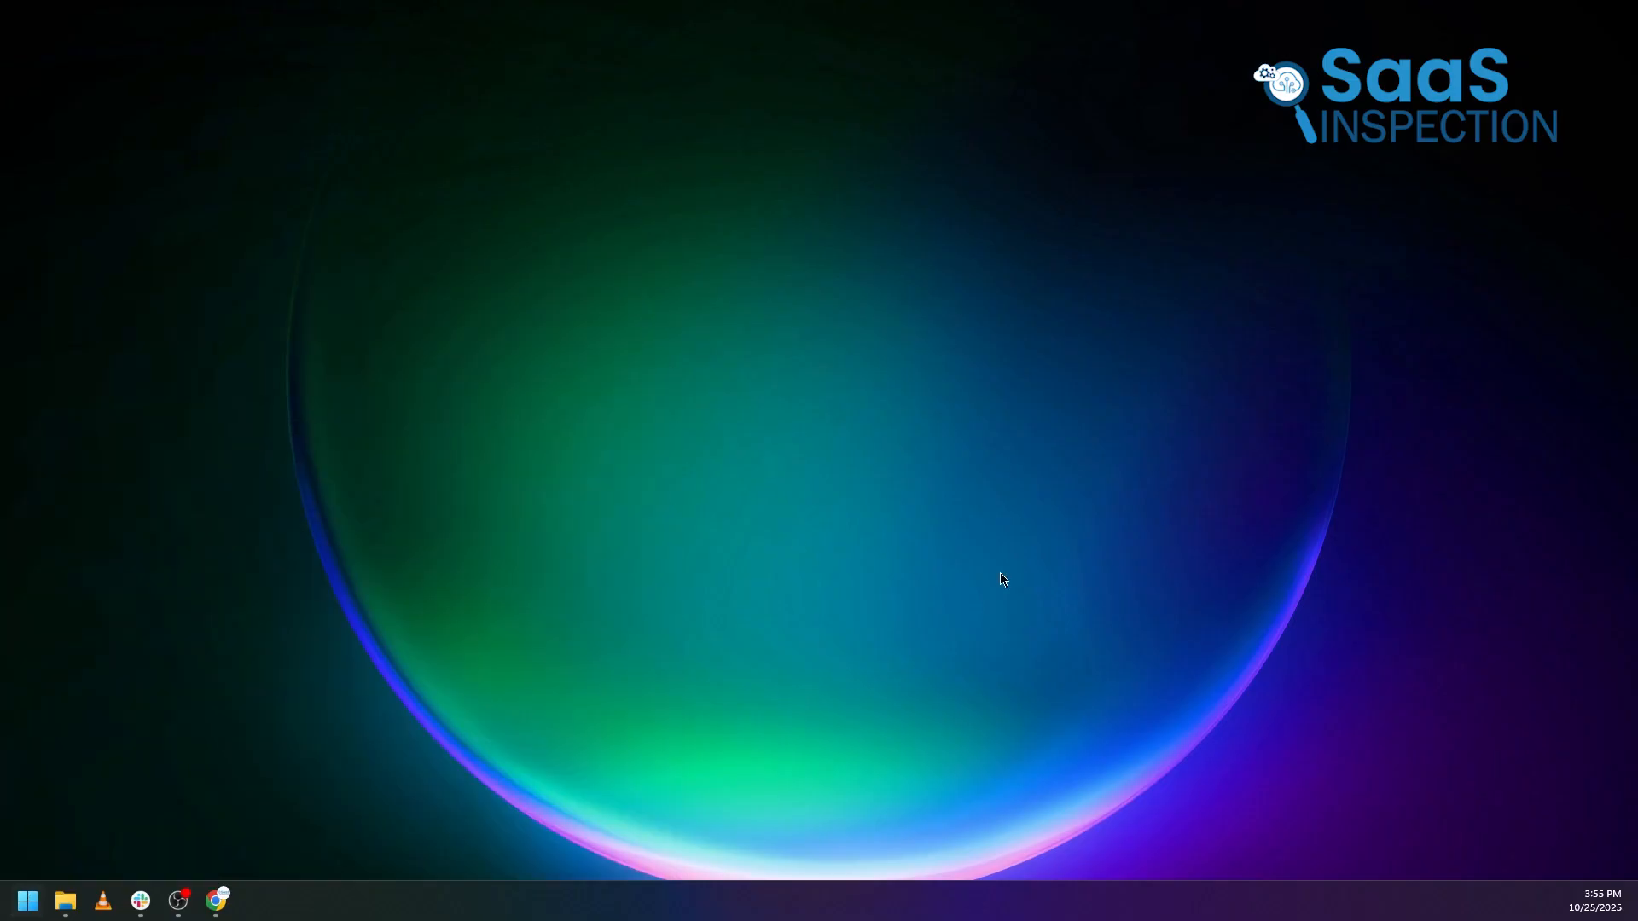
# Relaunch Edge from the taskbar and reach the Appearance tab settings.
pyautogui.click(252, 899)
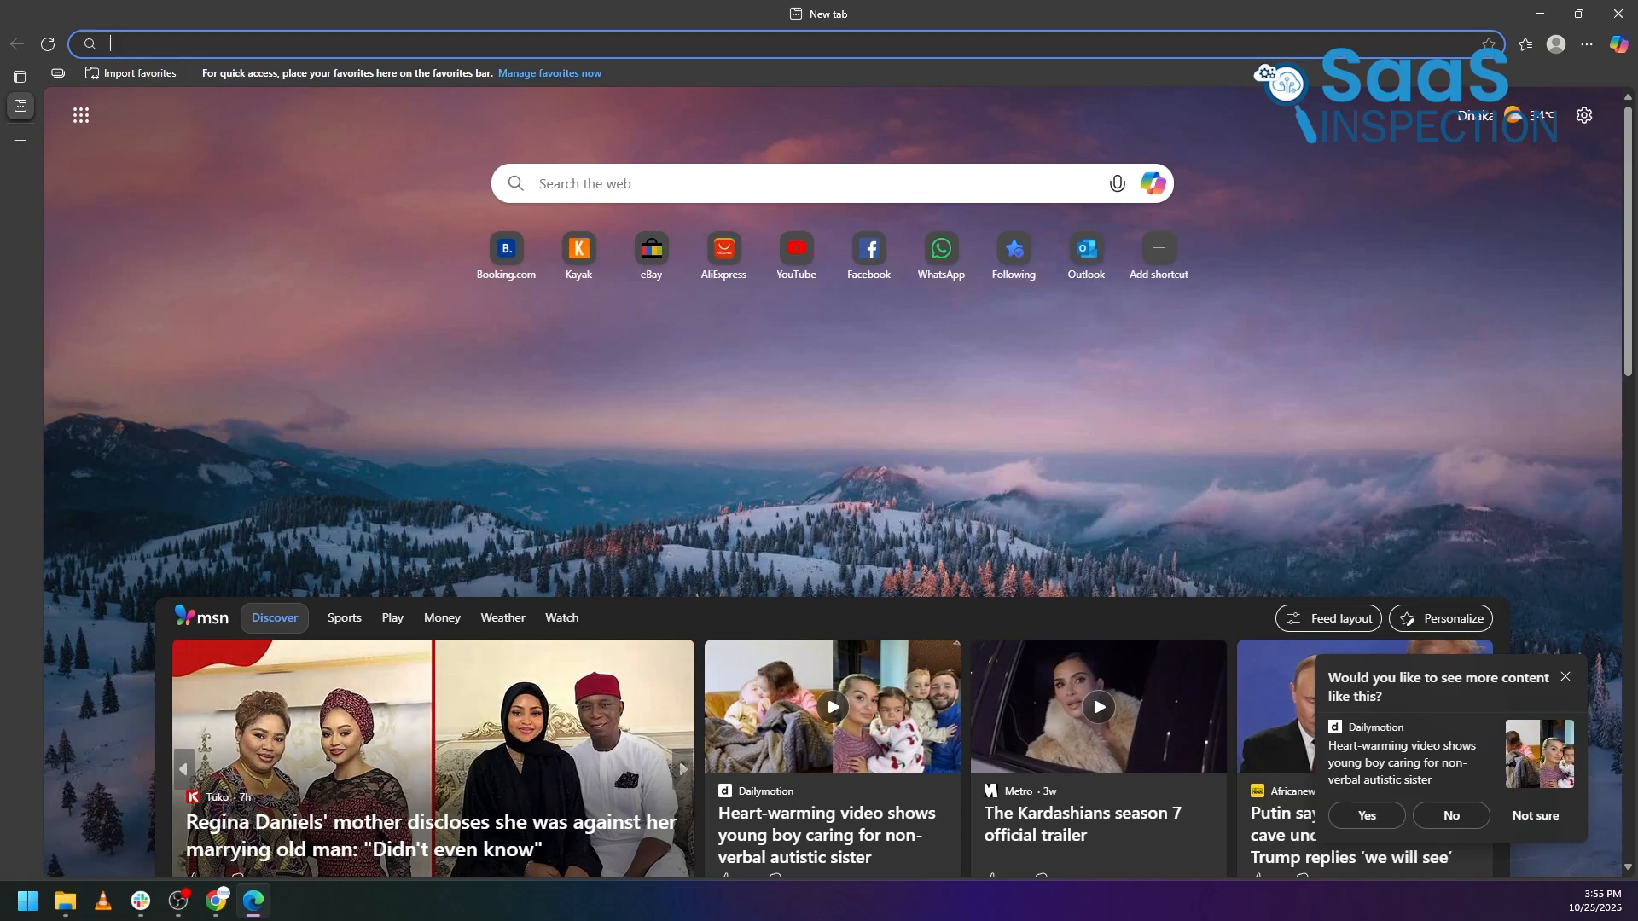
pyautogui.click(682, 769)
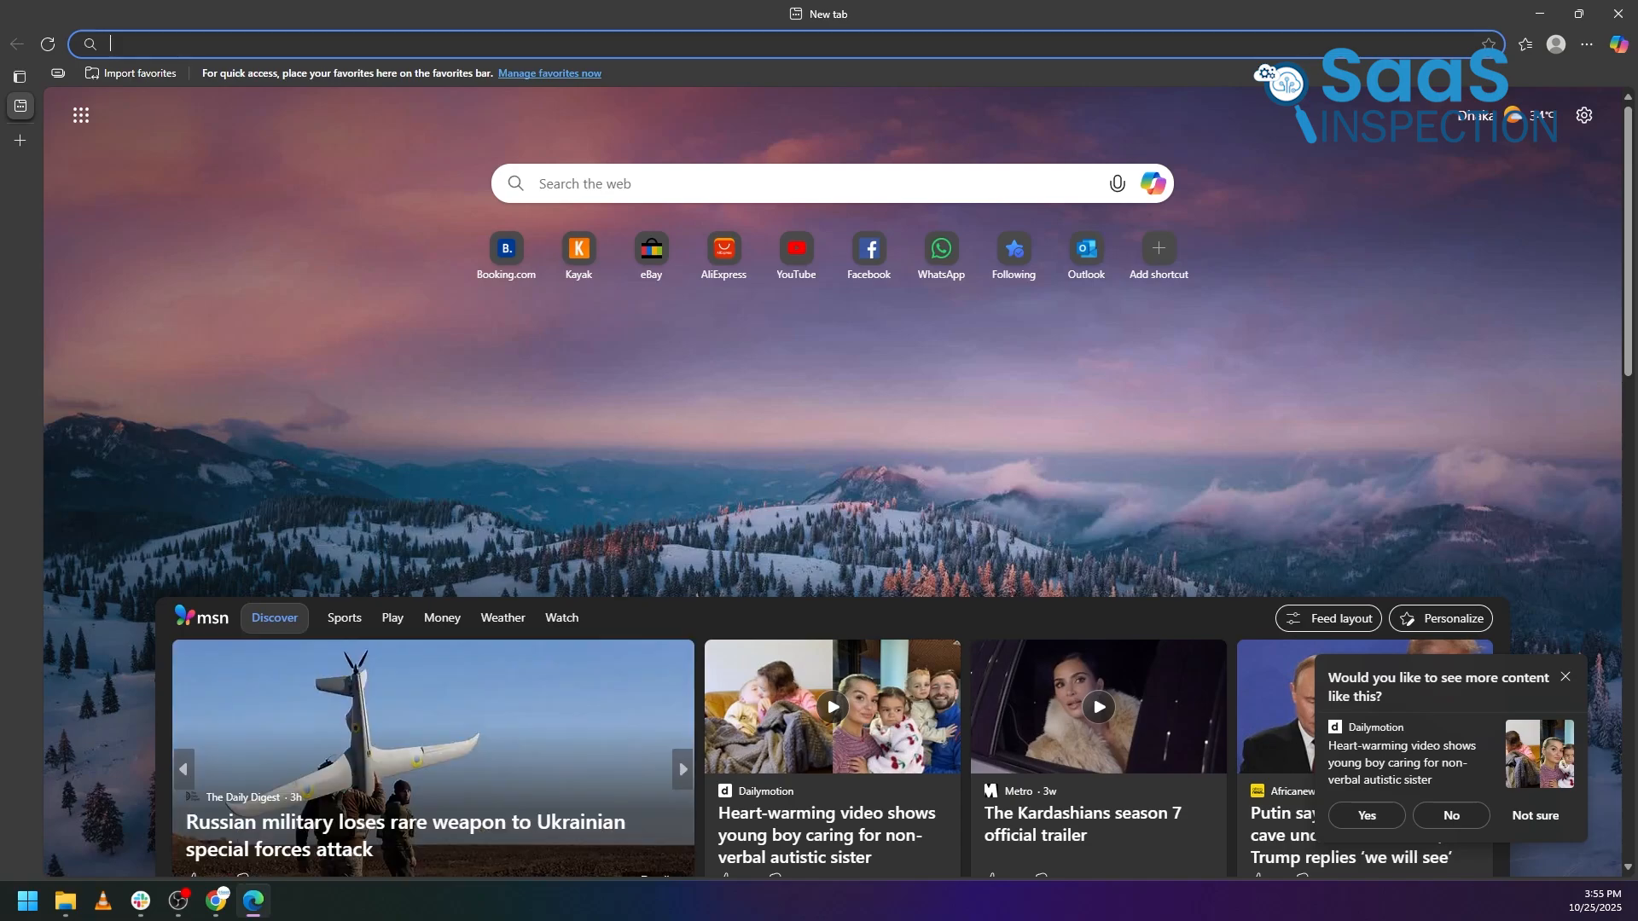
pyautogui.click(682, 770)
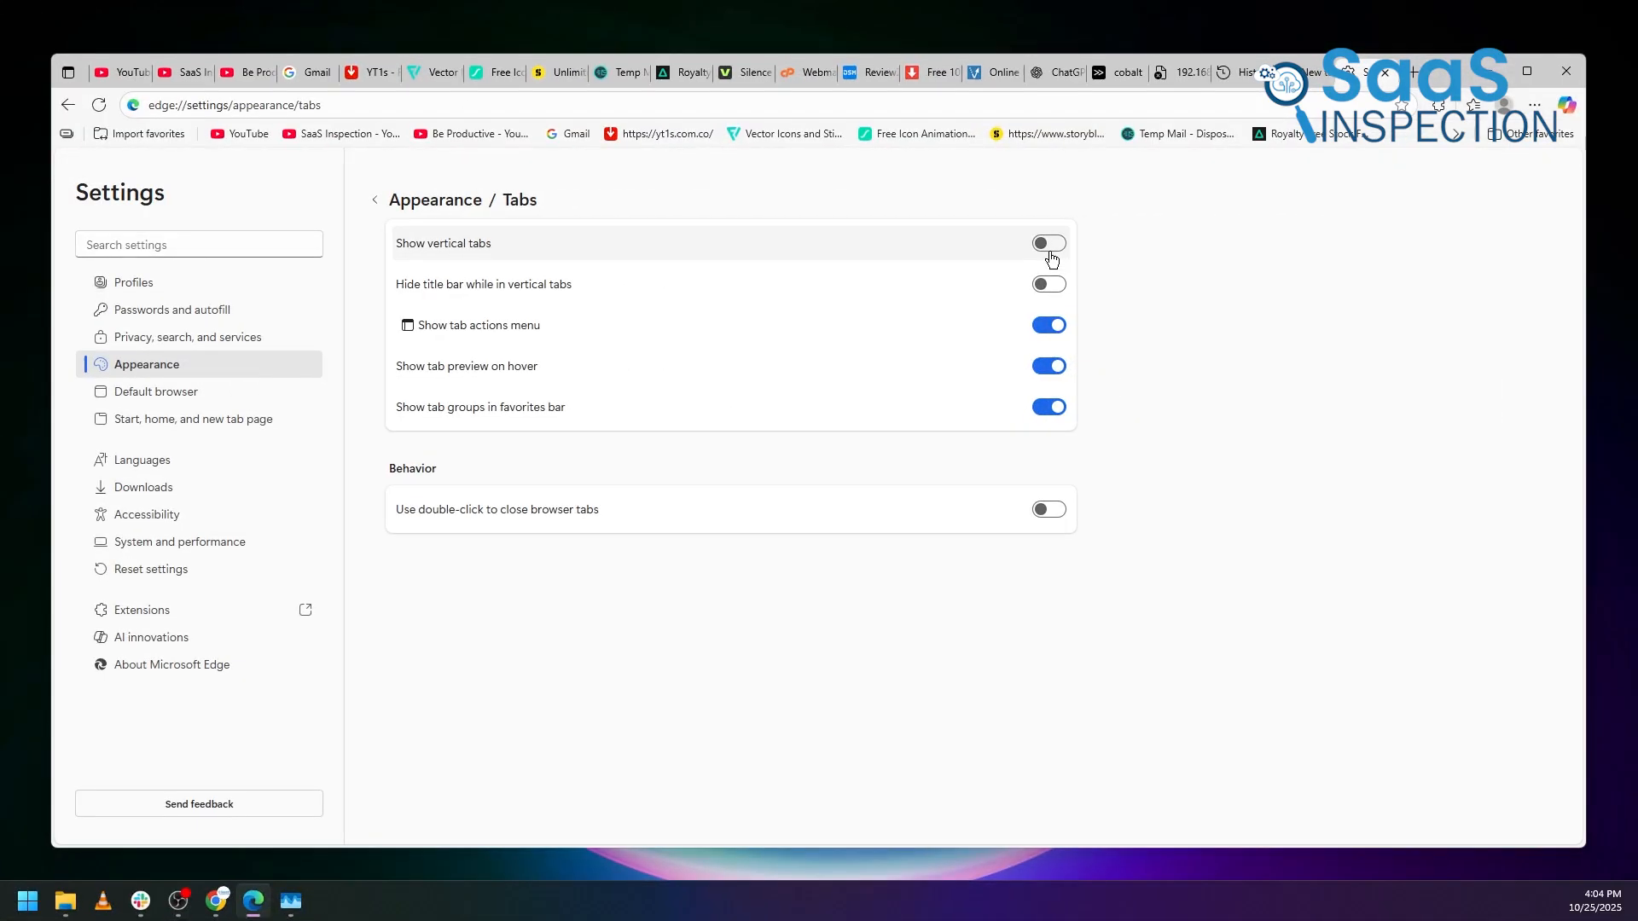
# Switch on 'Show vertical tabs' and visit the YouTube and Gmail tabs from the side strip.
pyautogui.click(1048, 242)
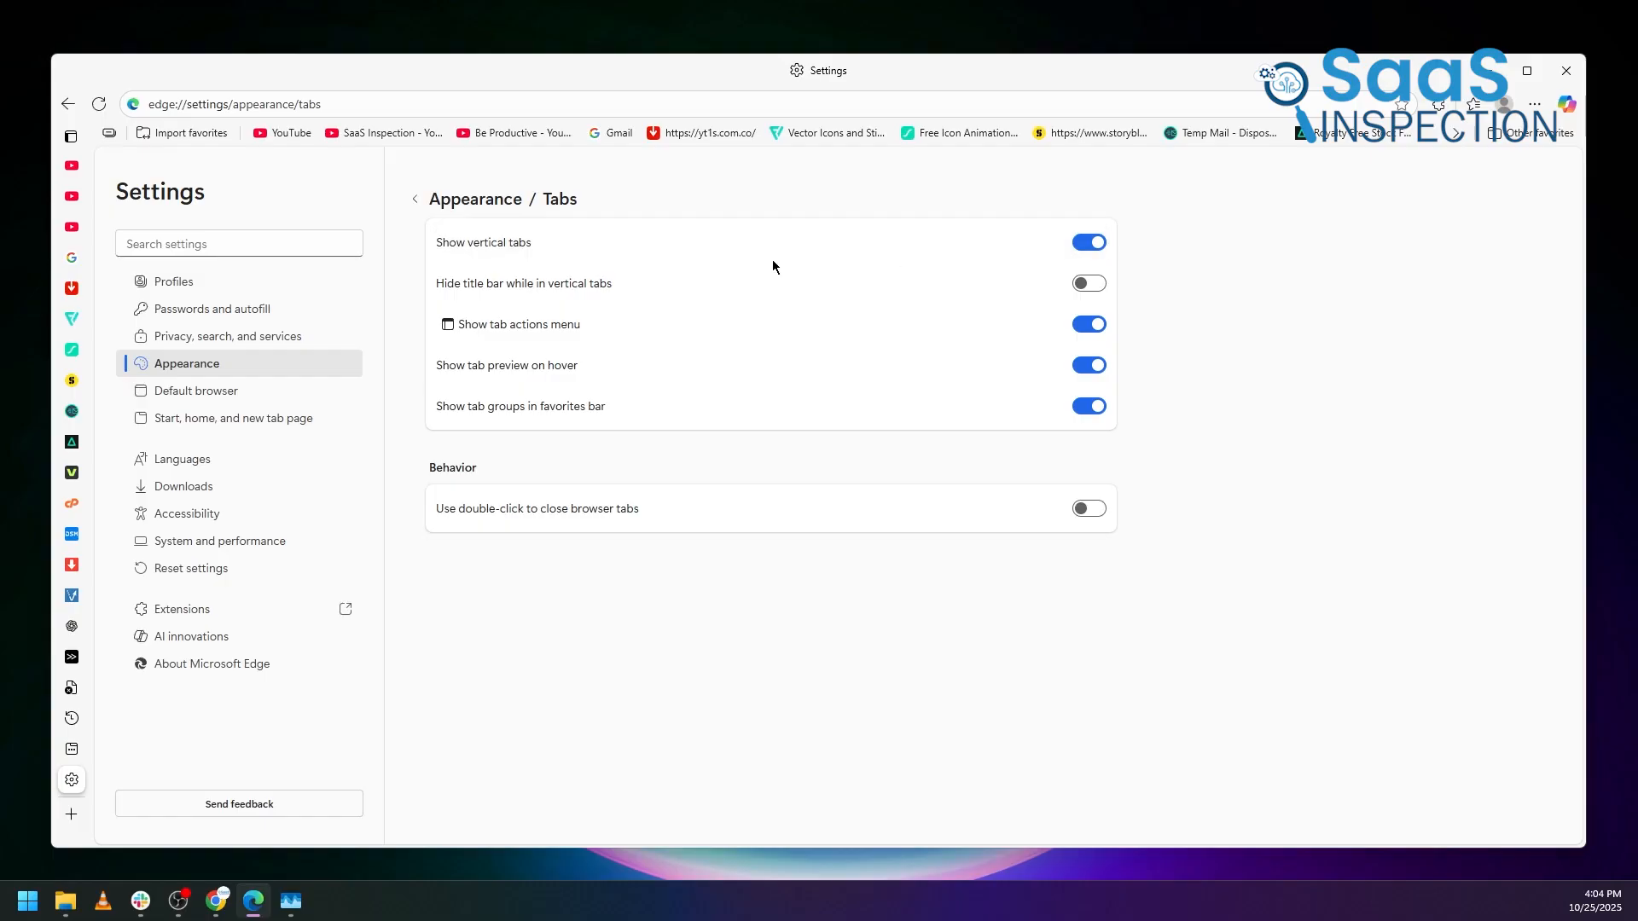
pyautogui.click(71, 194)
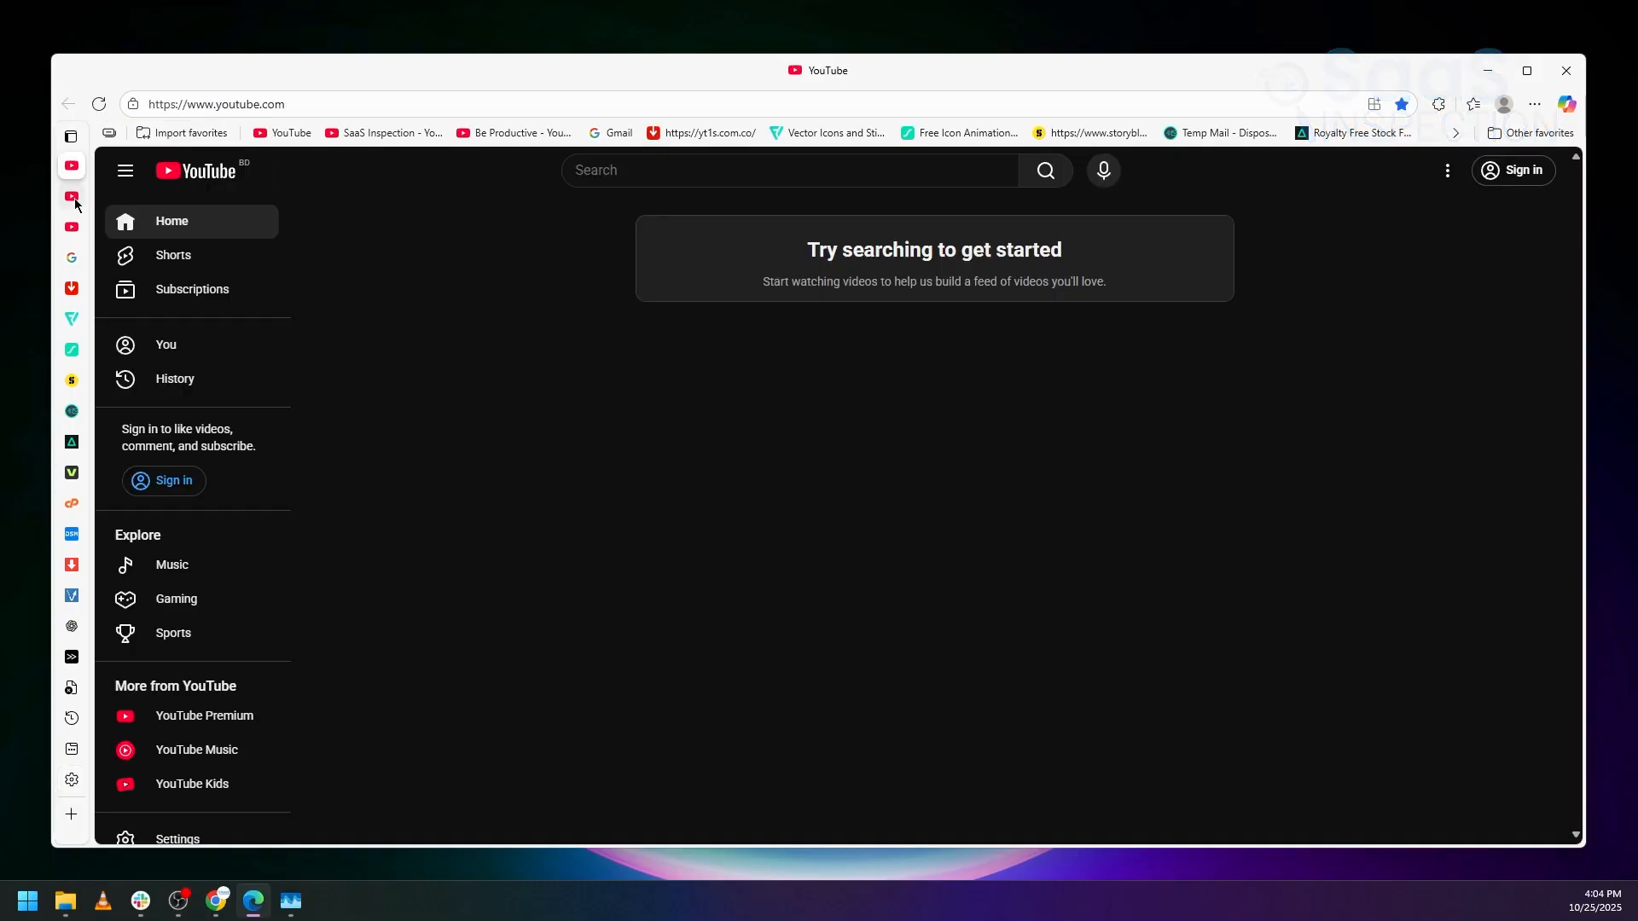
pyautogui.click(609, 133)
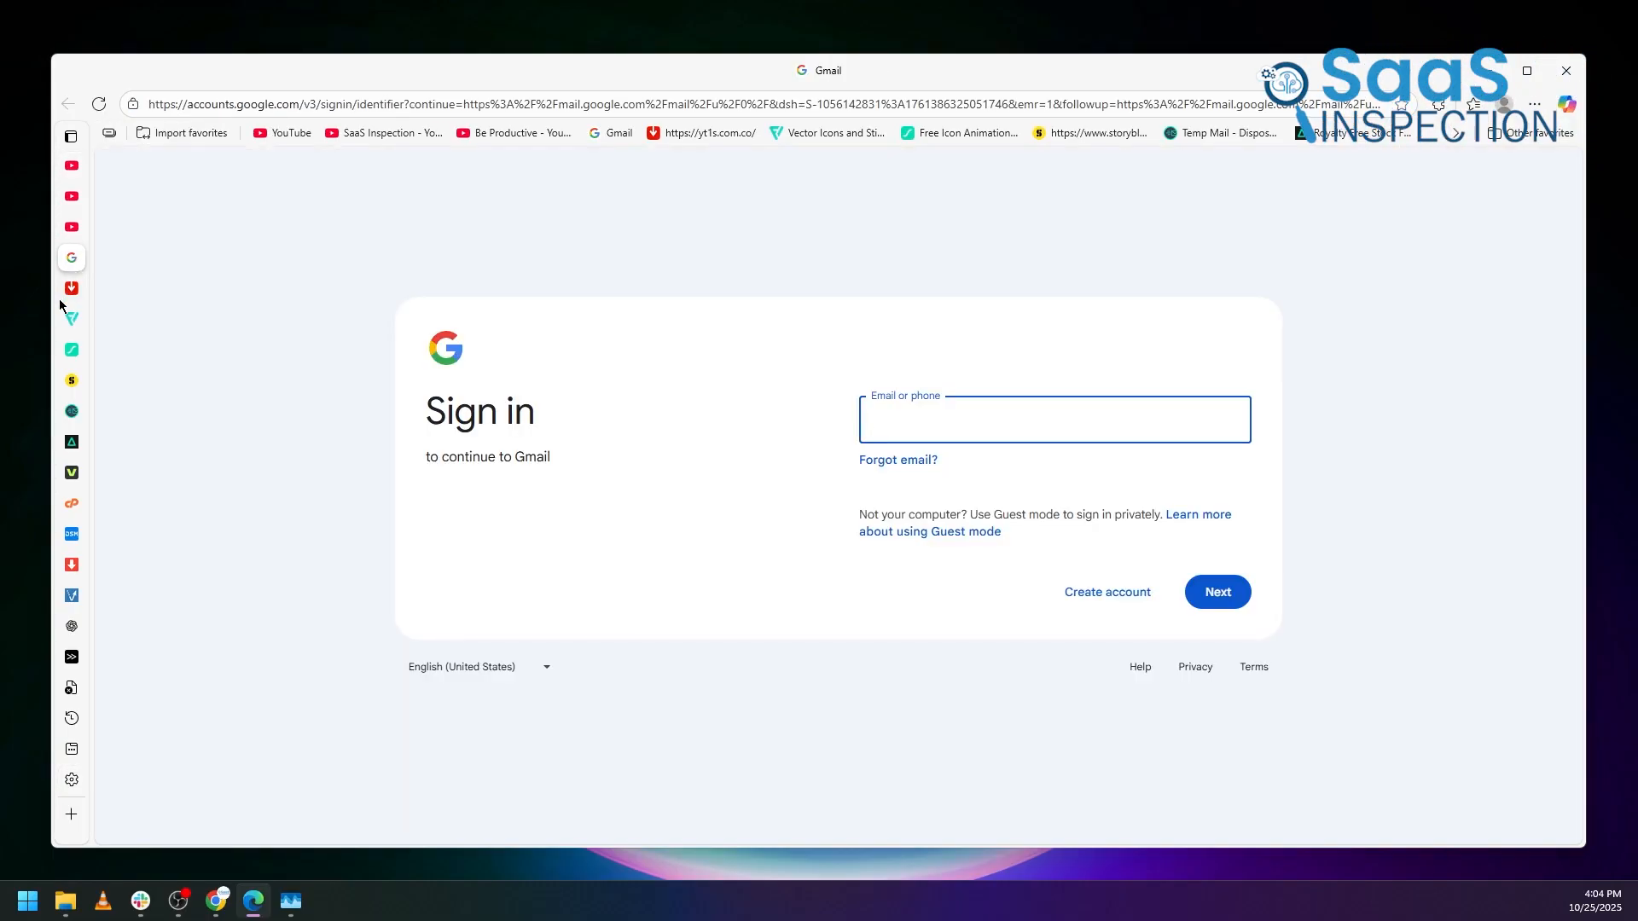
pyautogui.click(71, 319)
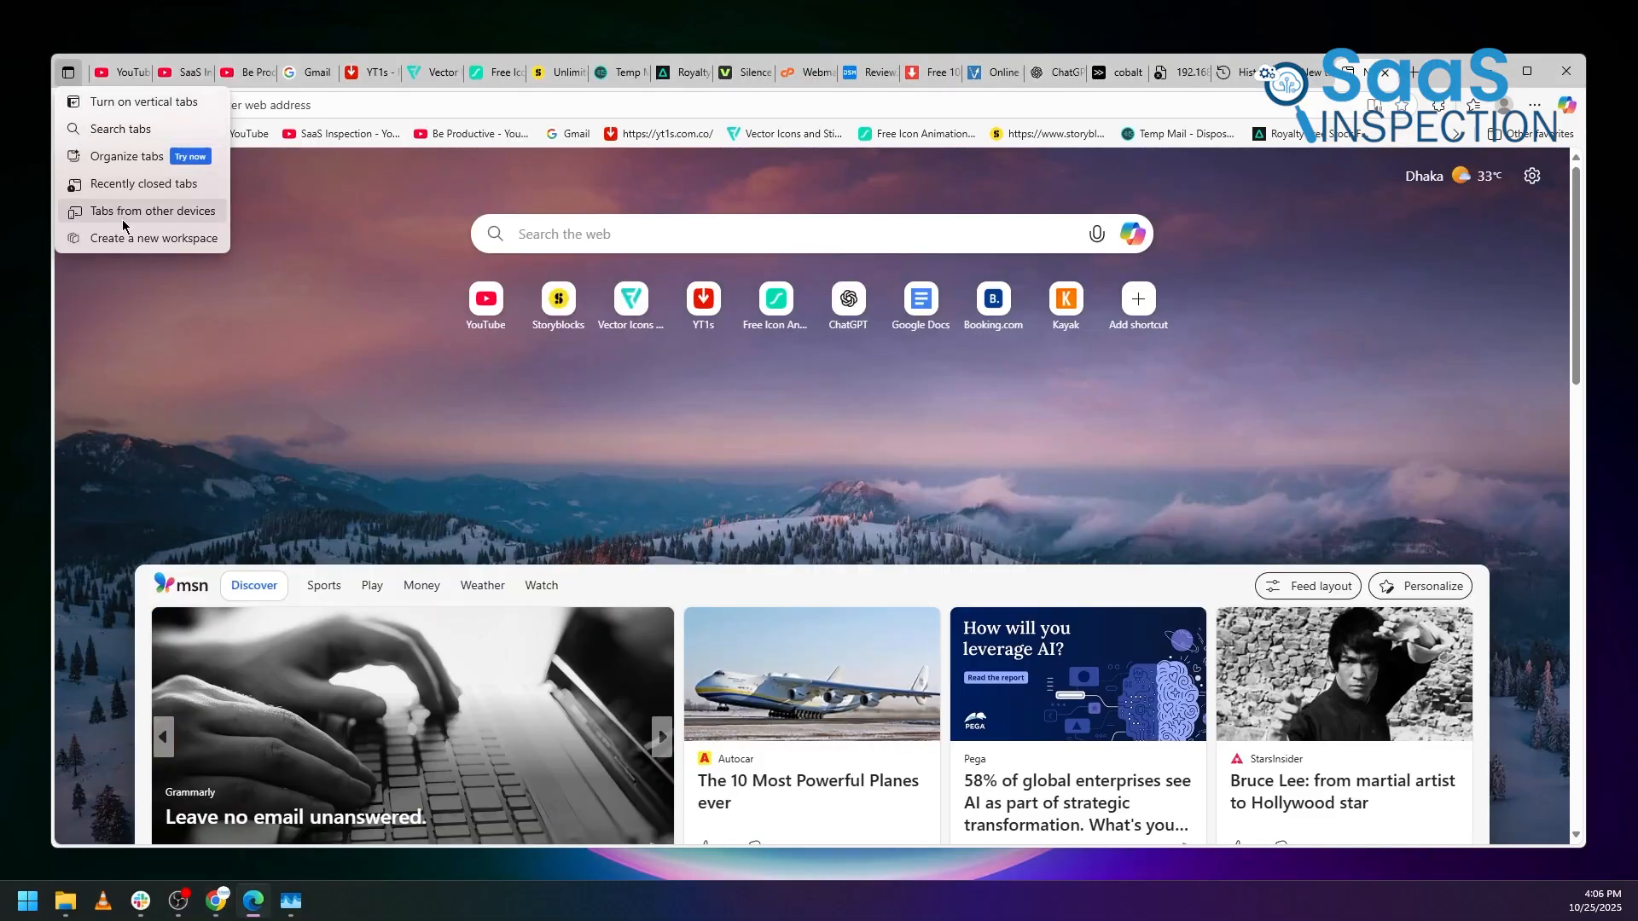
# Open the Client research workspace from the Workspaces menu, then look at Budgeting.
pyautogui.click(150, 239)
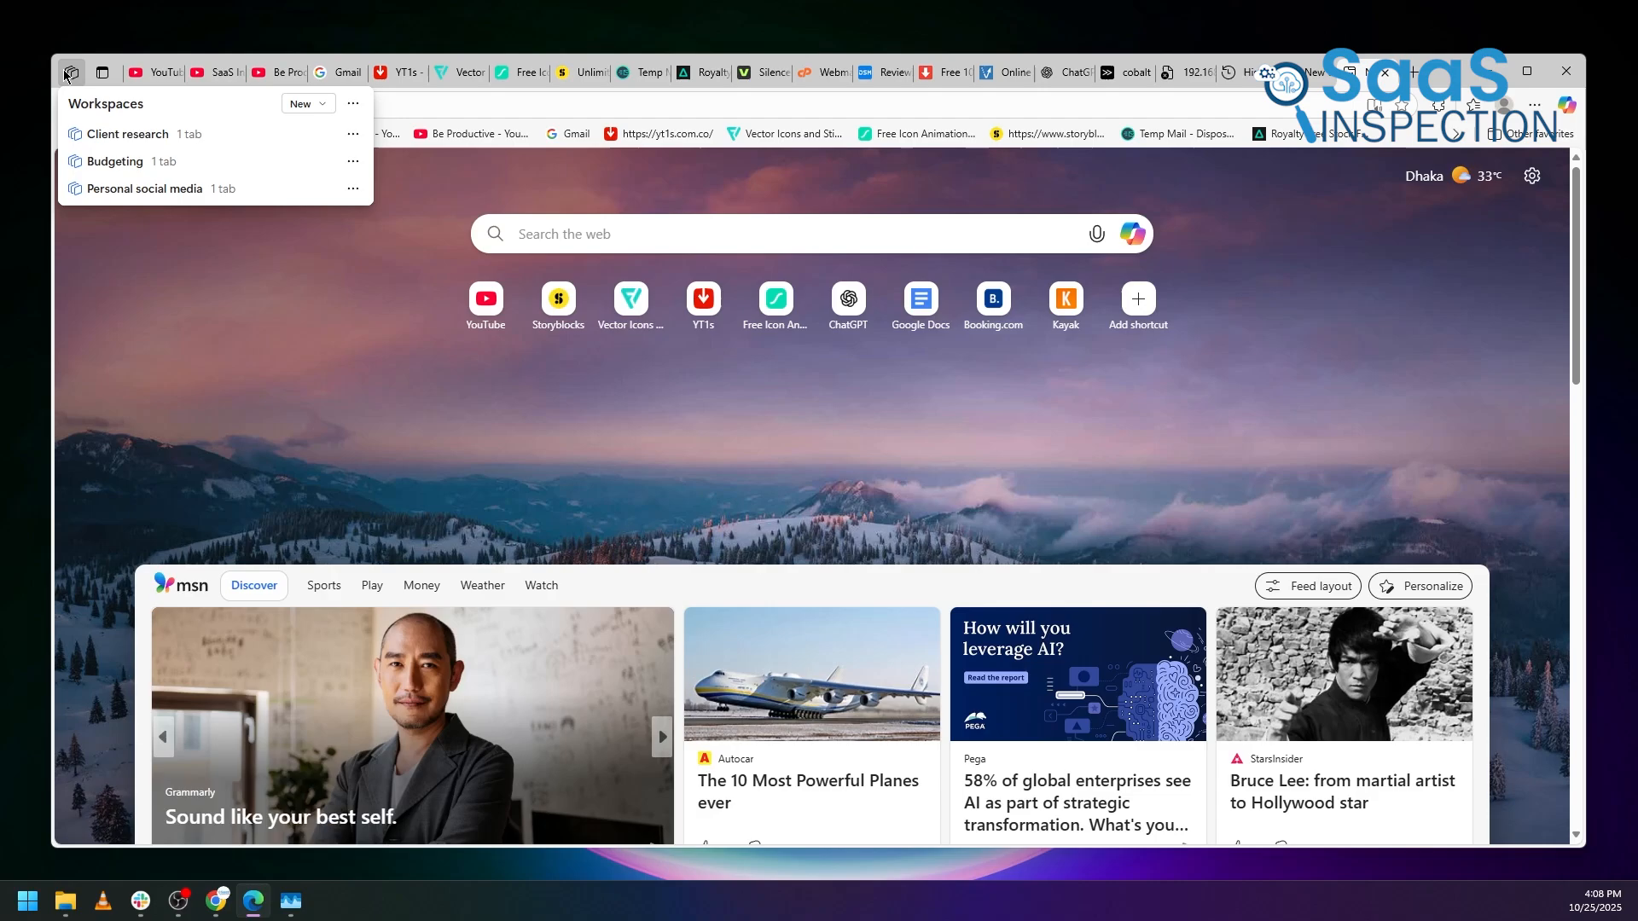
pyautogui.click(124, 133)
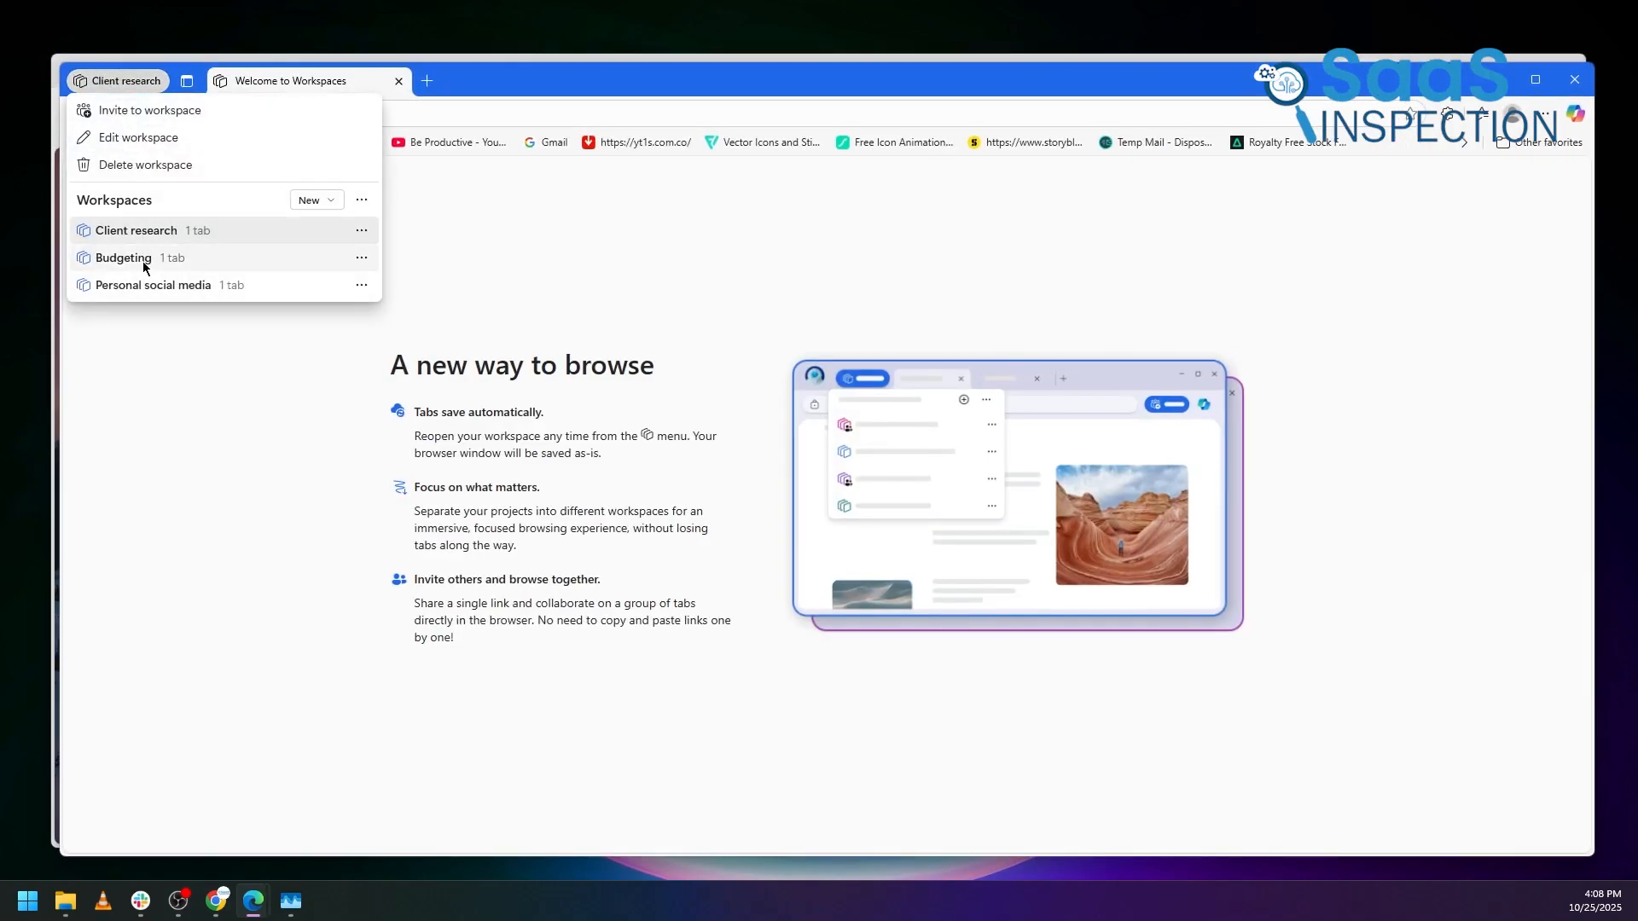
pyautogui.click(123, 258)
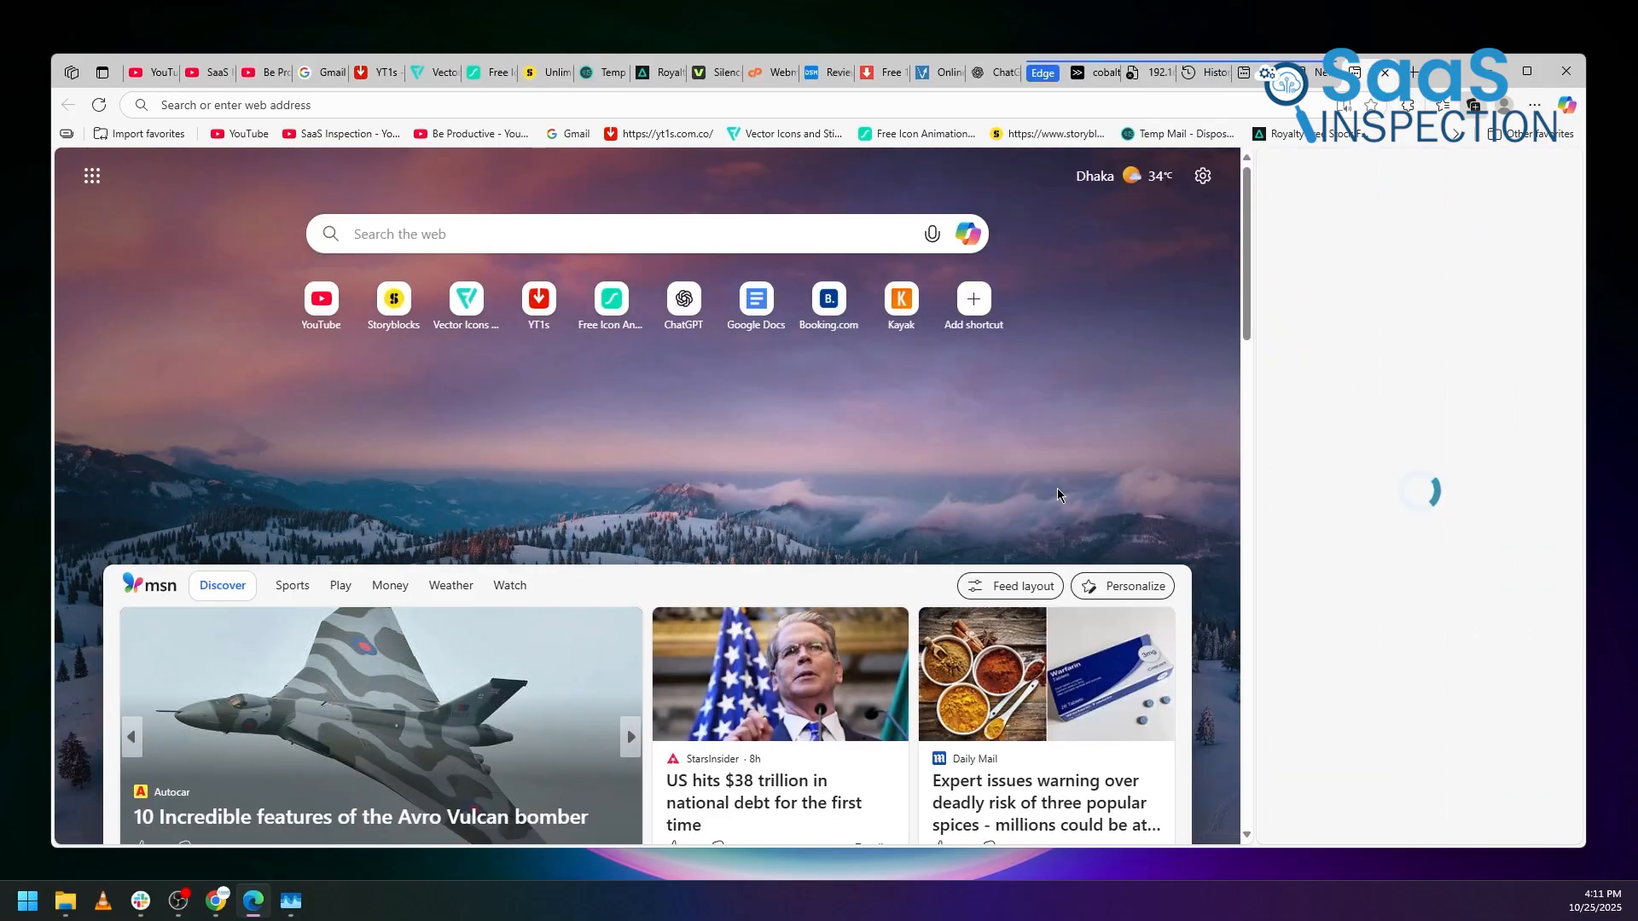
# Save the open pages including ReviewZone into a new collection and start Split screen from the Webmail tab.
pyautogui.click(1443, 104)
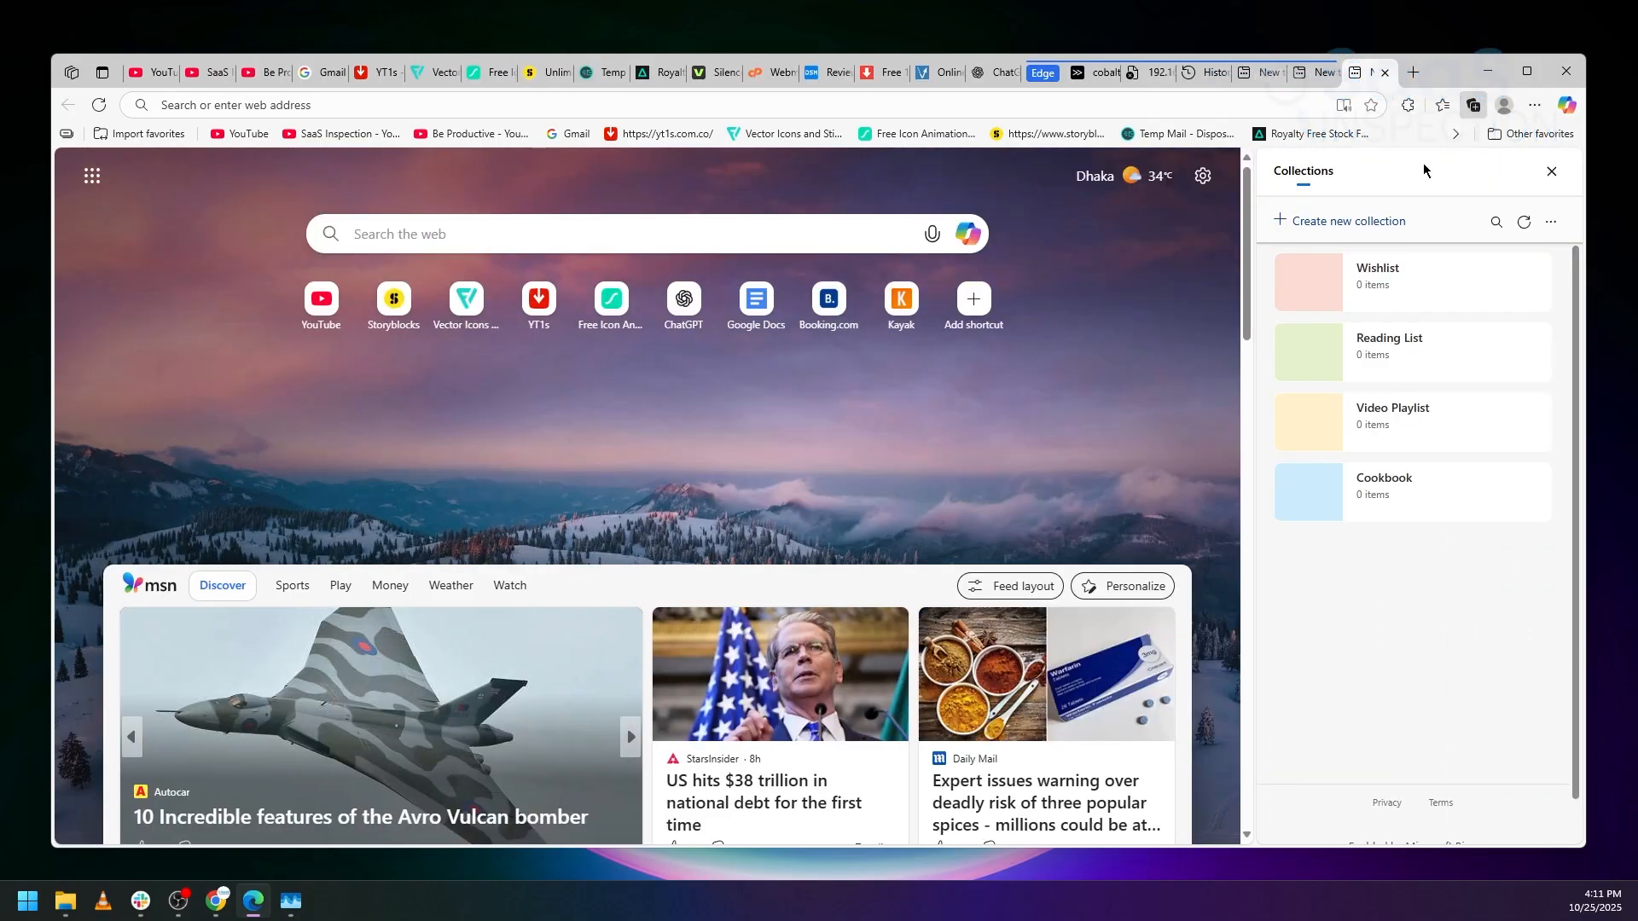
pyautogui.rightClick(1474, 104)
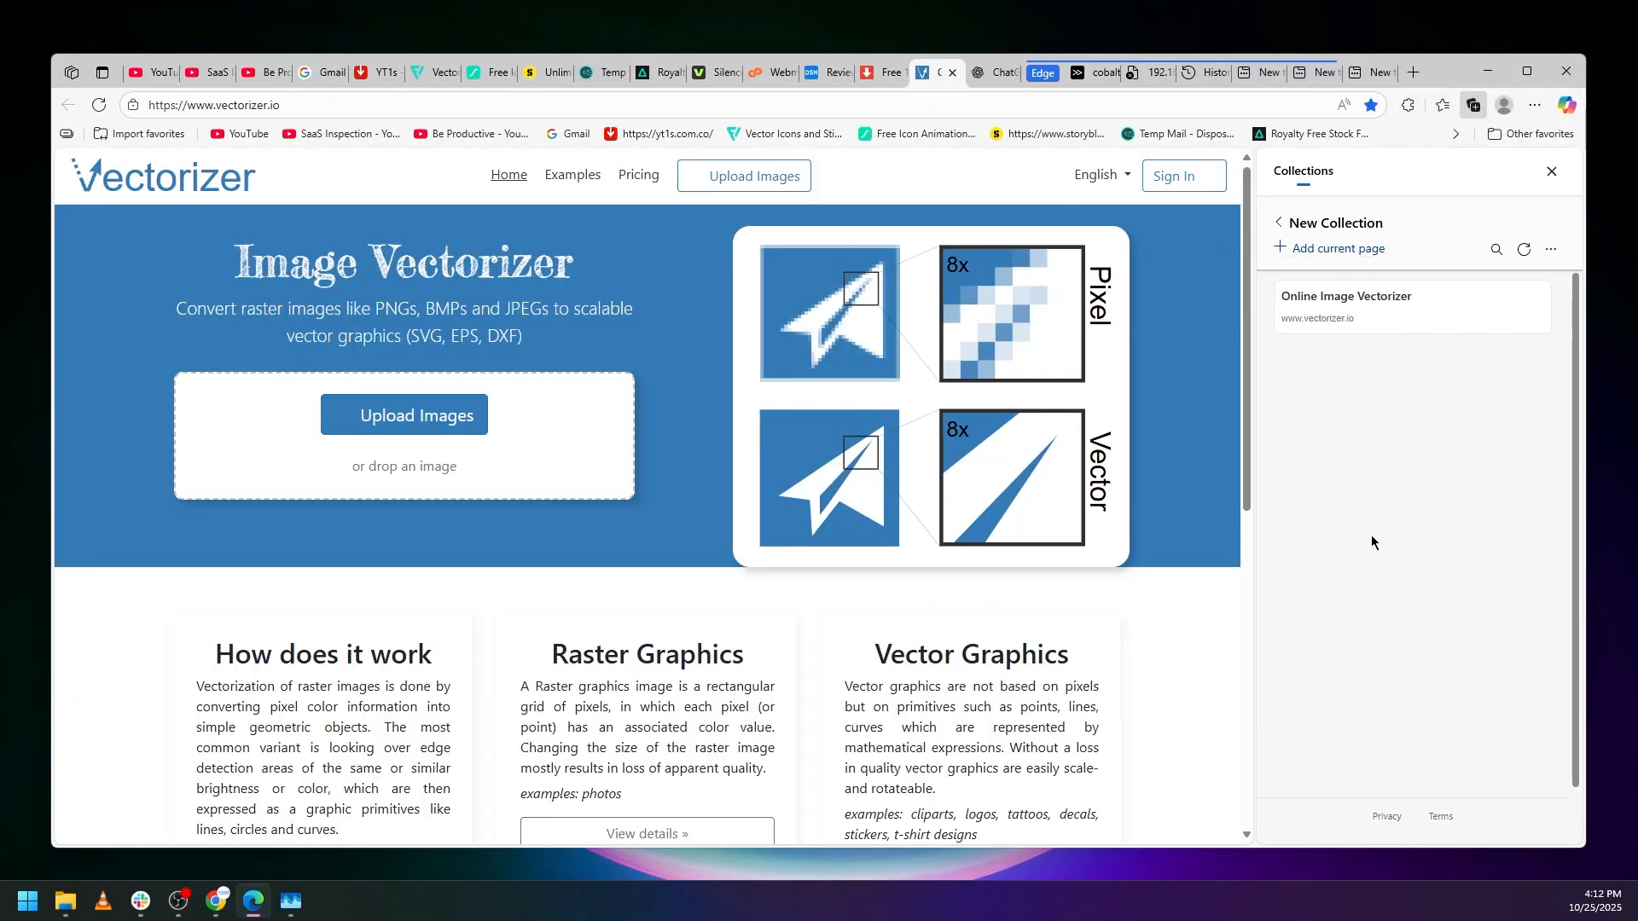
pyautogui.click(990, 72)
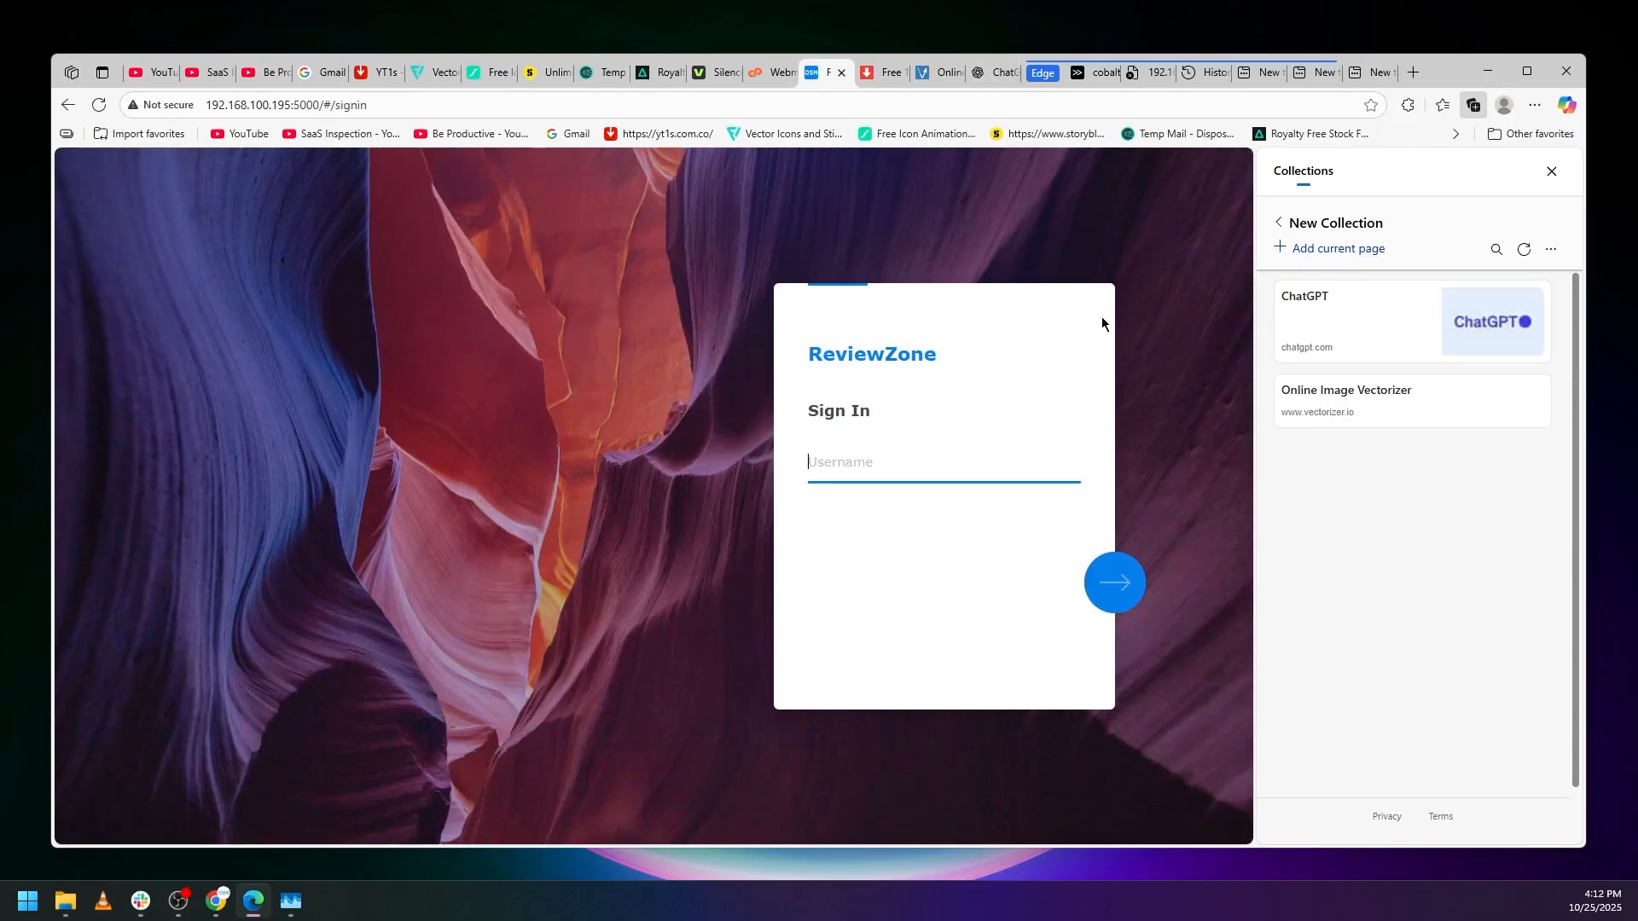
pyautogui.click(1337, 249)
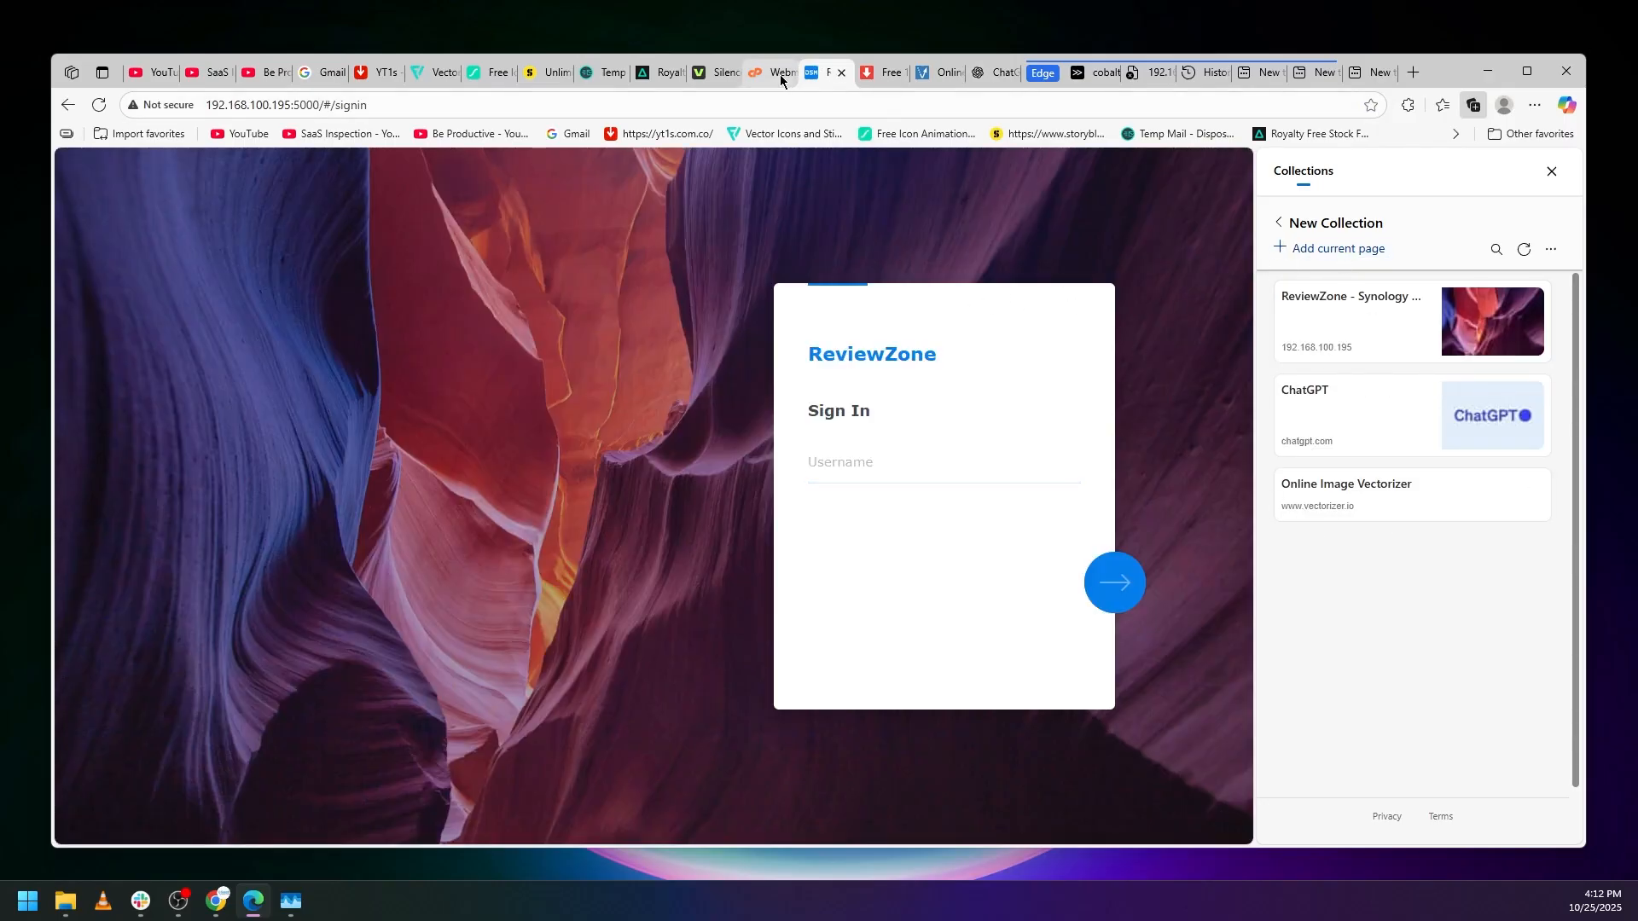
pyautogui.click(768, 72)
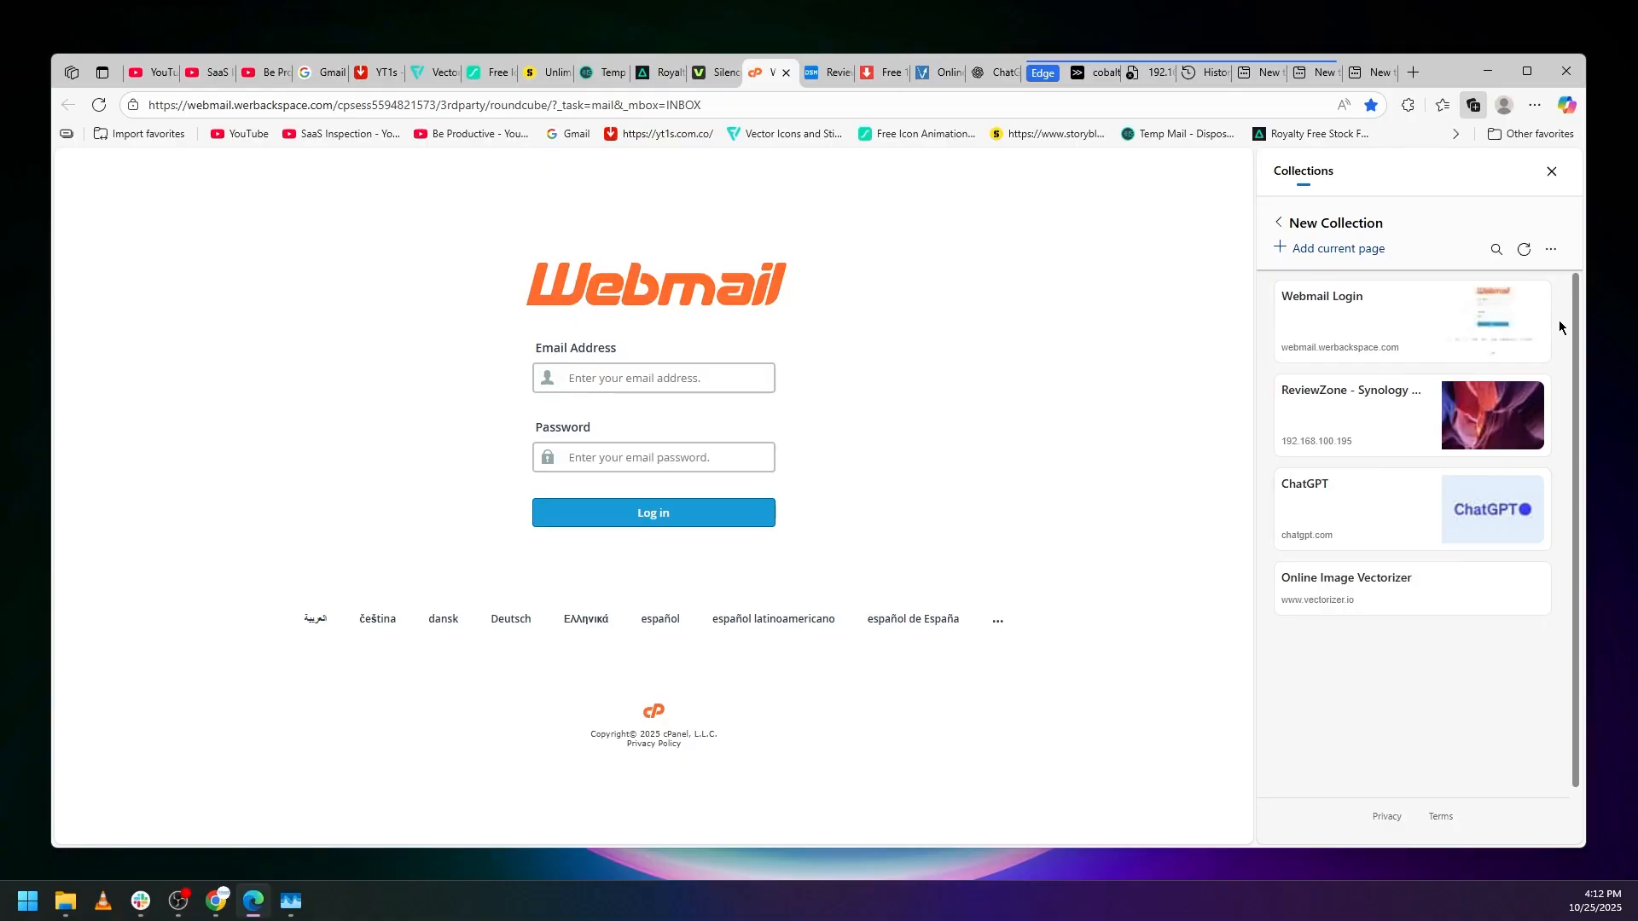
pyautogui.click(1441, 104)
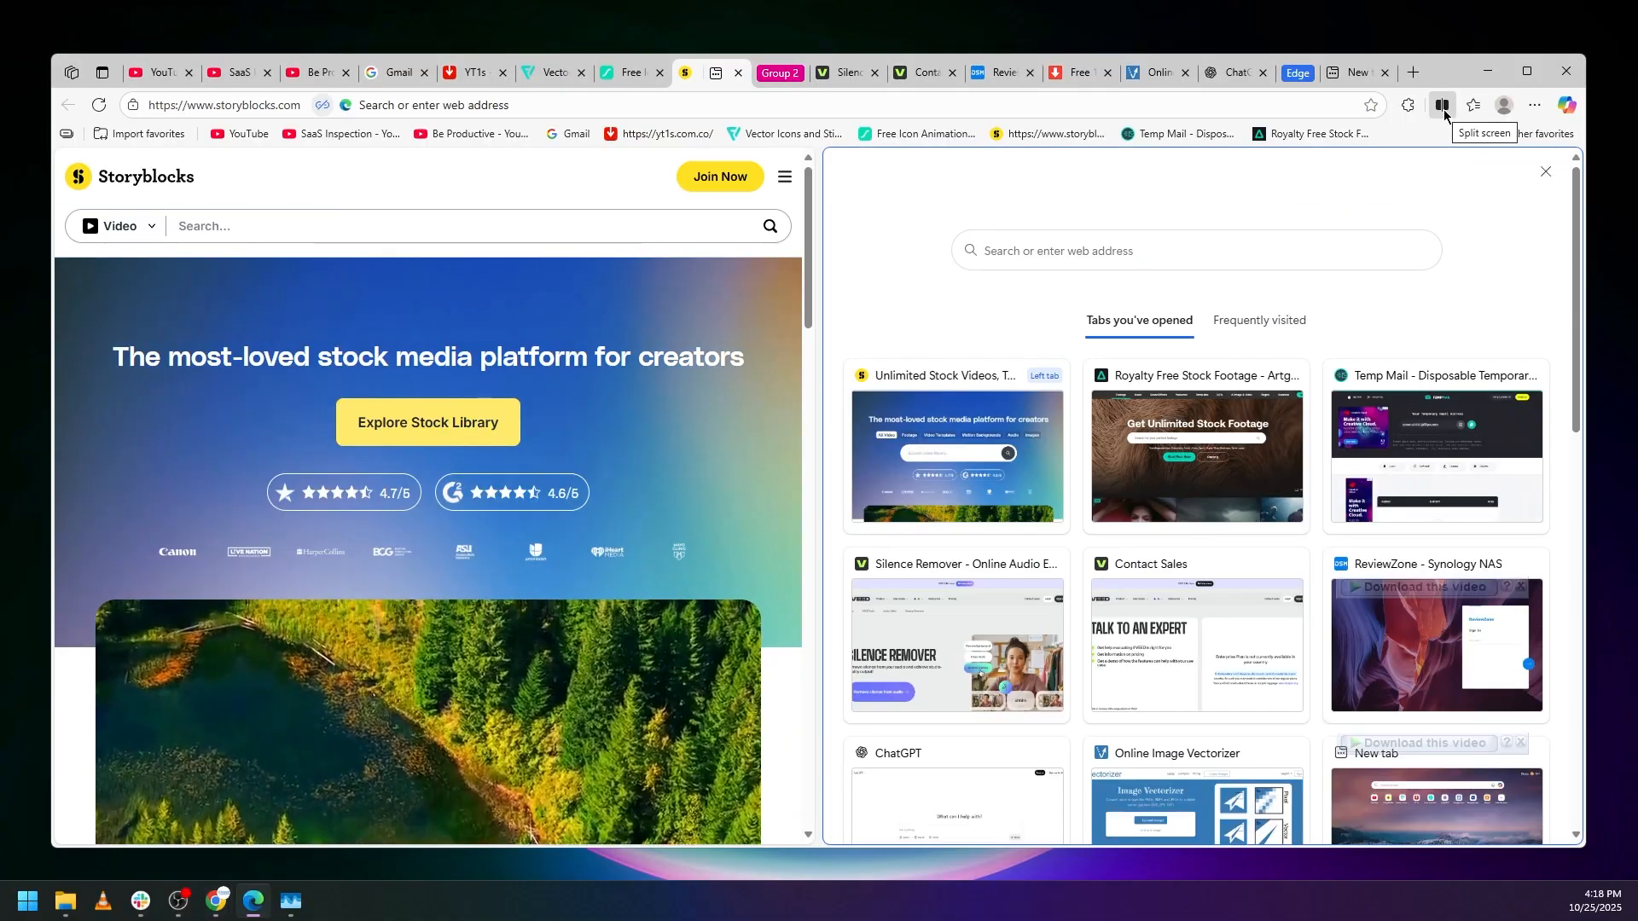
pyautogui.moveTo(1413, 473)
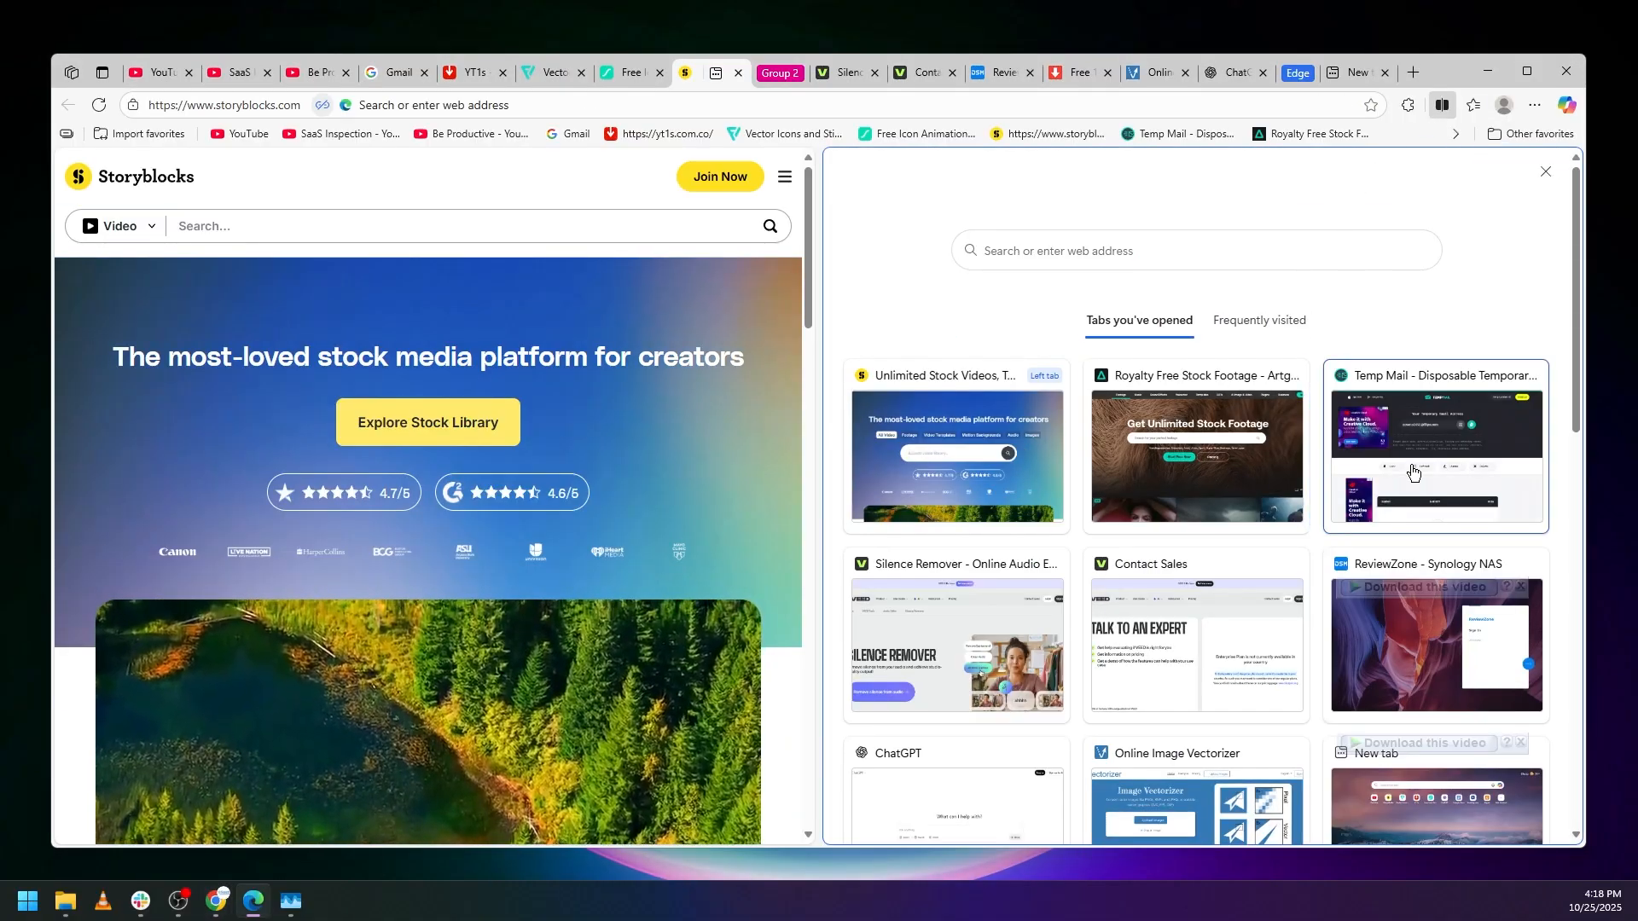
# Show the Temp Mail tab in the right split-screen pane beside Storyblocks.
pyautogui.click(1435, 449)
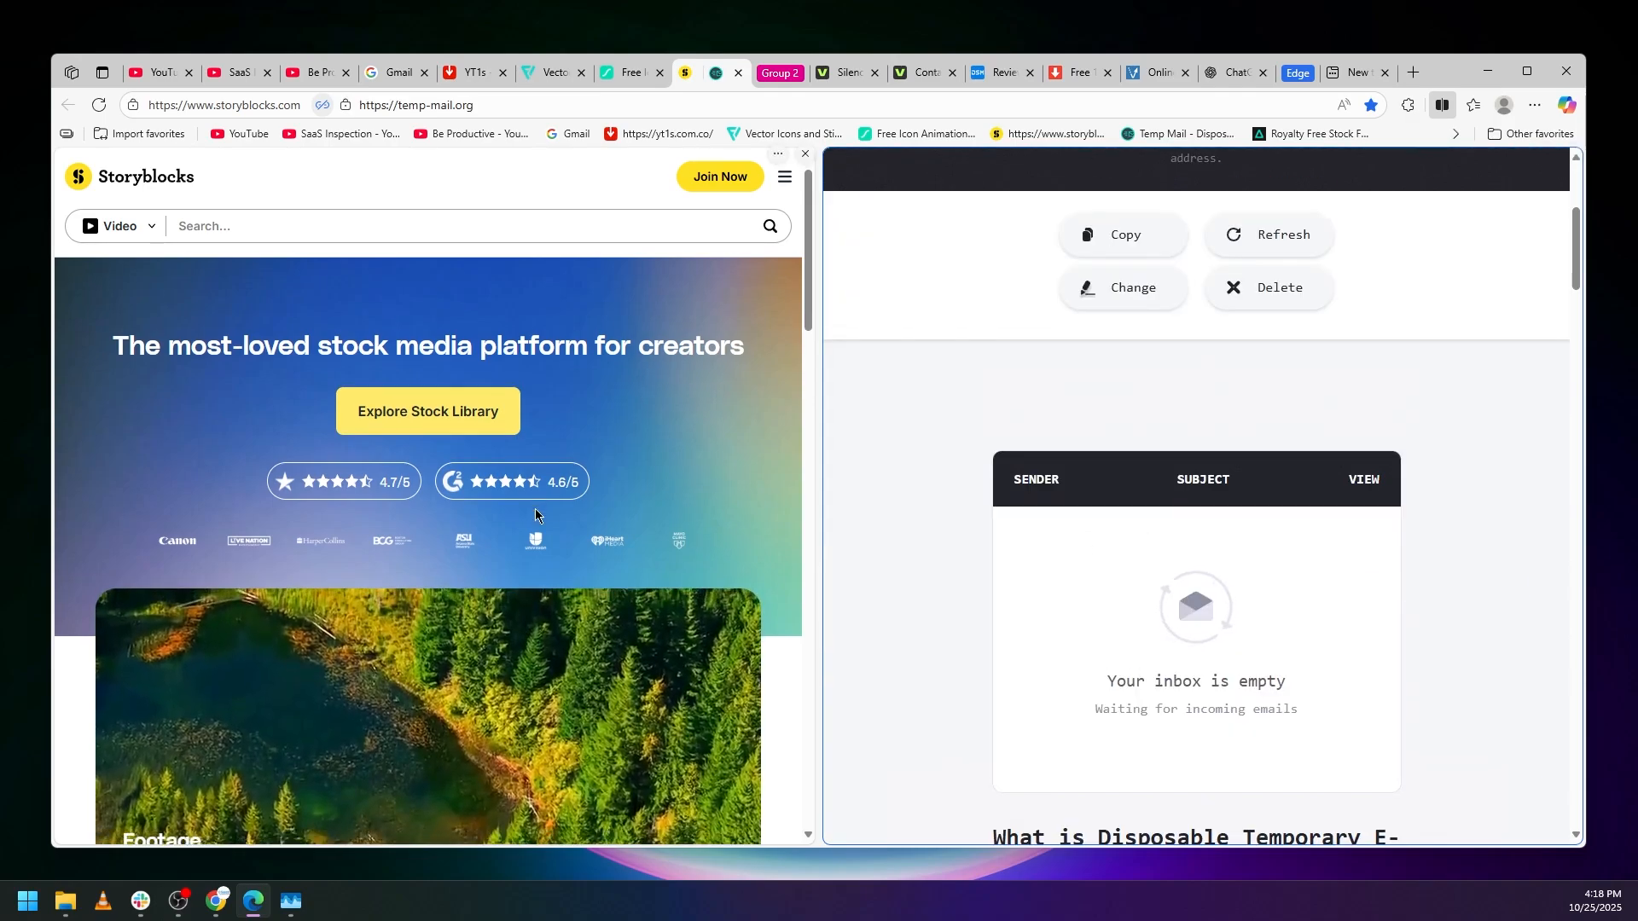
pyautogui.scroll(-3)
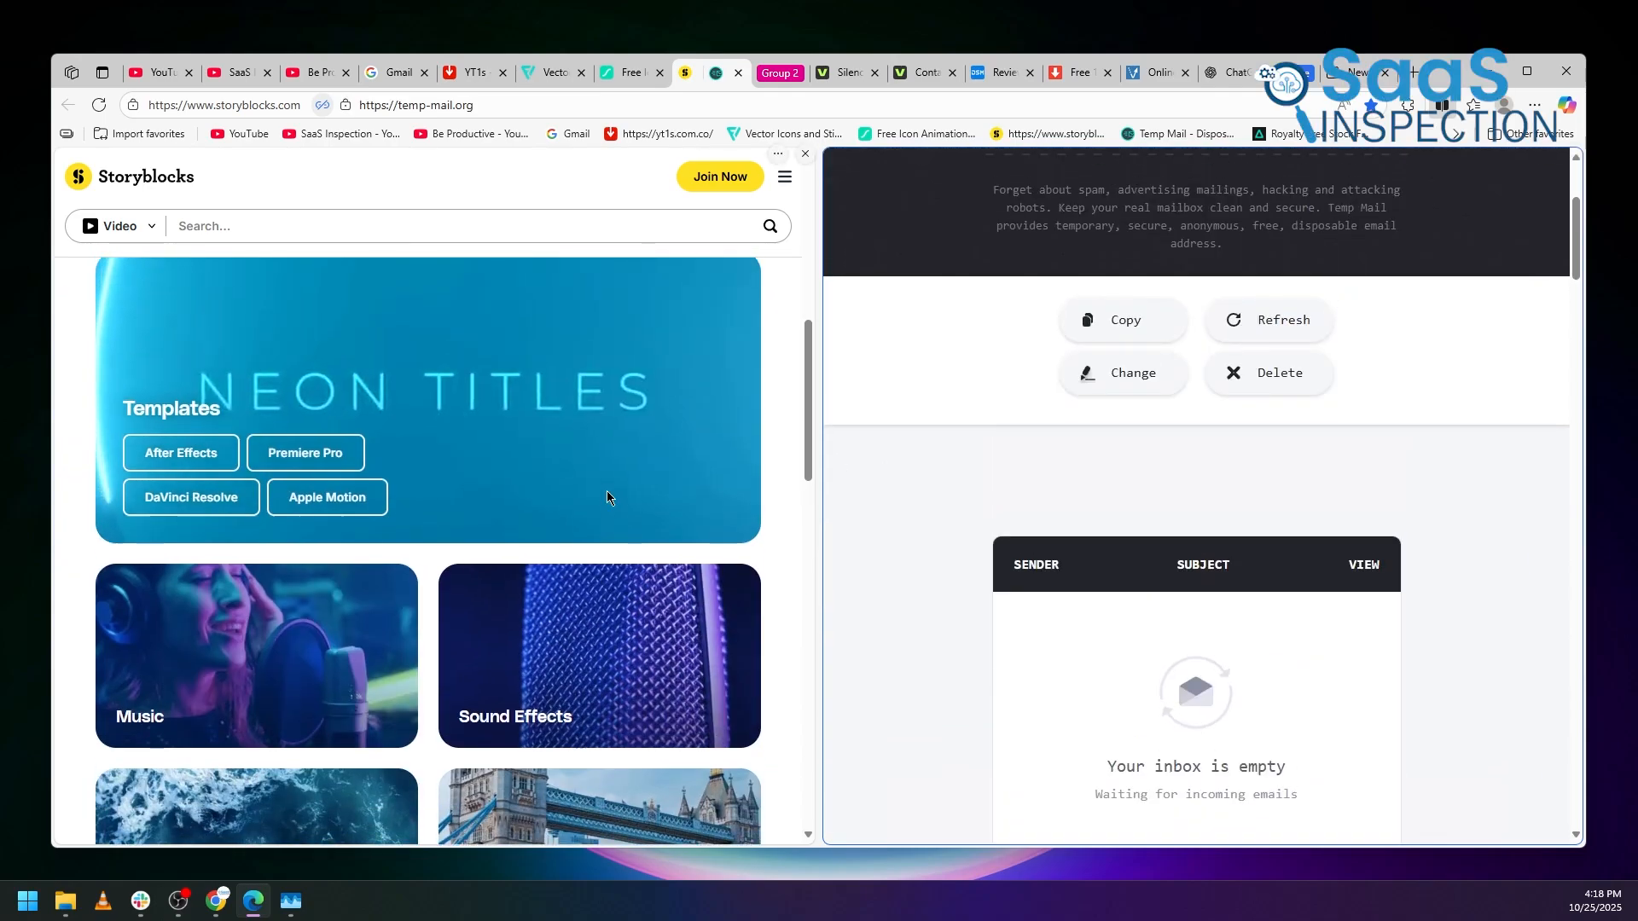
pyautogui.scroll(3)
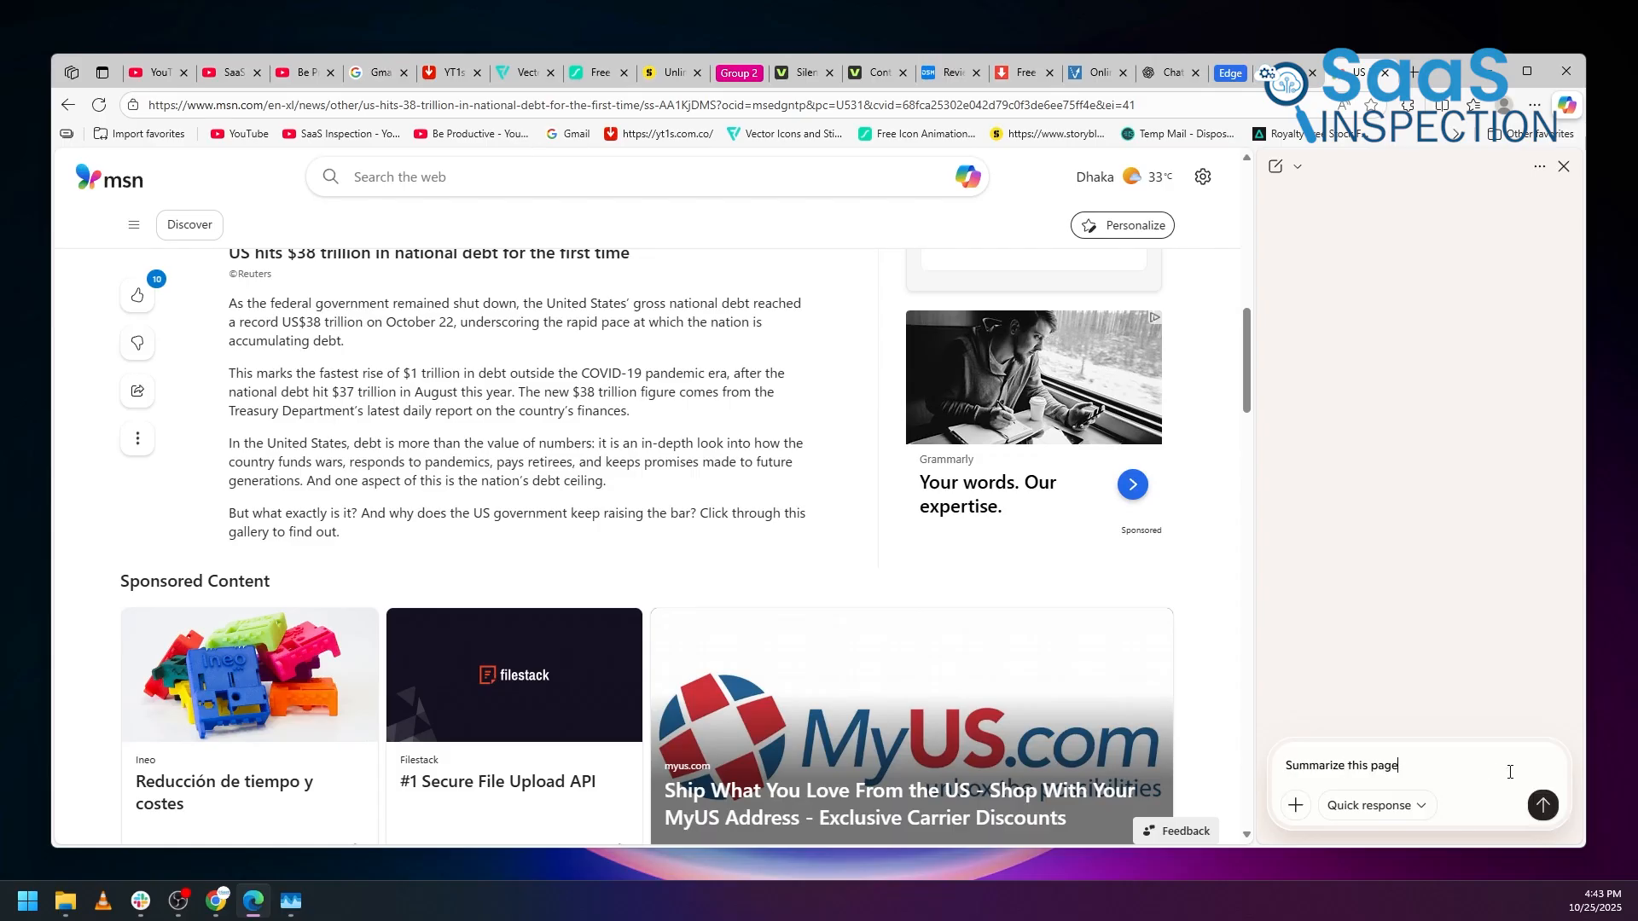
# Send 'Summarize this page' to Copilot, then ask it to create an image of a panda riding an animal.
pyautogui.click(1543, 805)
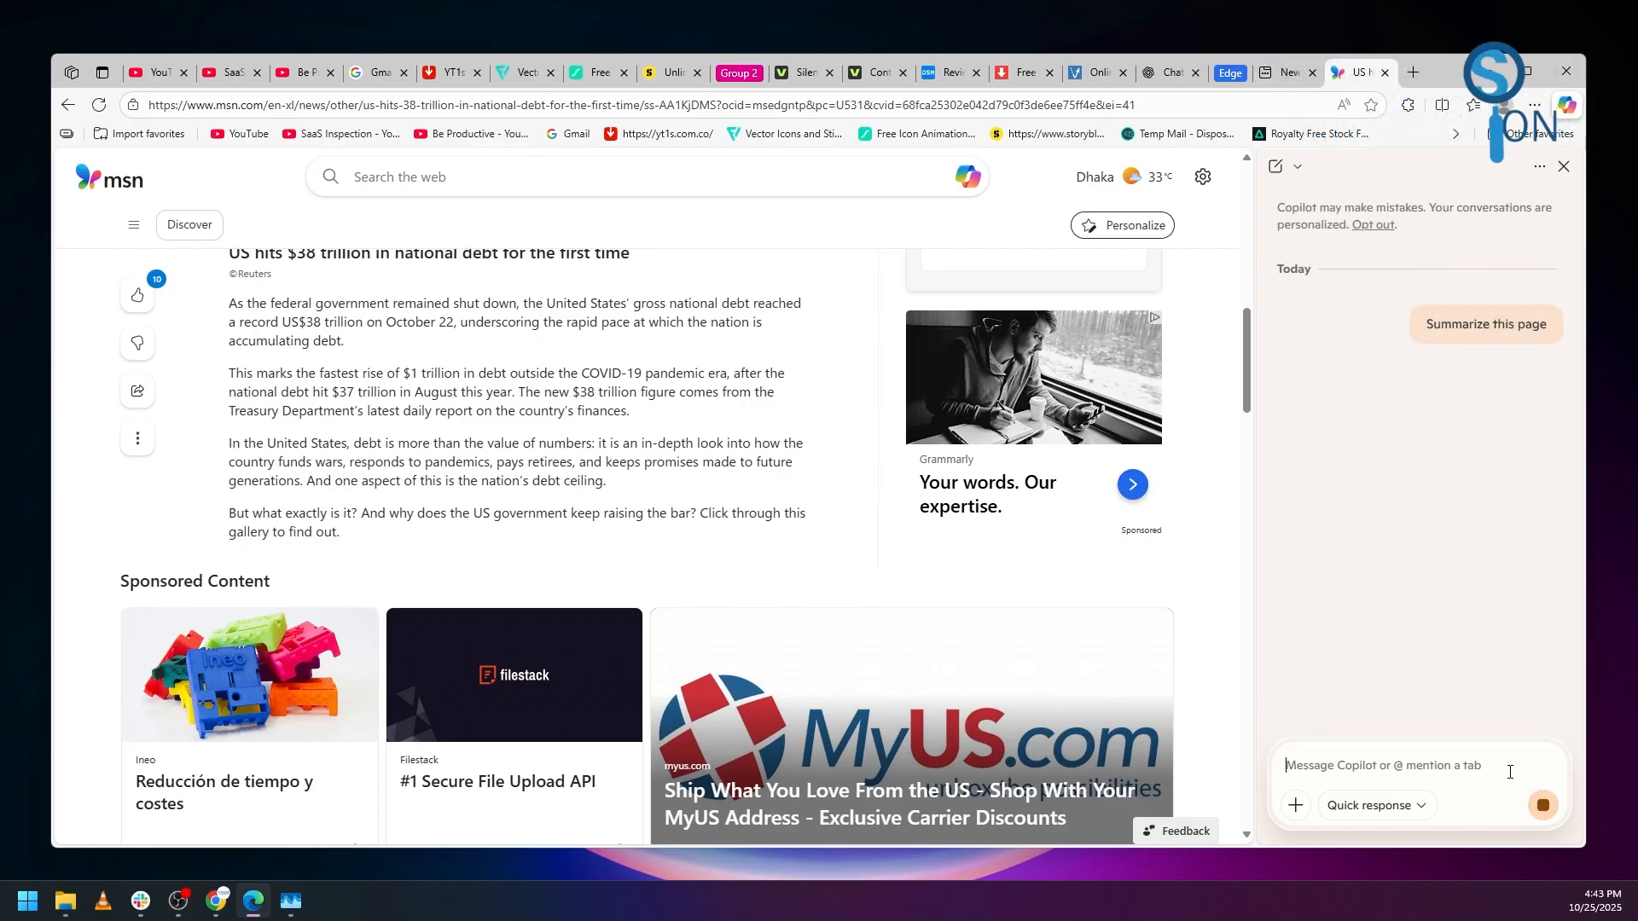
pyautogui.click(1484, 324)
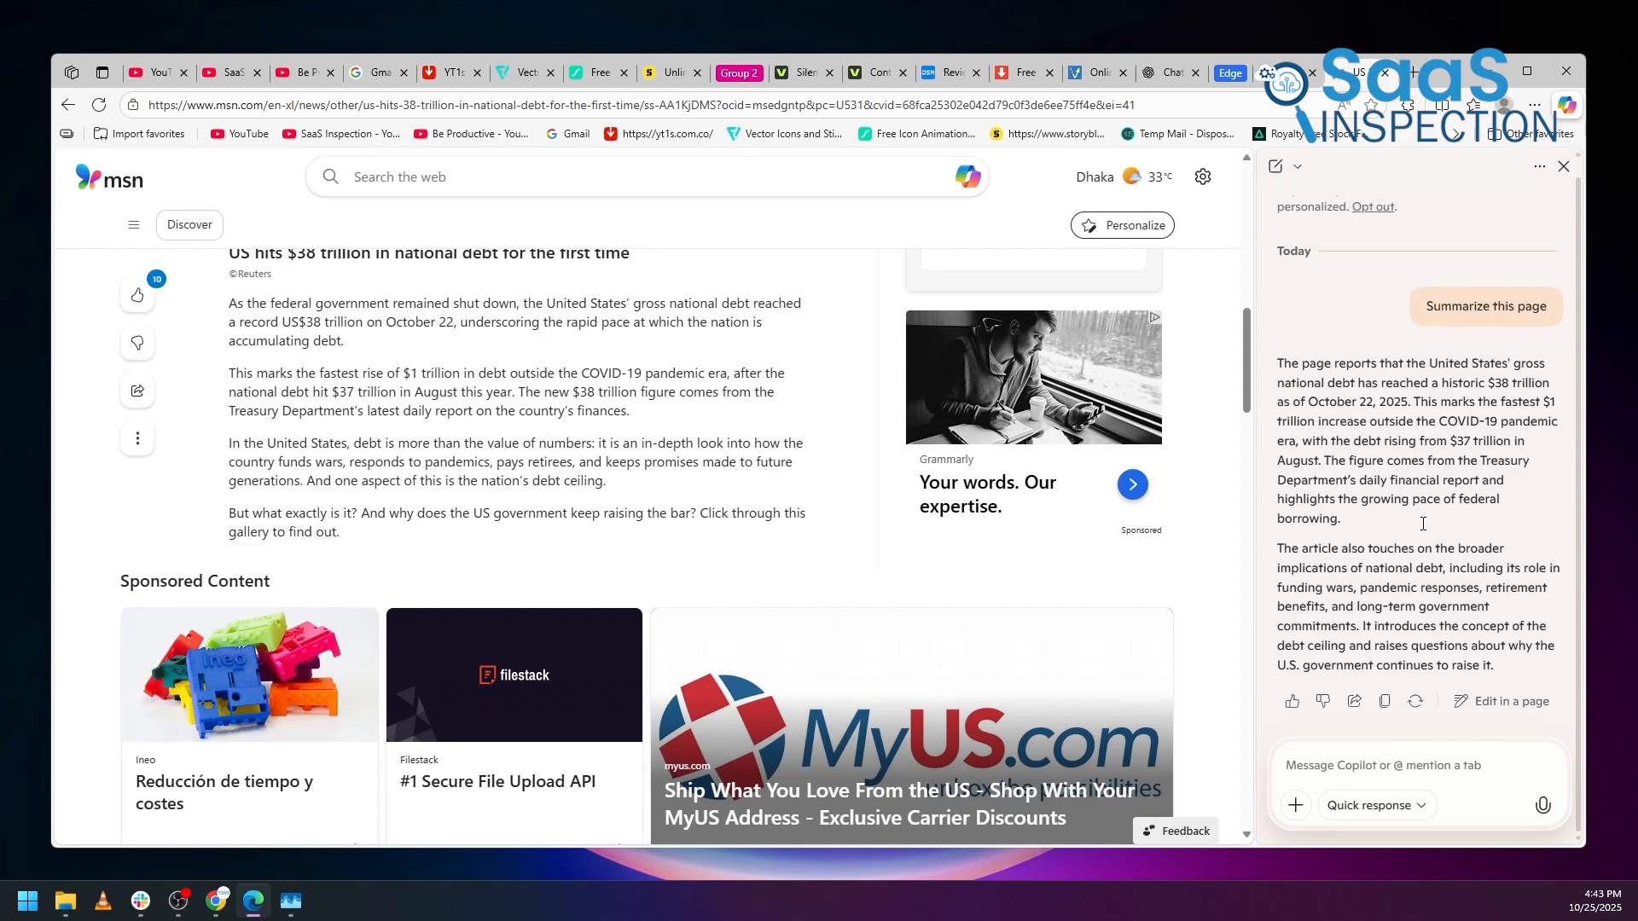
pyautogui.write('create an image of a panda riding a h')
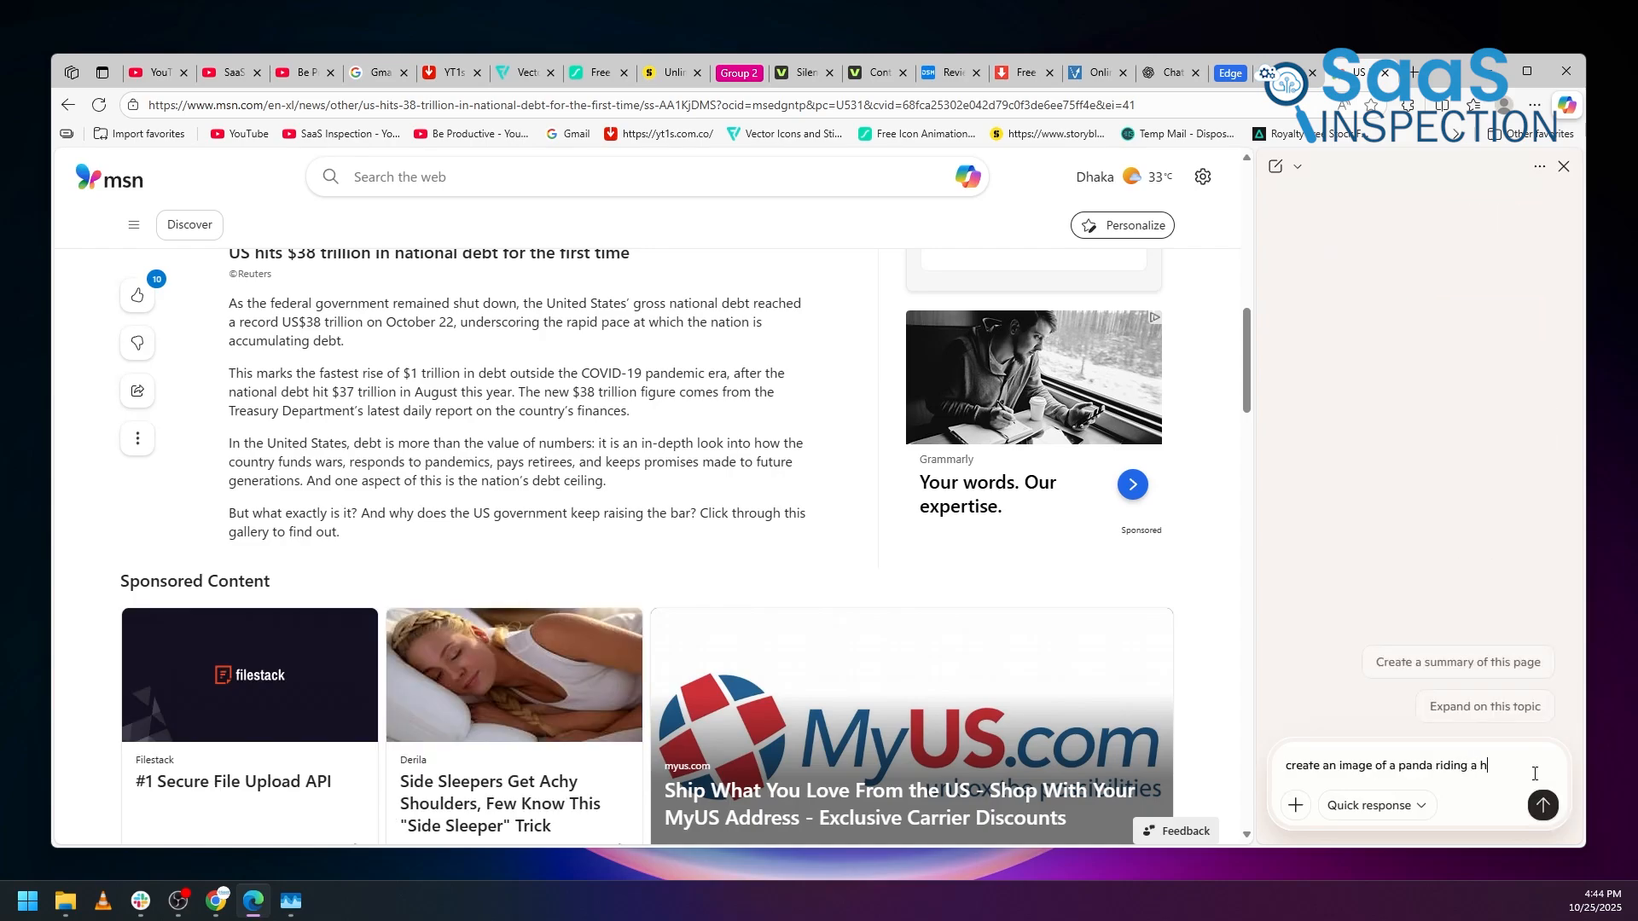
pyautogui.click(1542, 803)
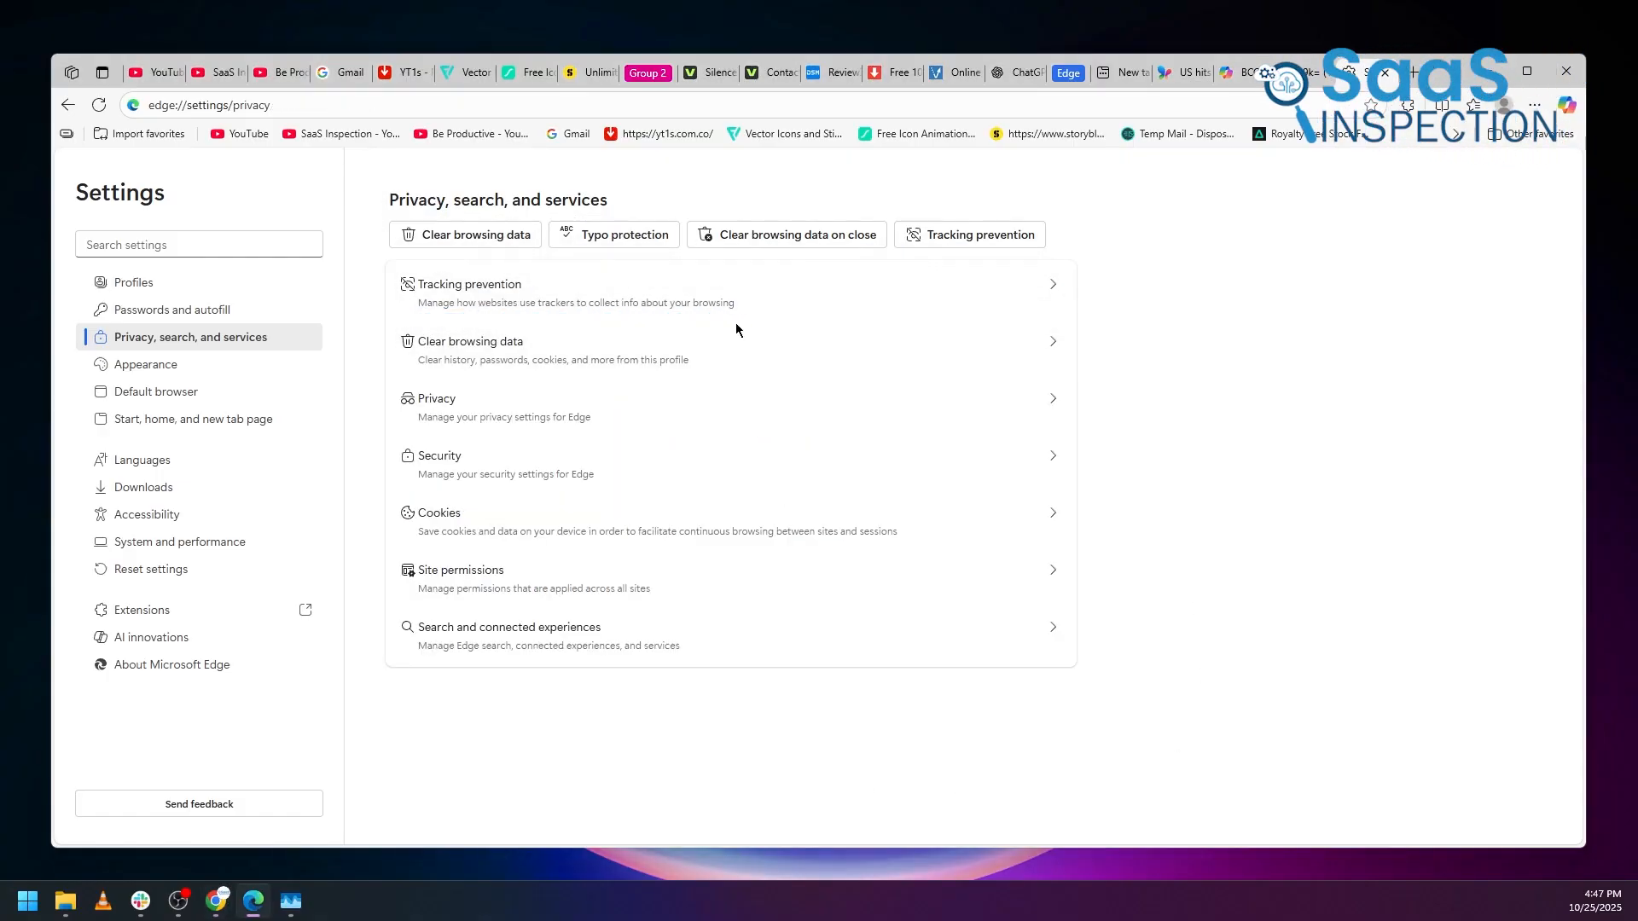
# Review Tracking prevention levels and the Security page under Privacy, search, and services.
pyautogui.click(467, 283)
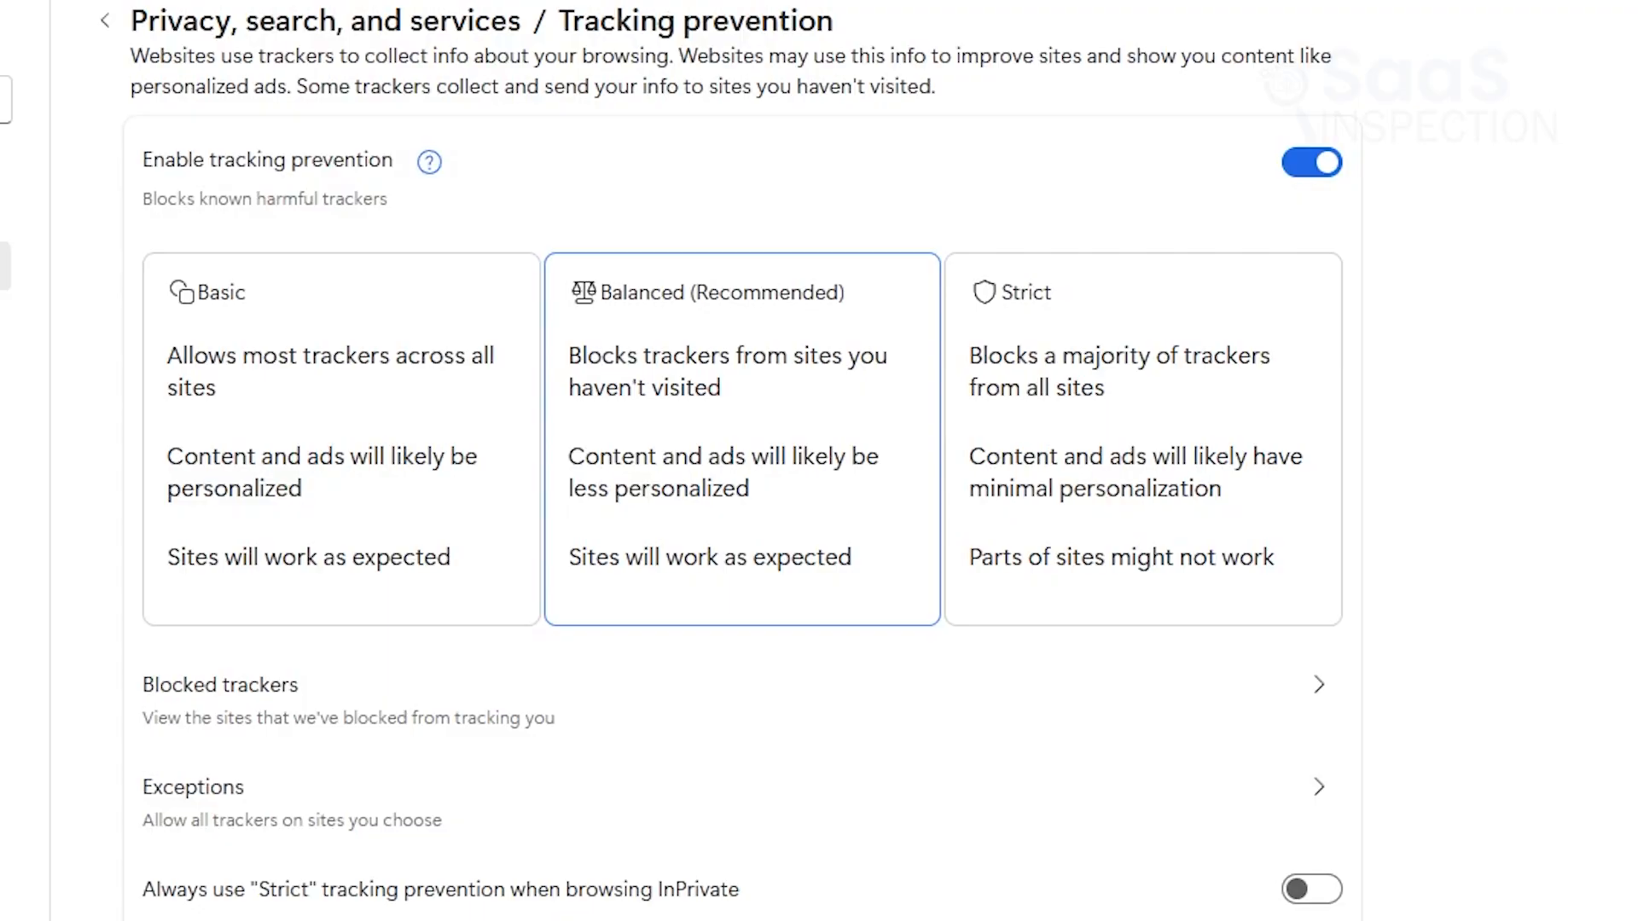
pyautogui.click(104, 20)
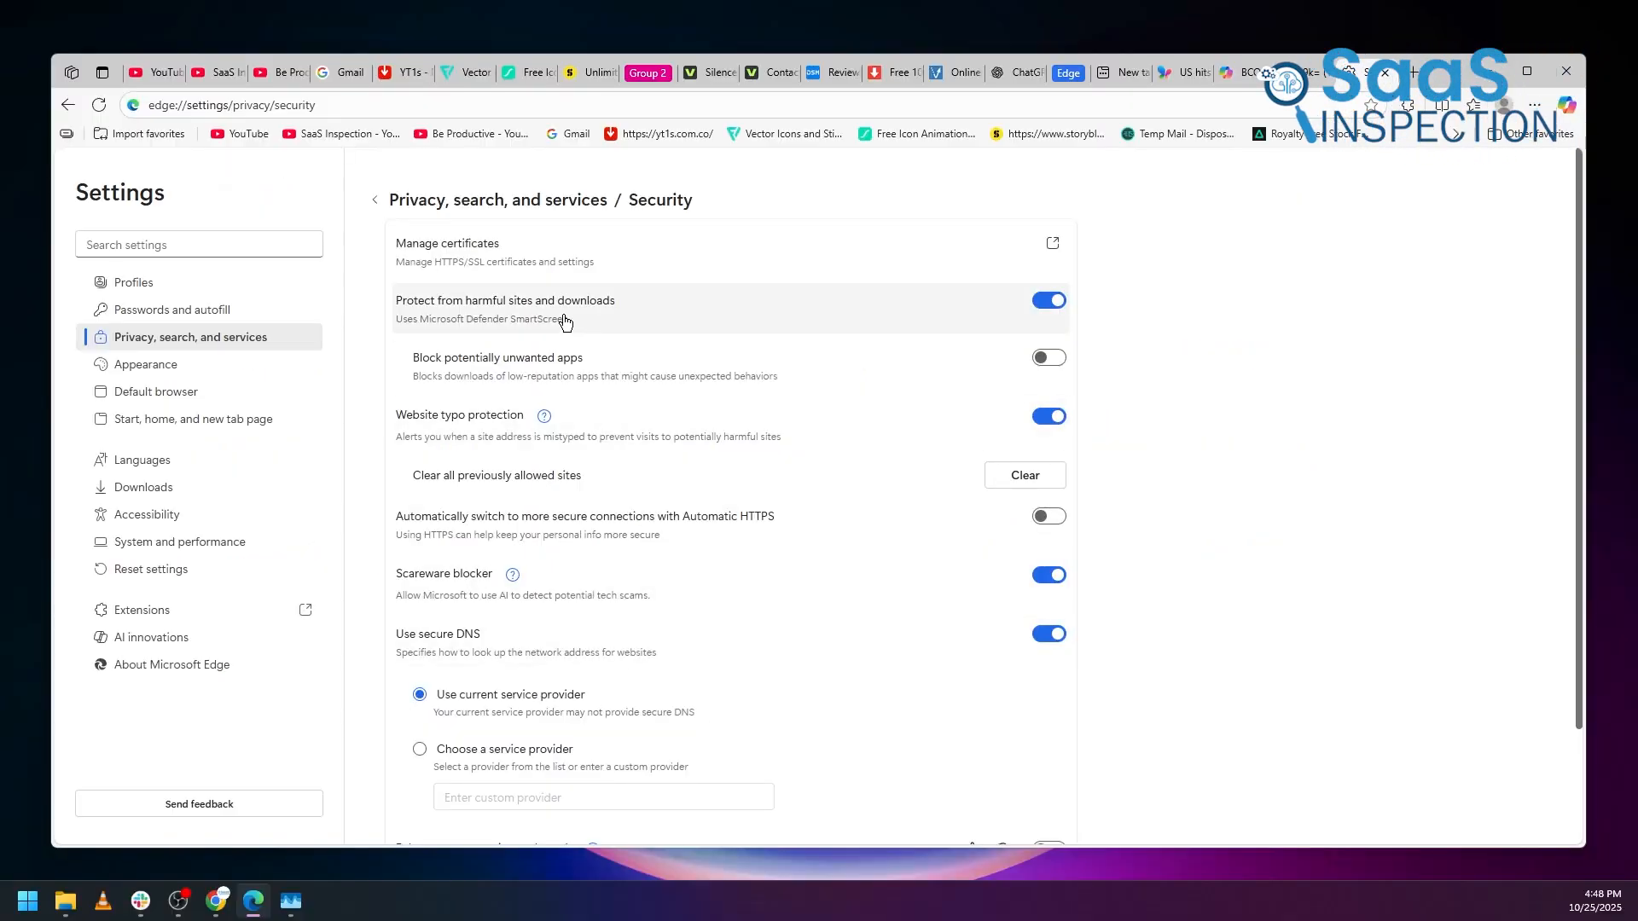
pyautogui.moveTo(699, 324)
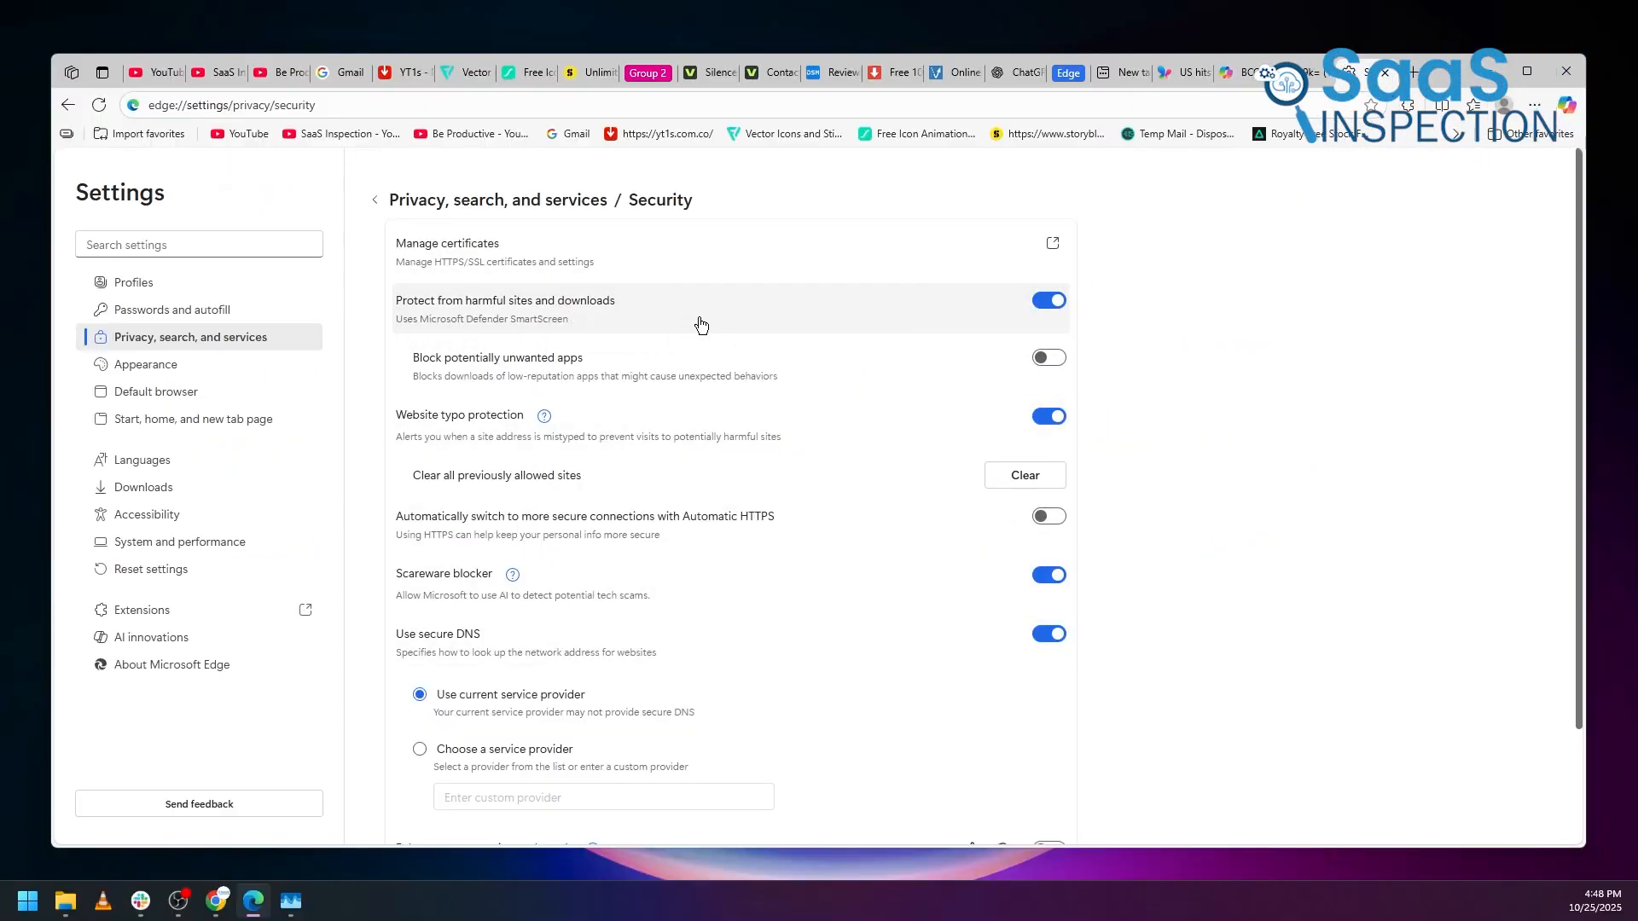
pyautogui.moveTo(699, 324)
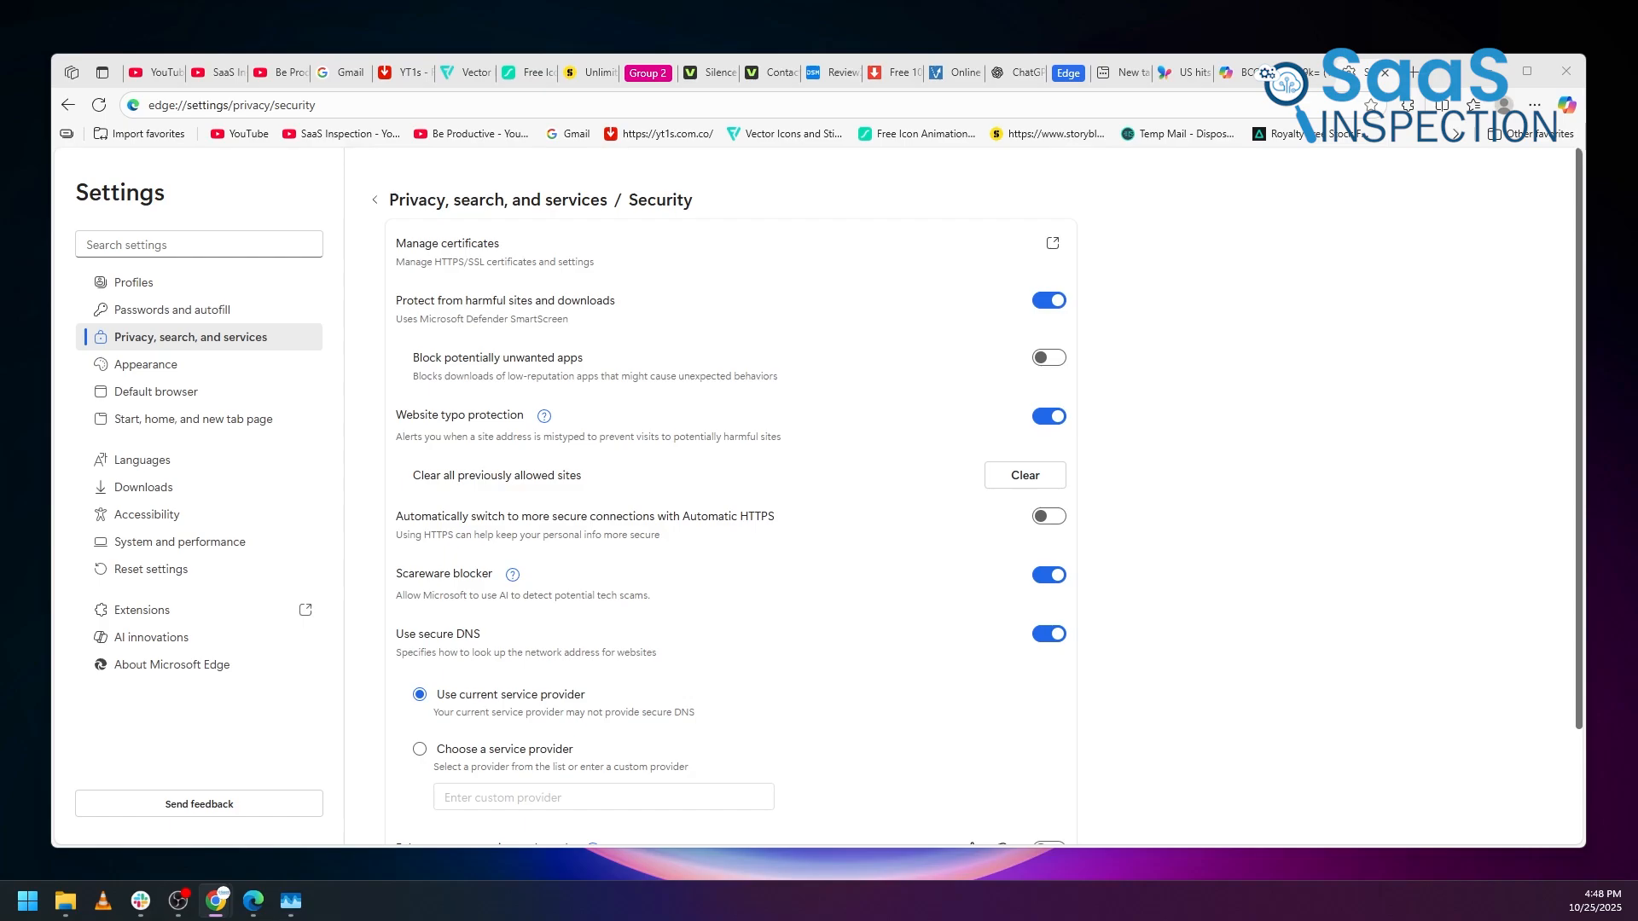
pyautogui.click(1535, 104)
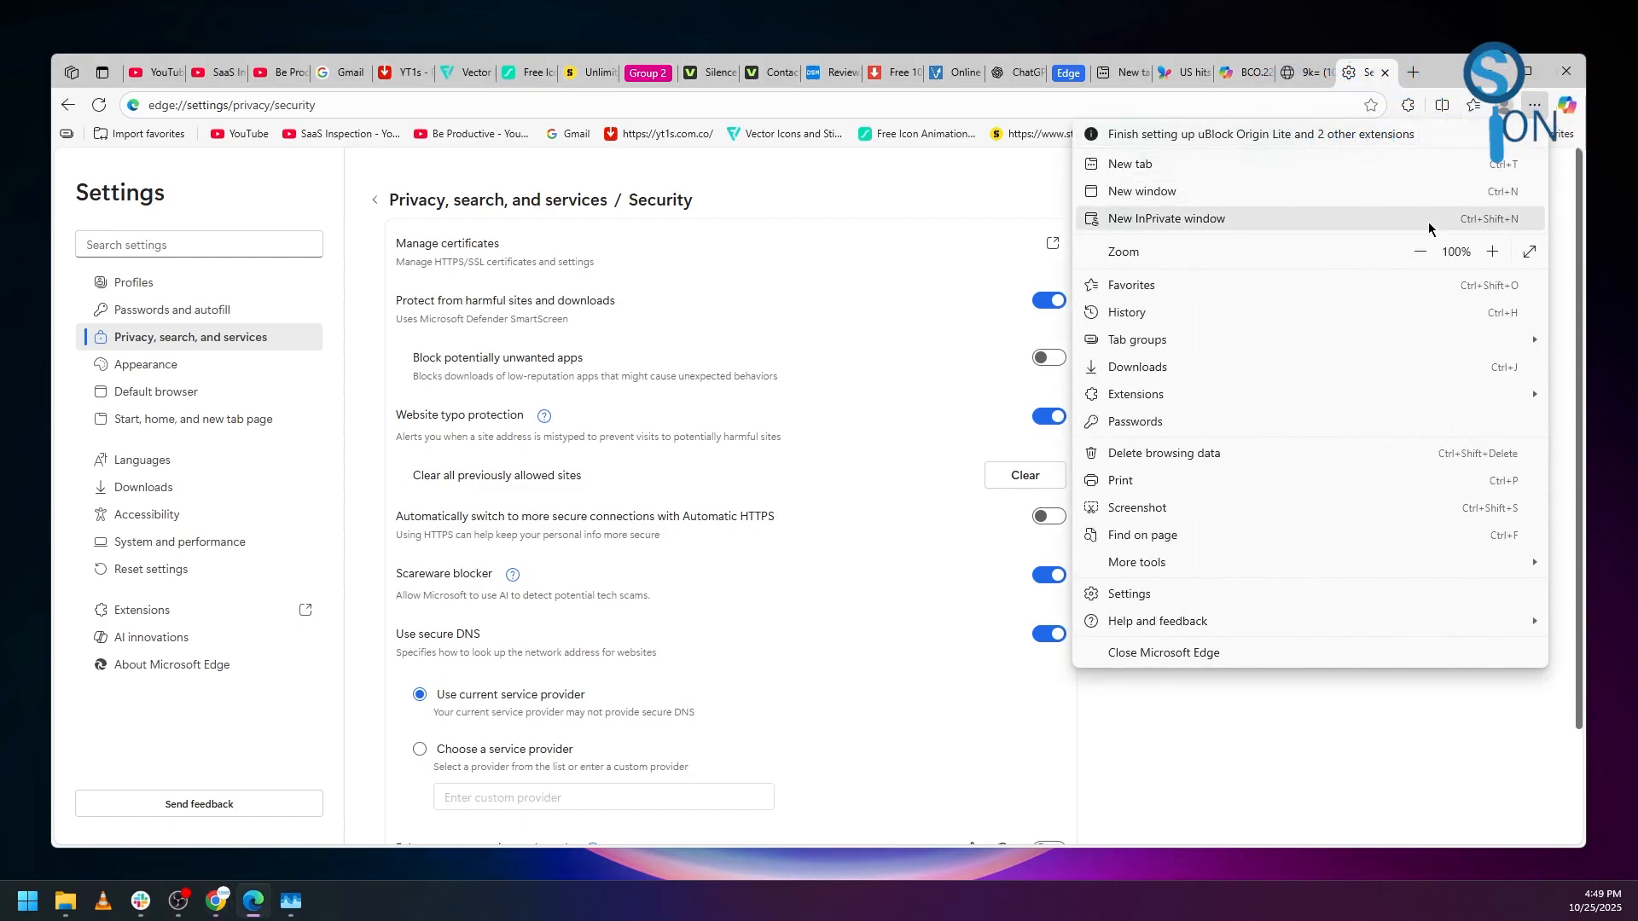
# Start a New InPrivate window from the Settings and more menu.
pyautogui.click(1165, 219)
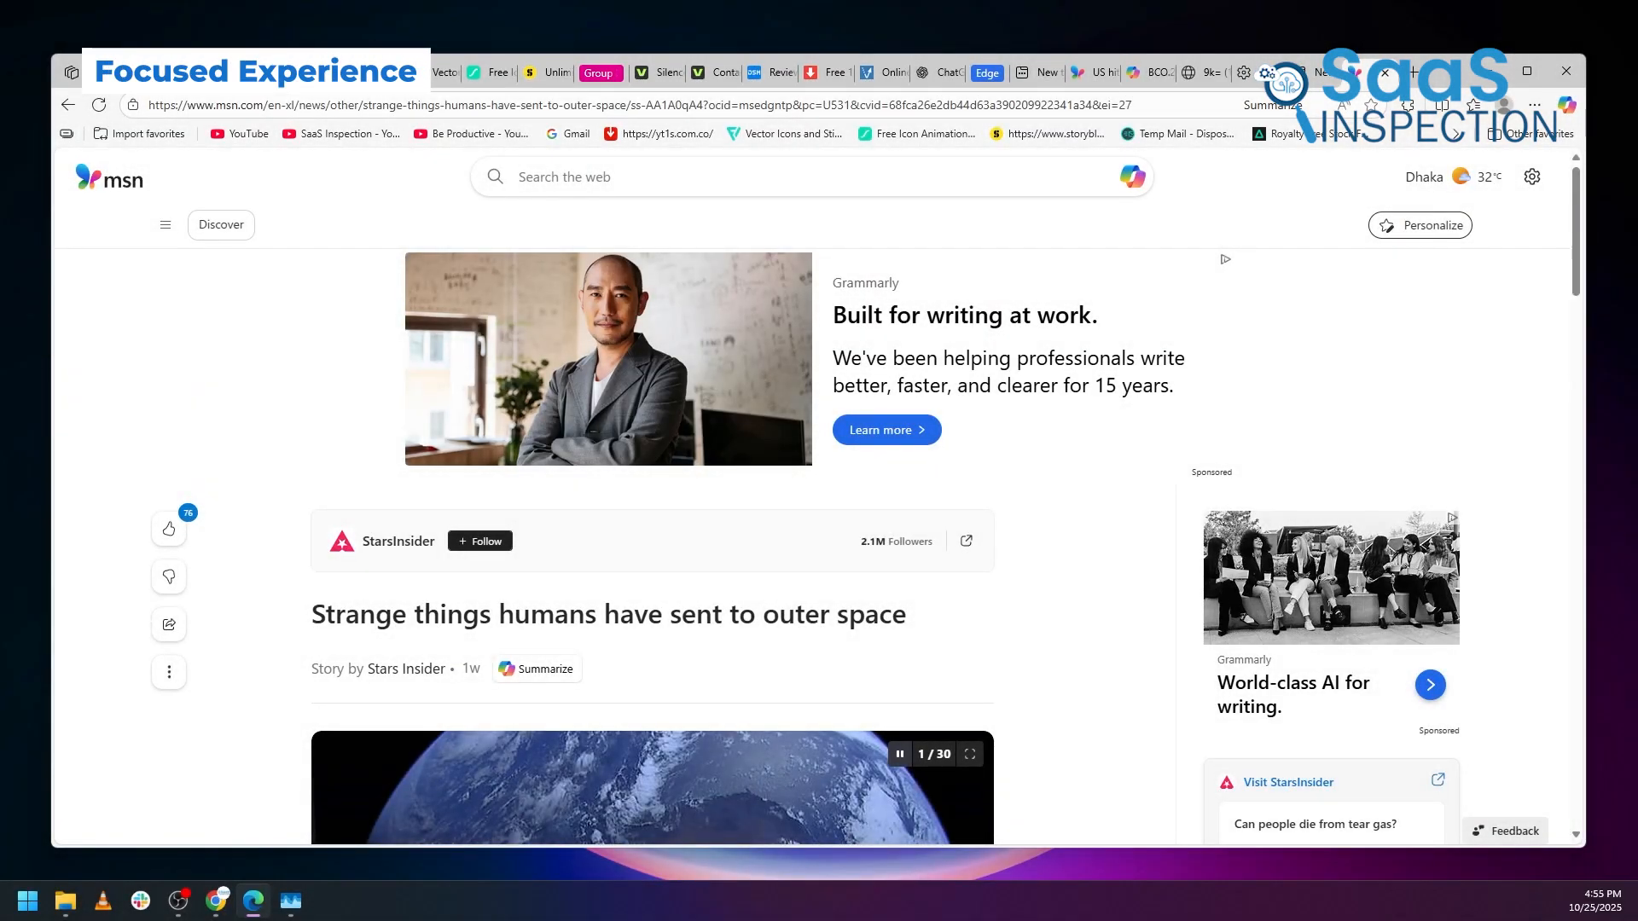
# View the MSN graffiti article in Immersive Reader, then bring up the Read aloud options again.
pyautogui.scroll(-3)
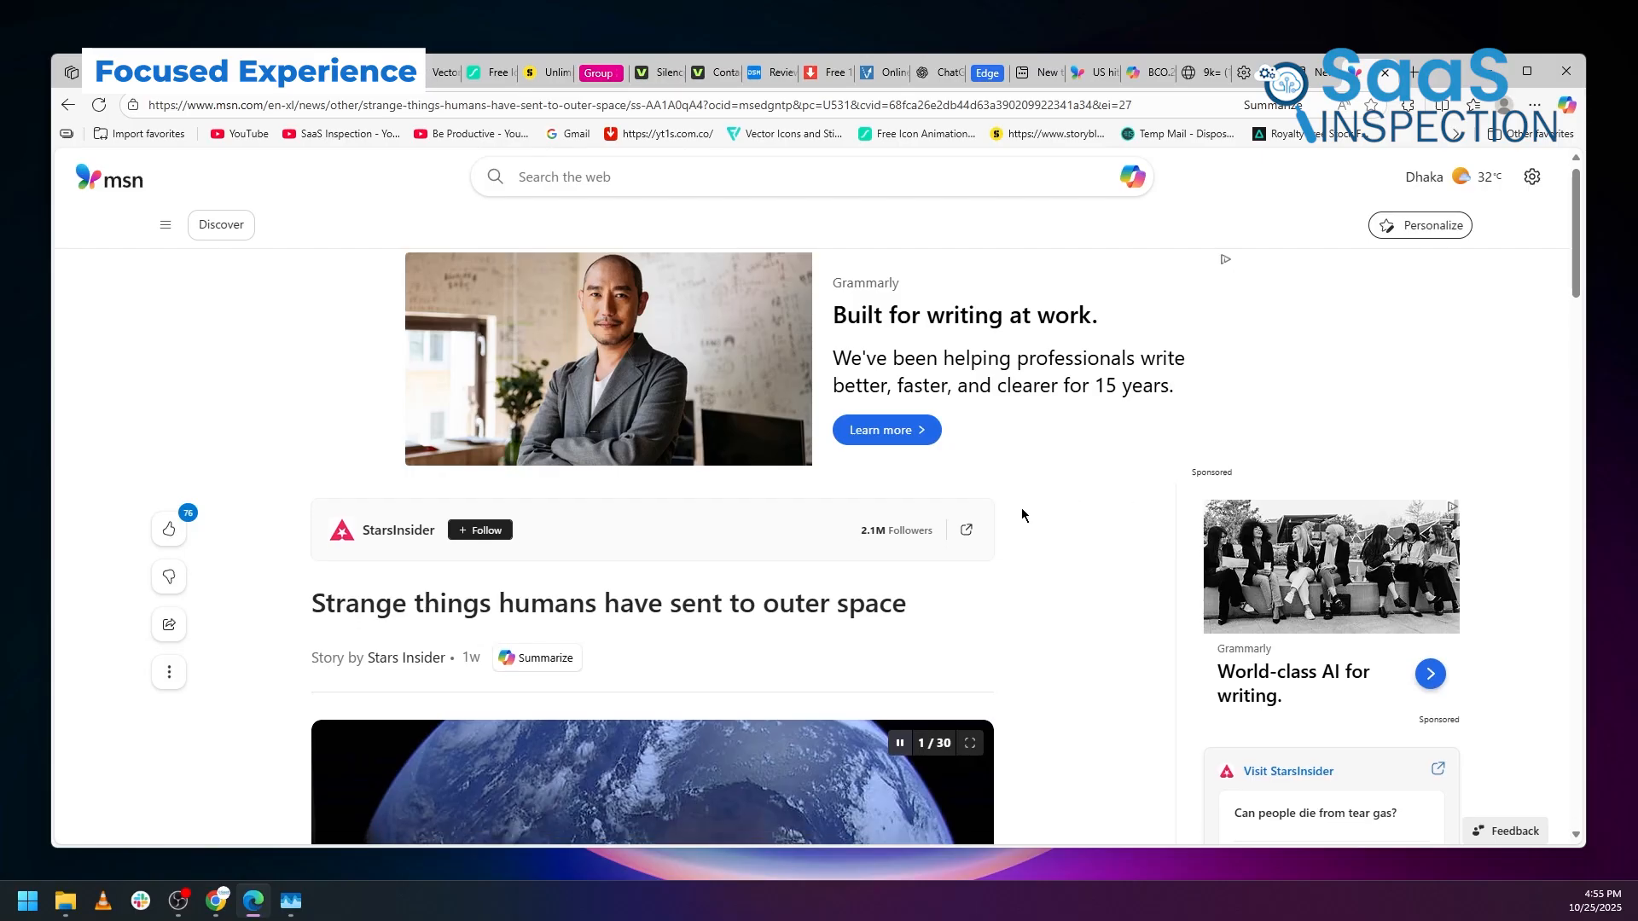
pyautogui.scroll(-3)
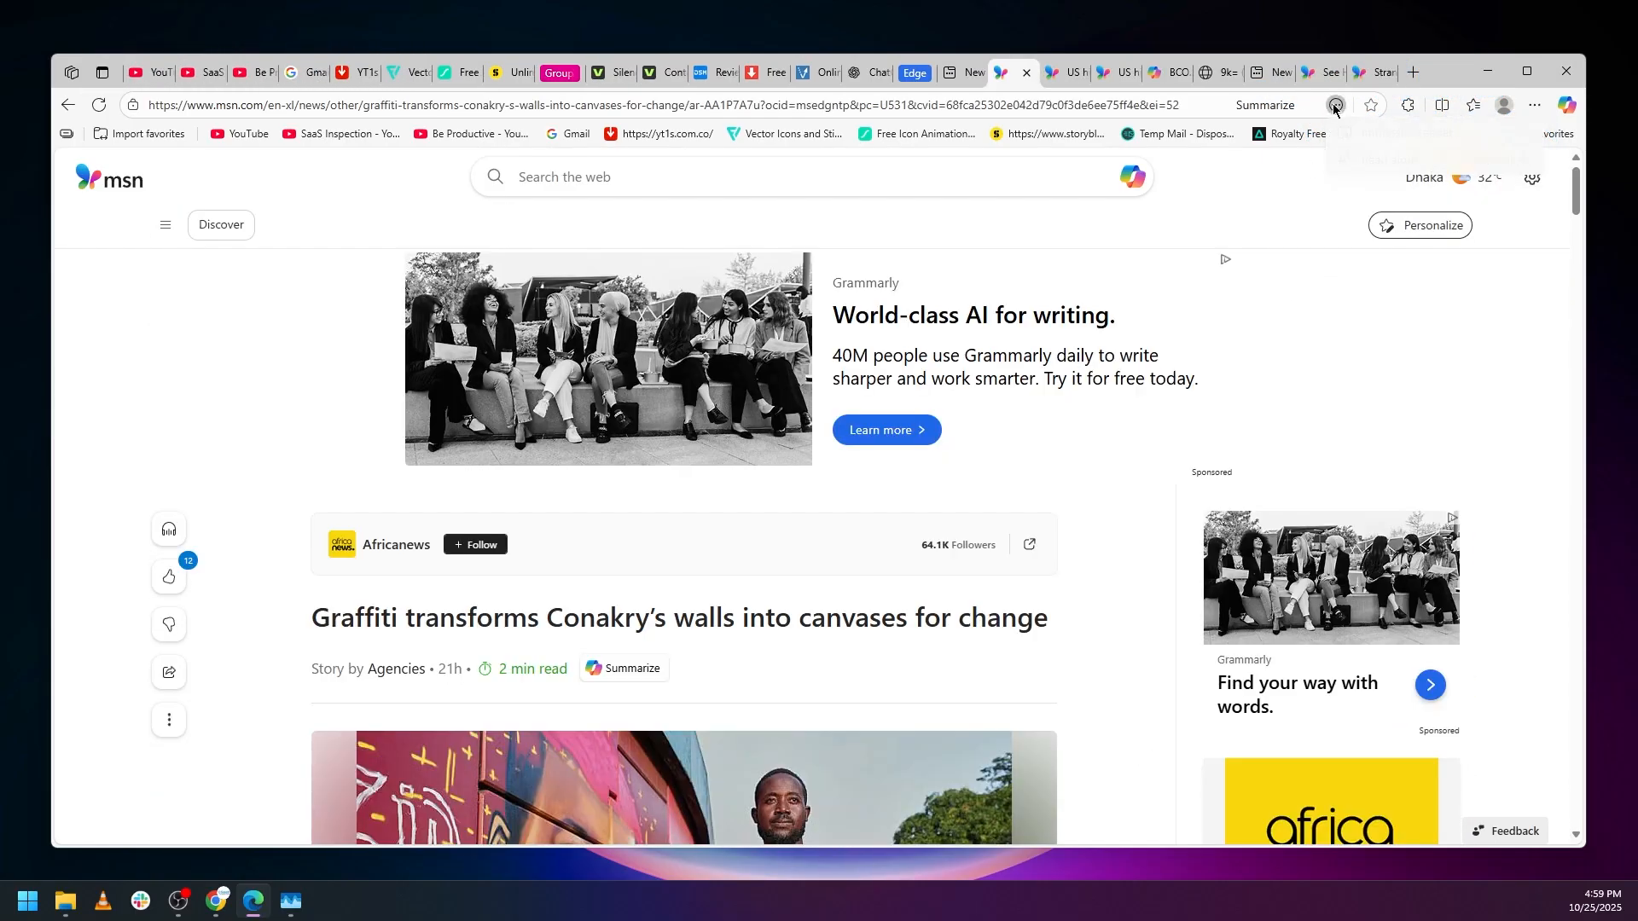
pyautogui.scroll(-3)
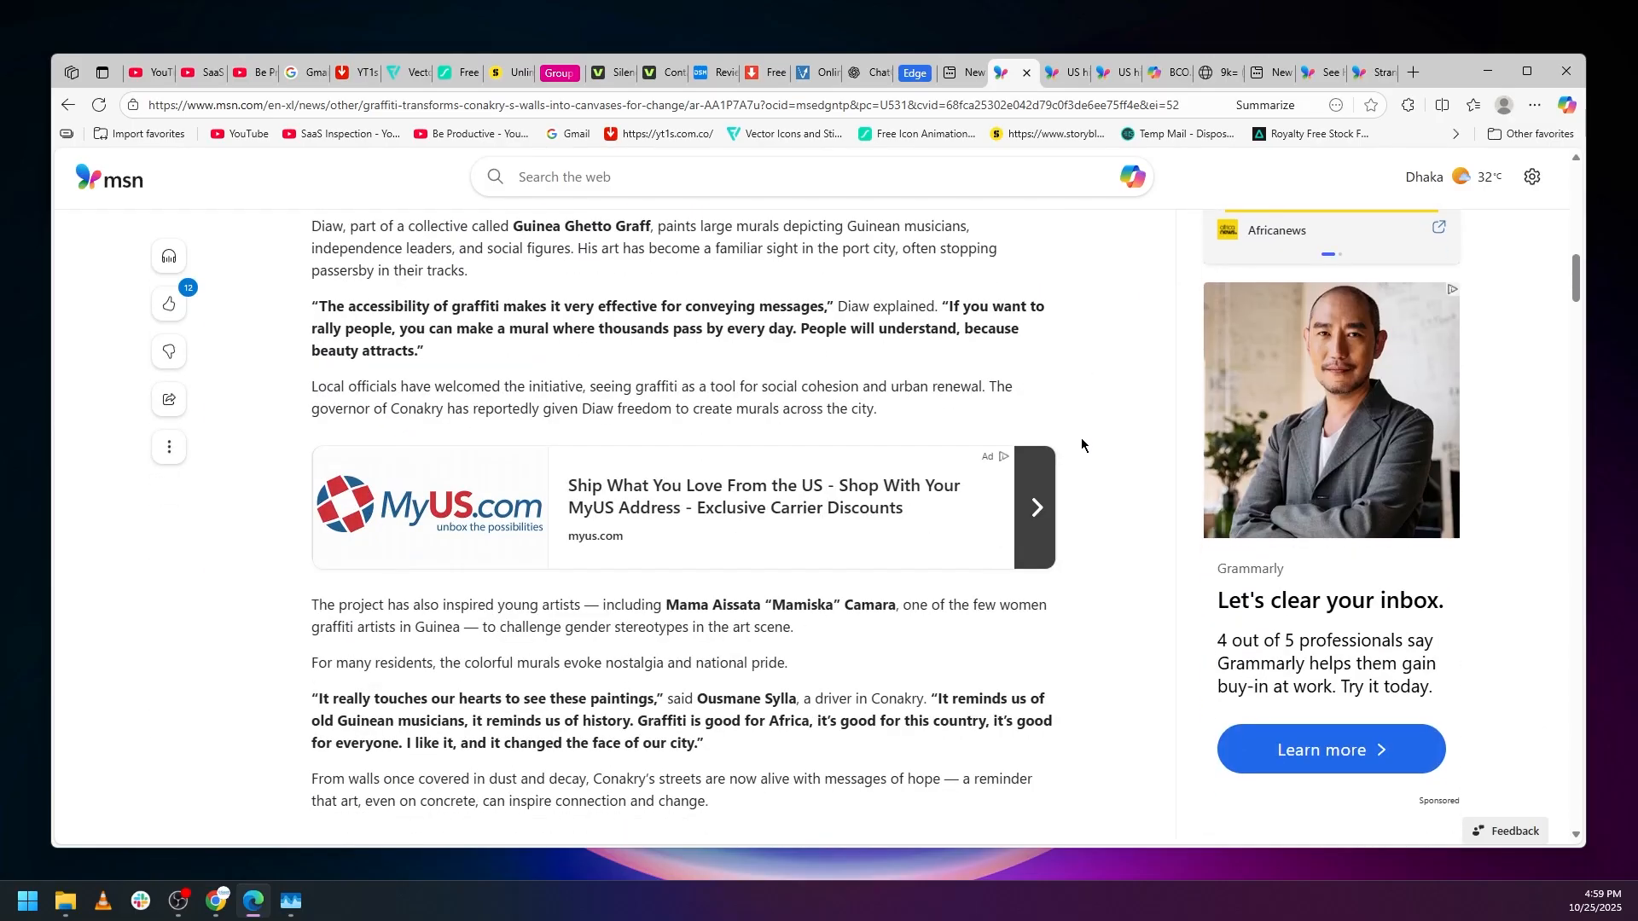
pyautogui.scroll(3)
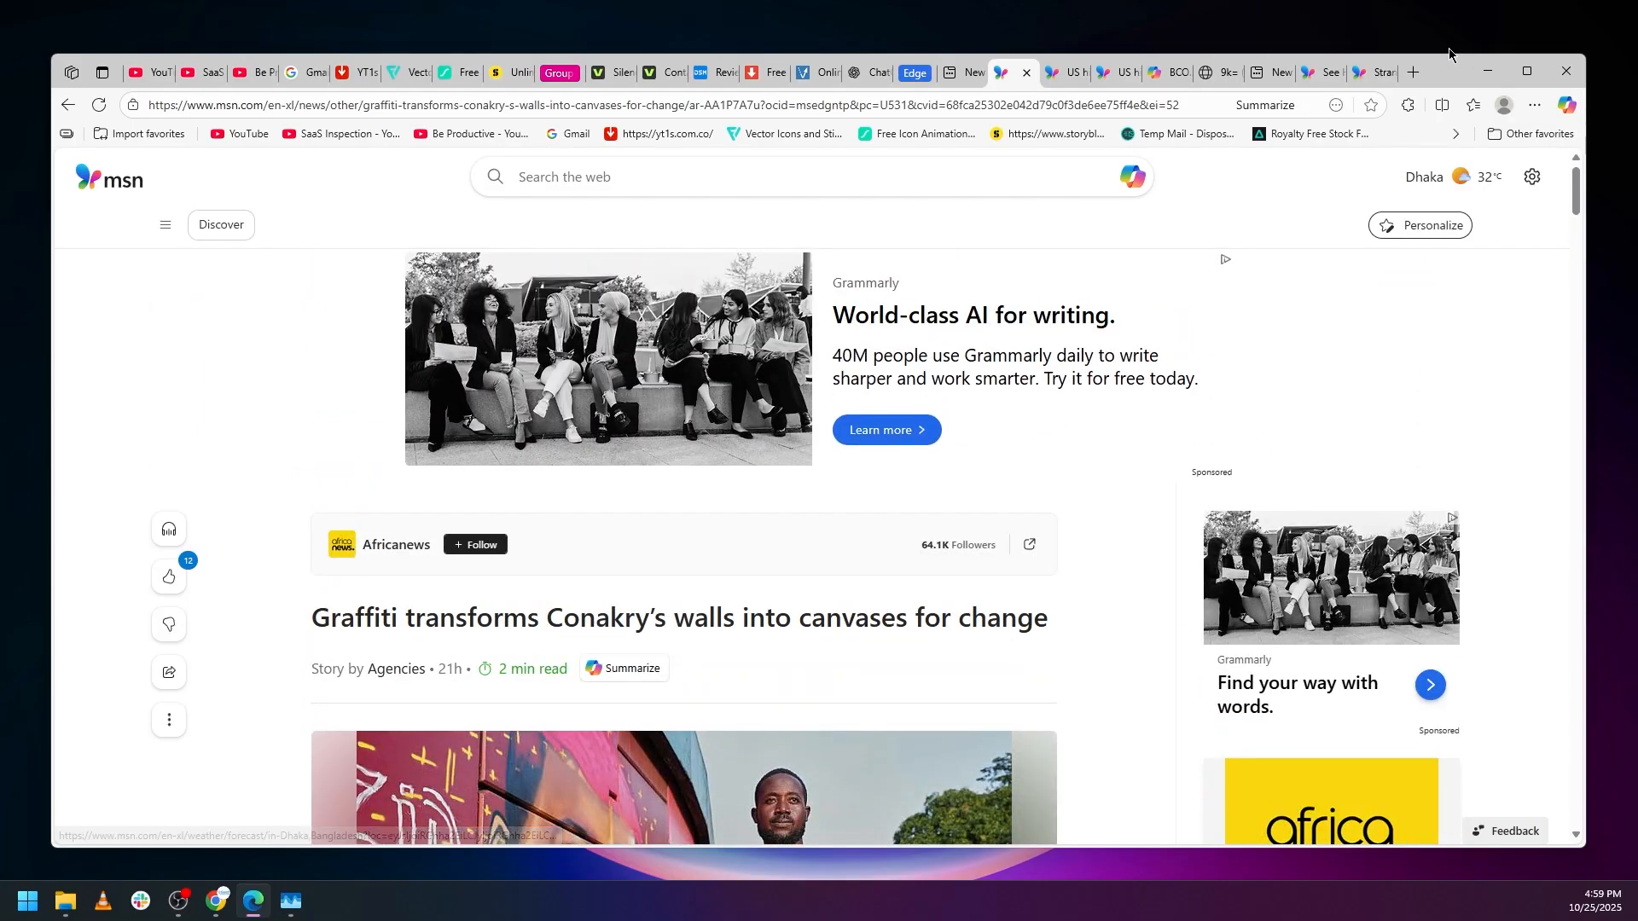
pyautogui.click(1334, 104)
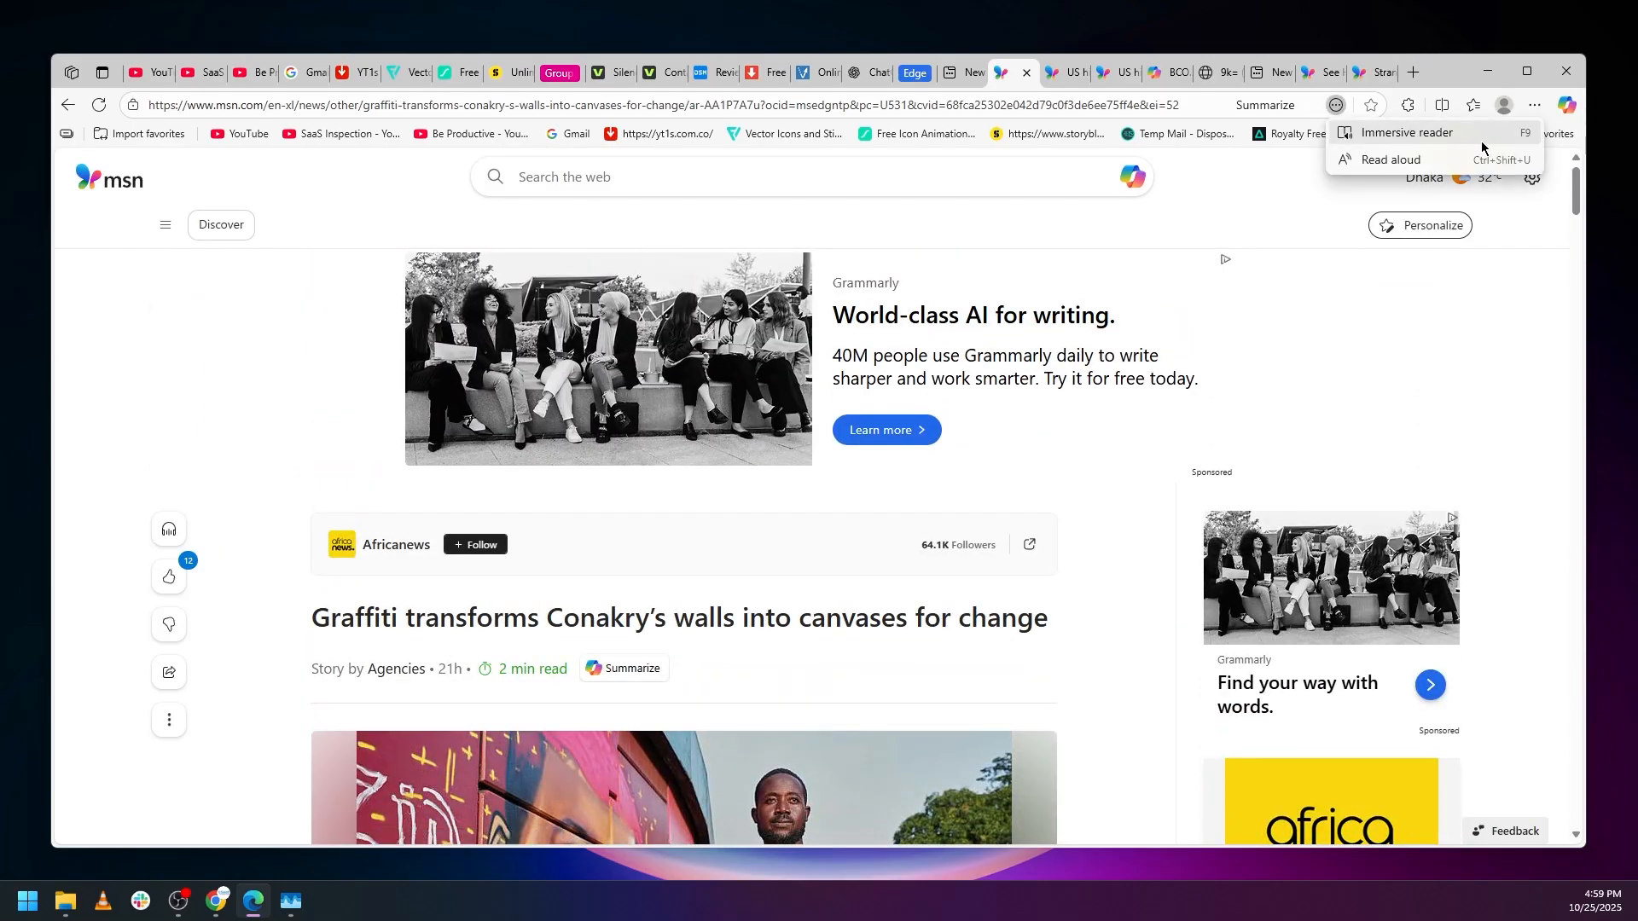
pyautogui.click(1406, 131)
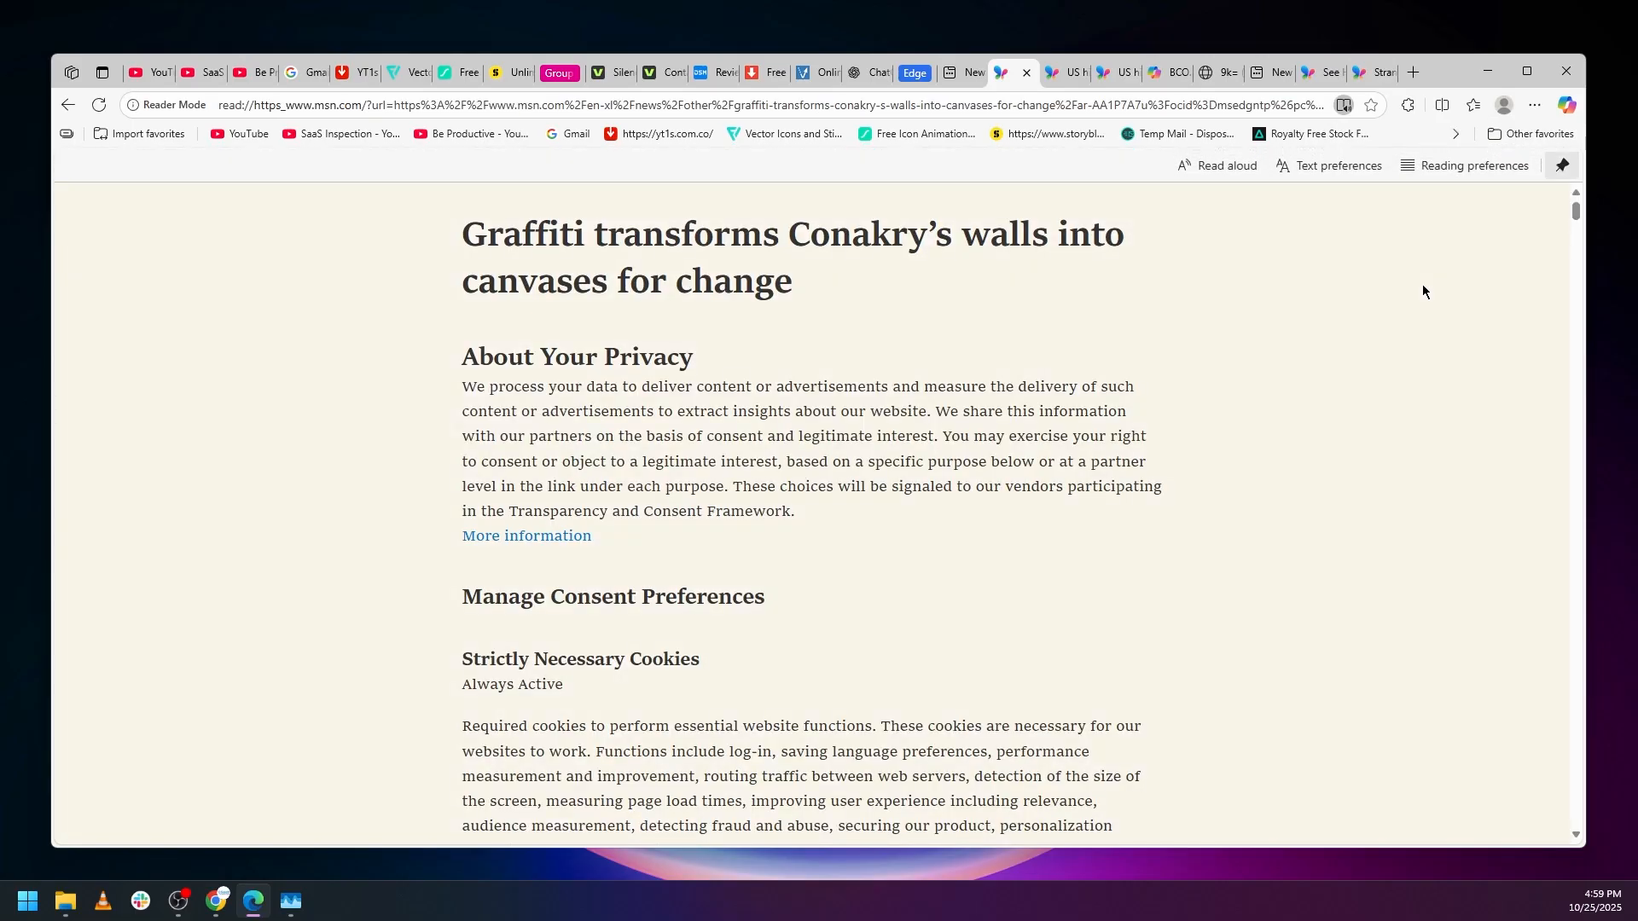
pyautogui.scroll(-3)
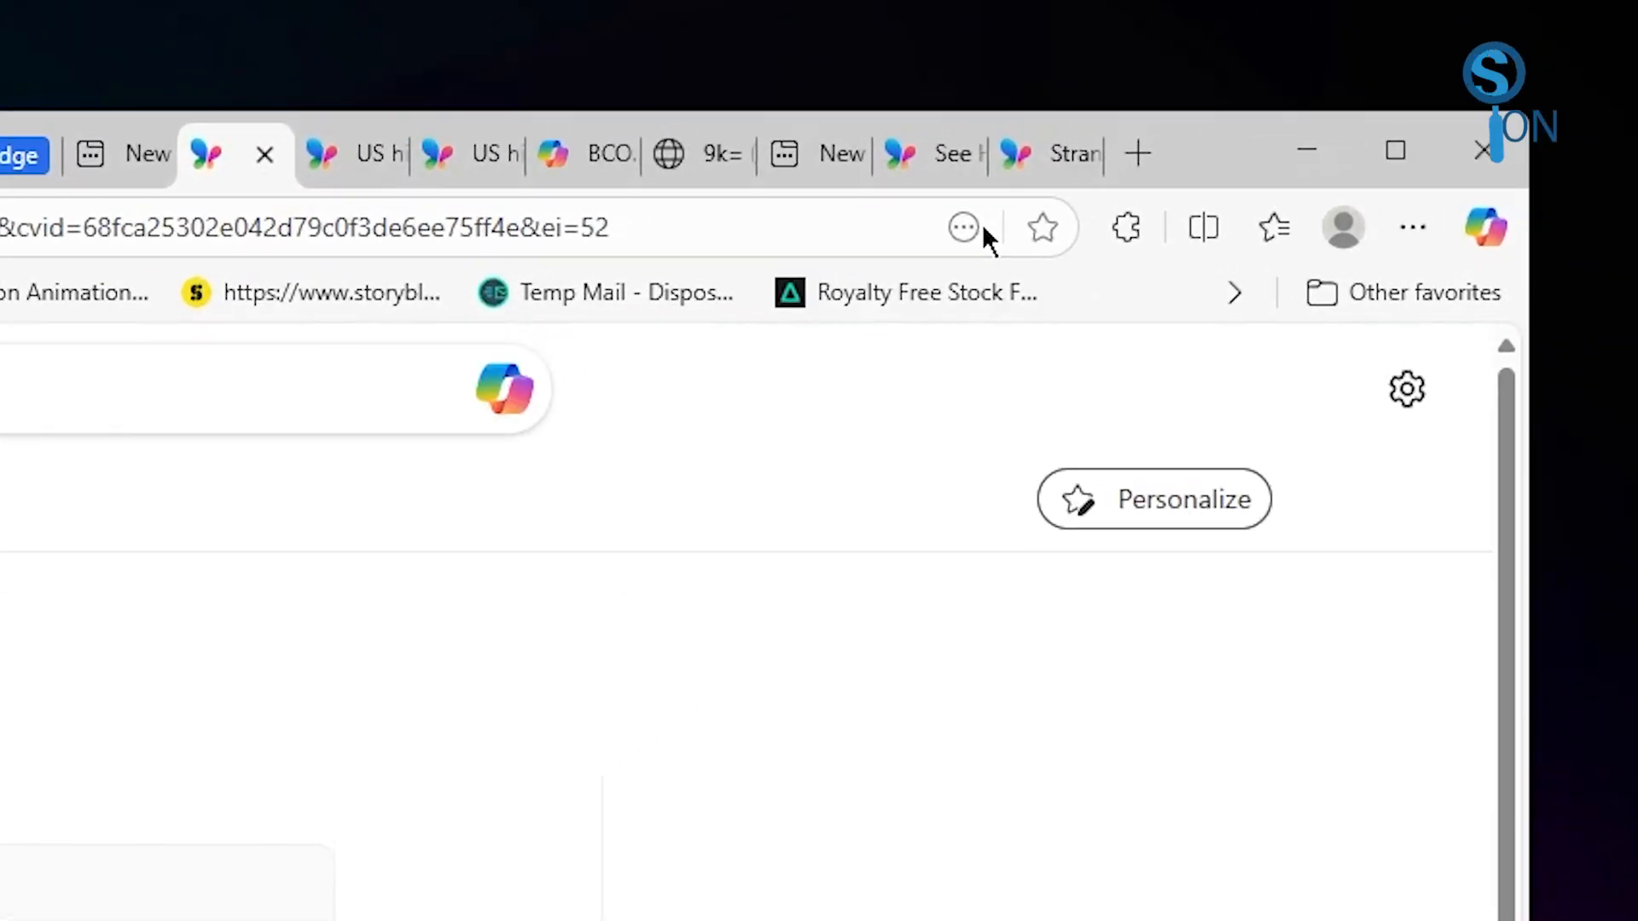
pyautogui.click(962, 227)
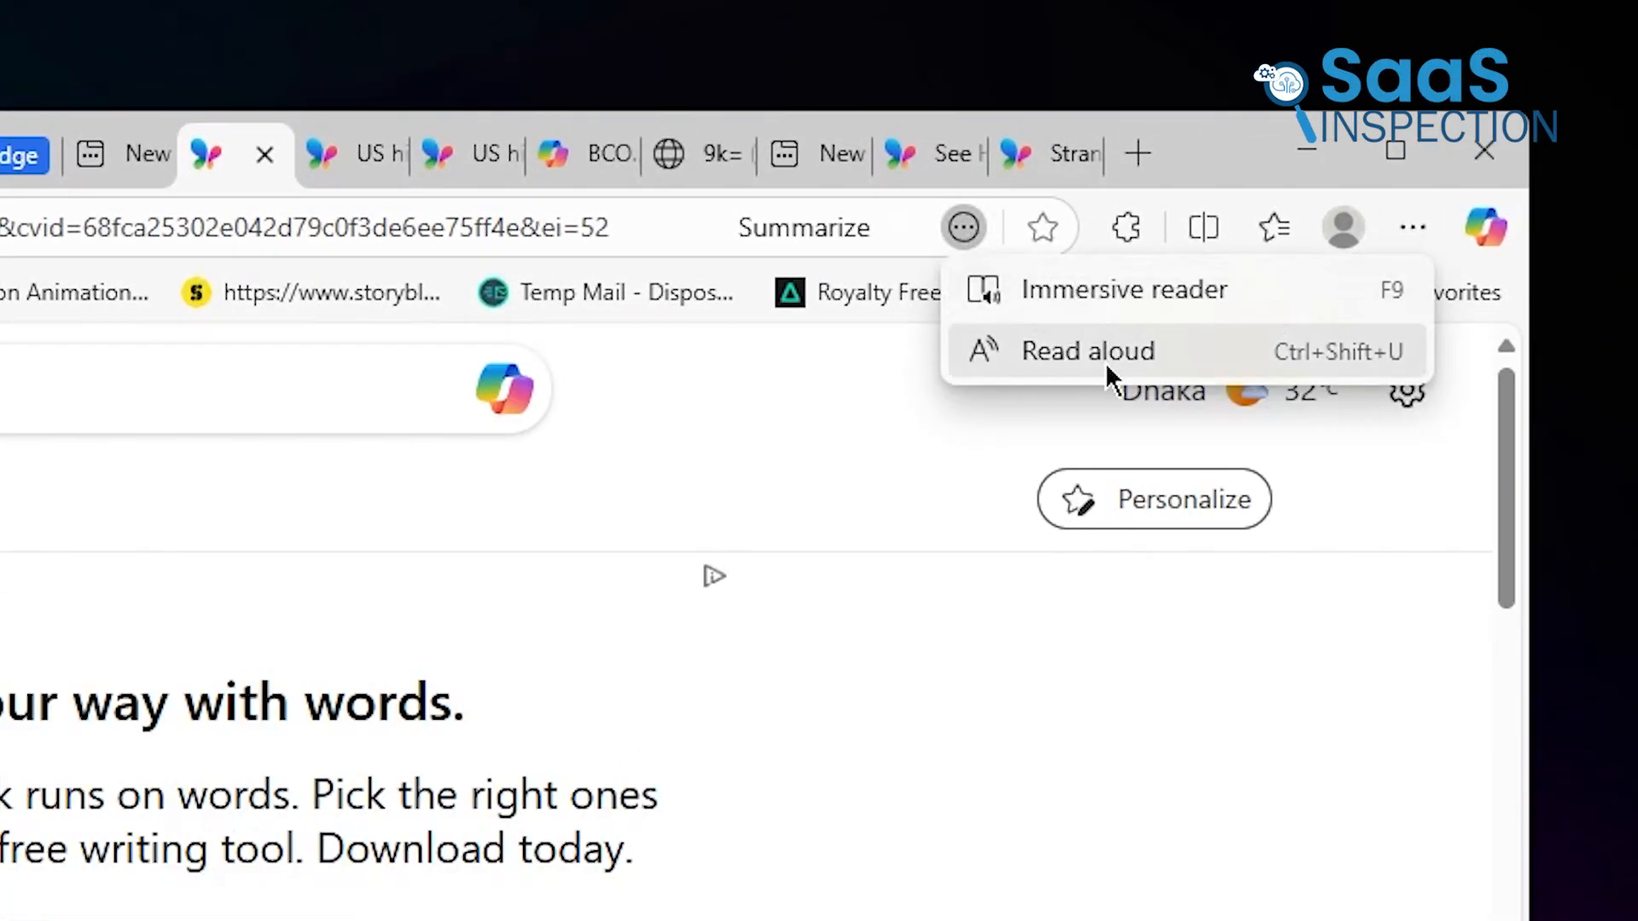
pyautogui.moveTo(1231, 380)
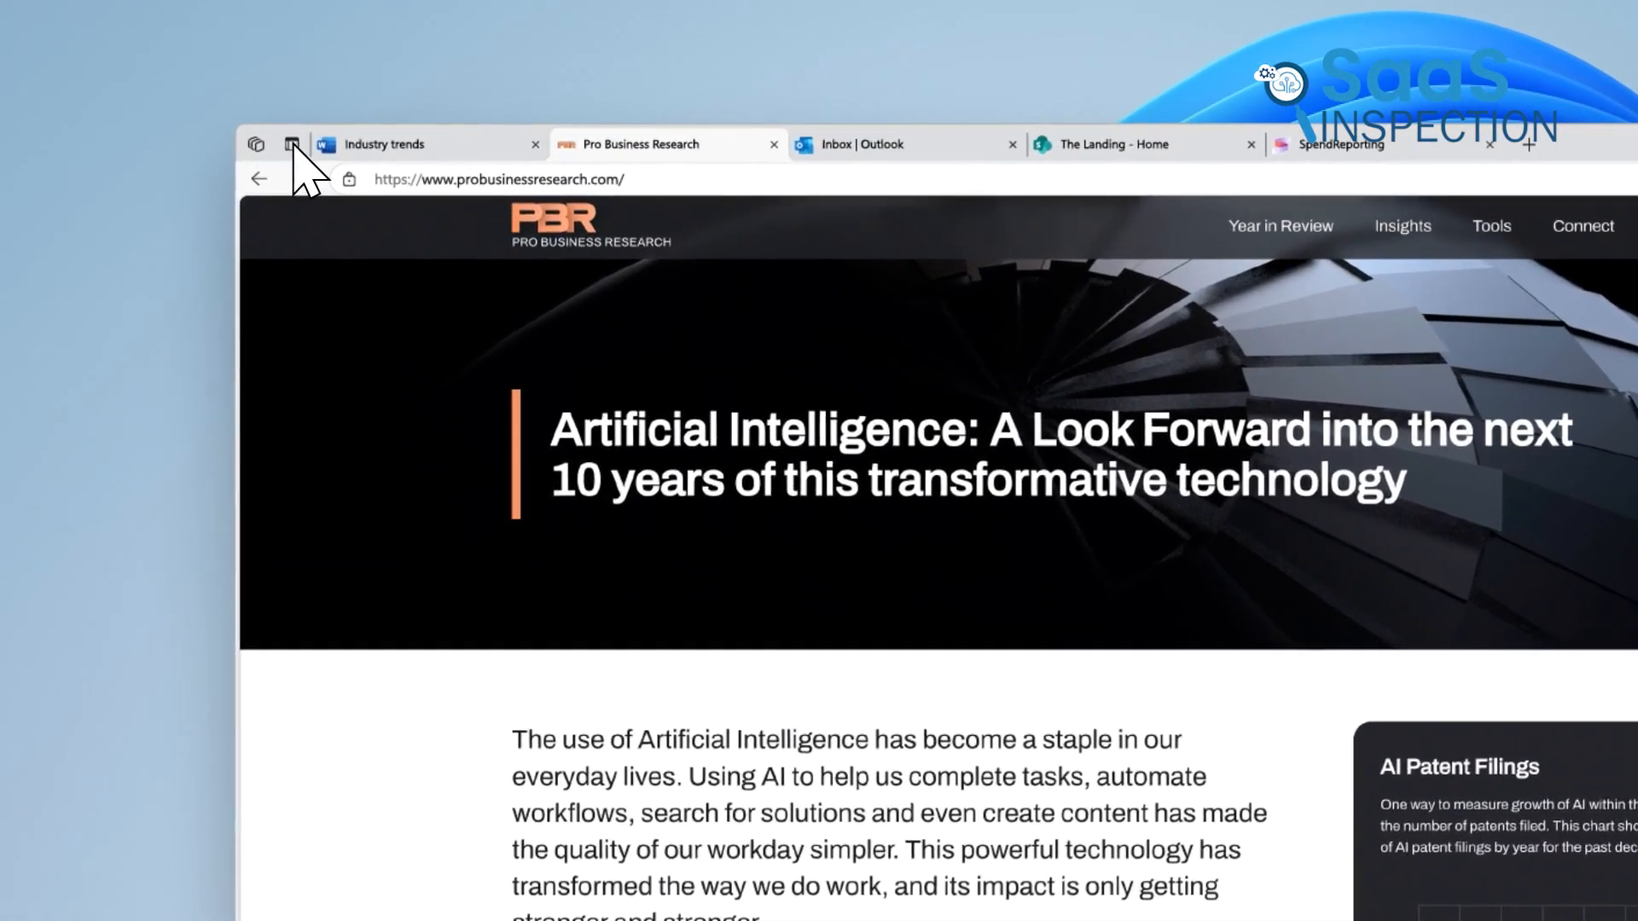
# Switch the tab strip to grouped vertical tabs.
pyautogui.click(291, 143)
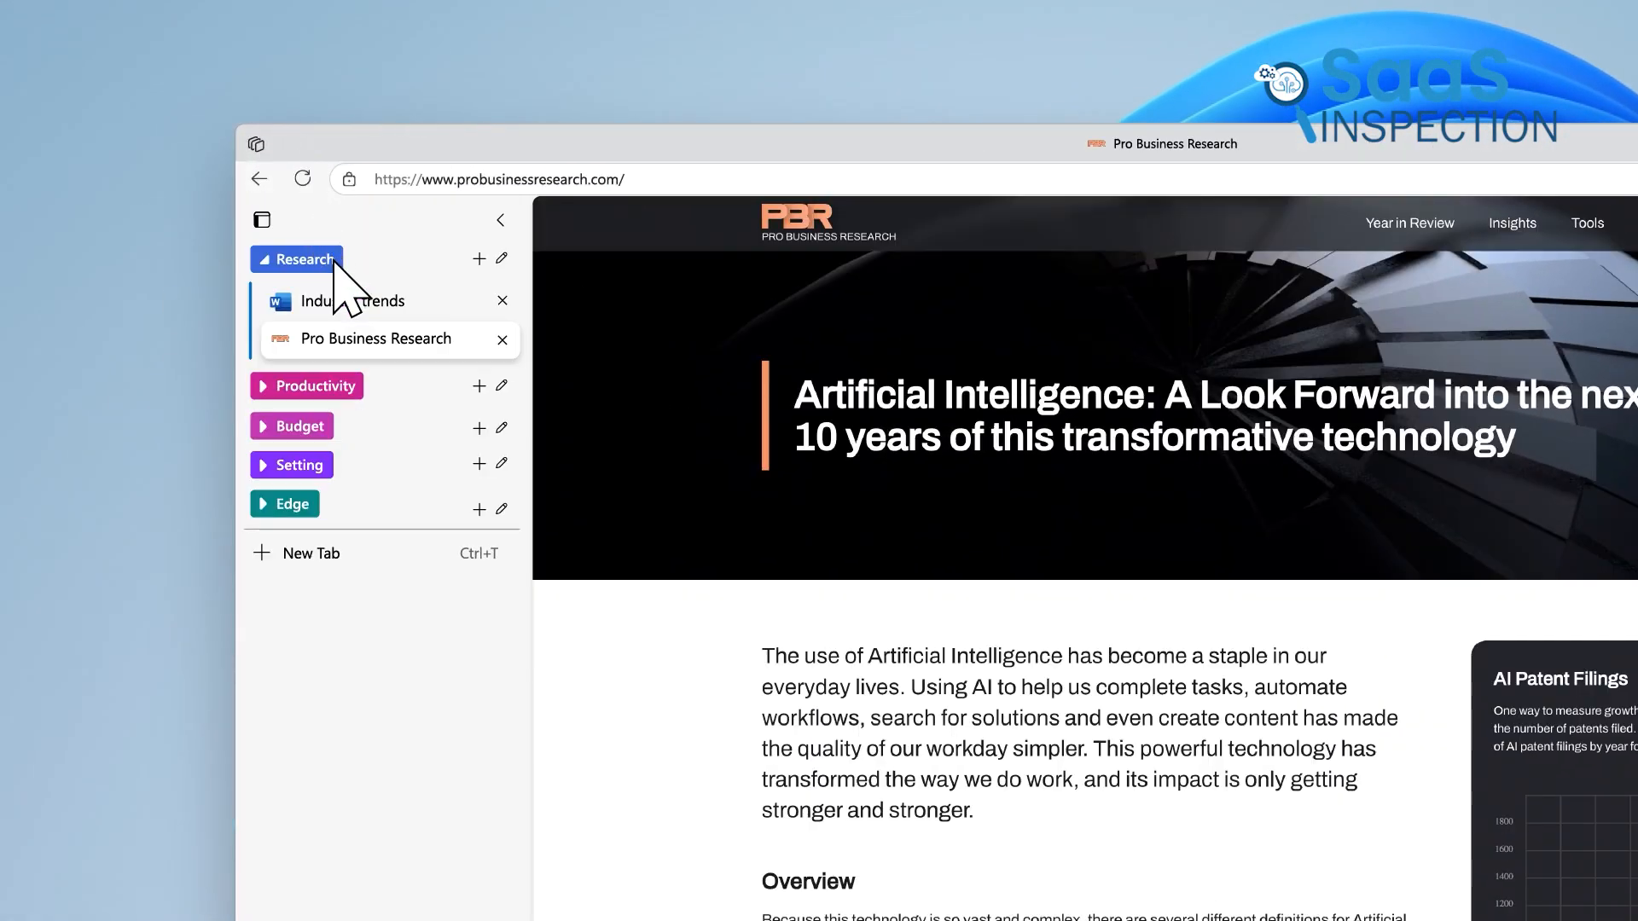
pyautogui.click(500, 220)
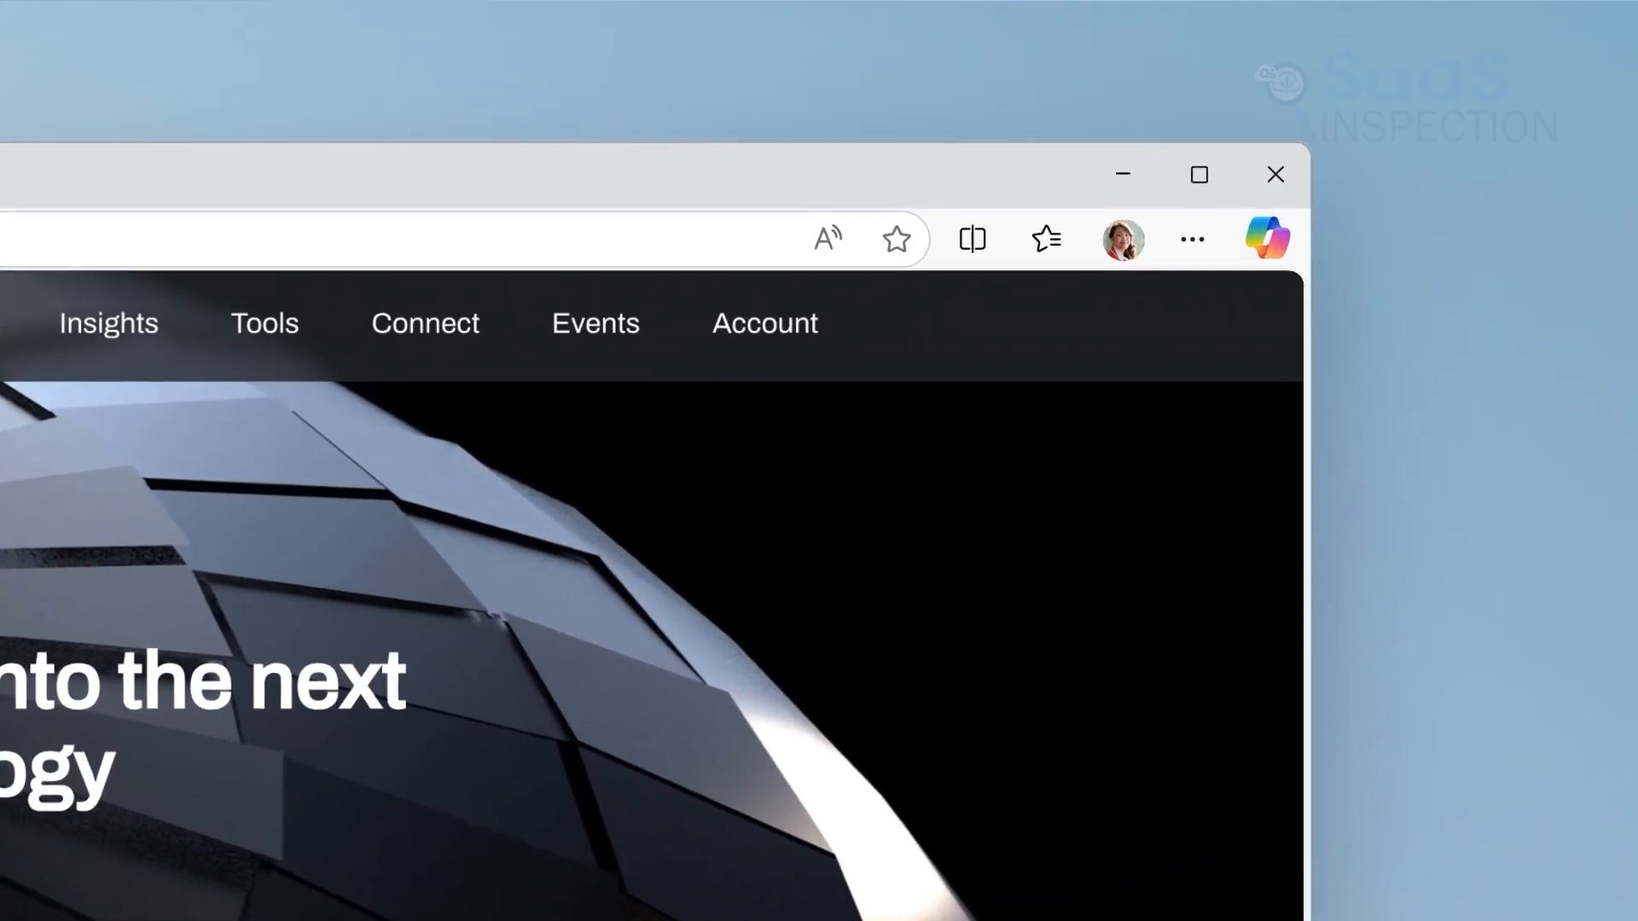
pyautogui.click(1268, 239)
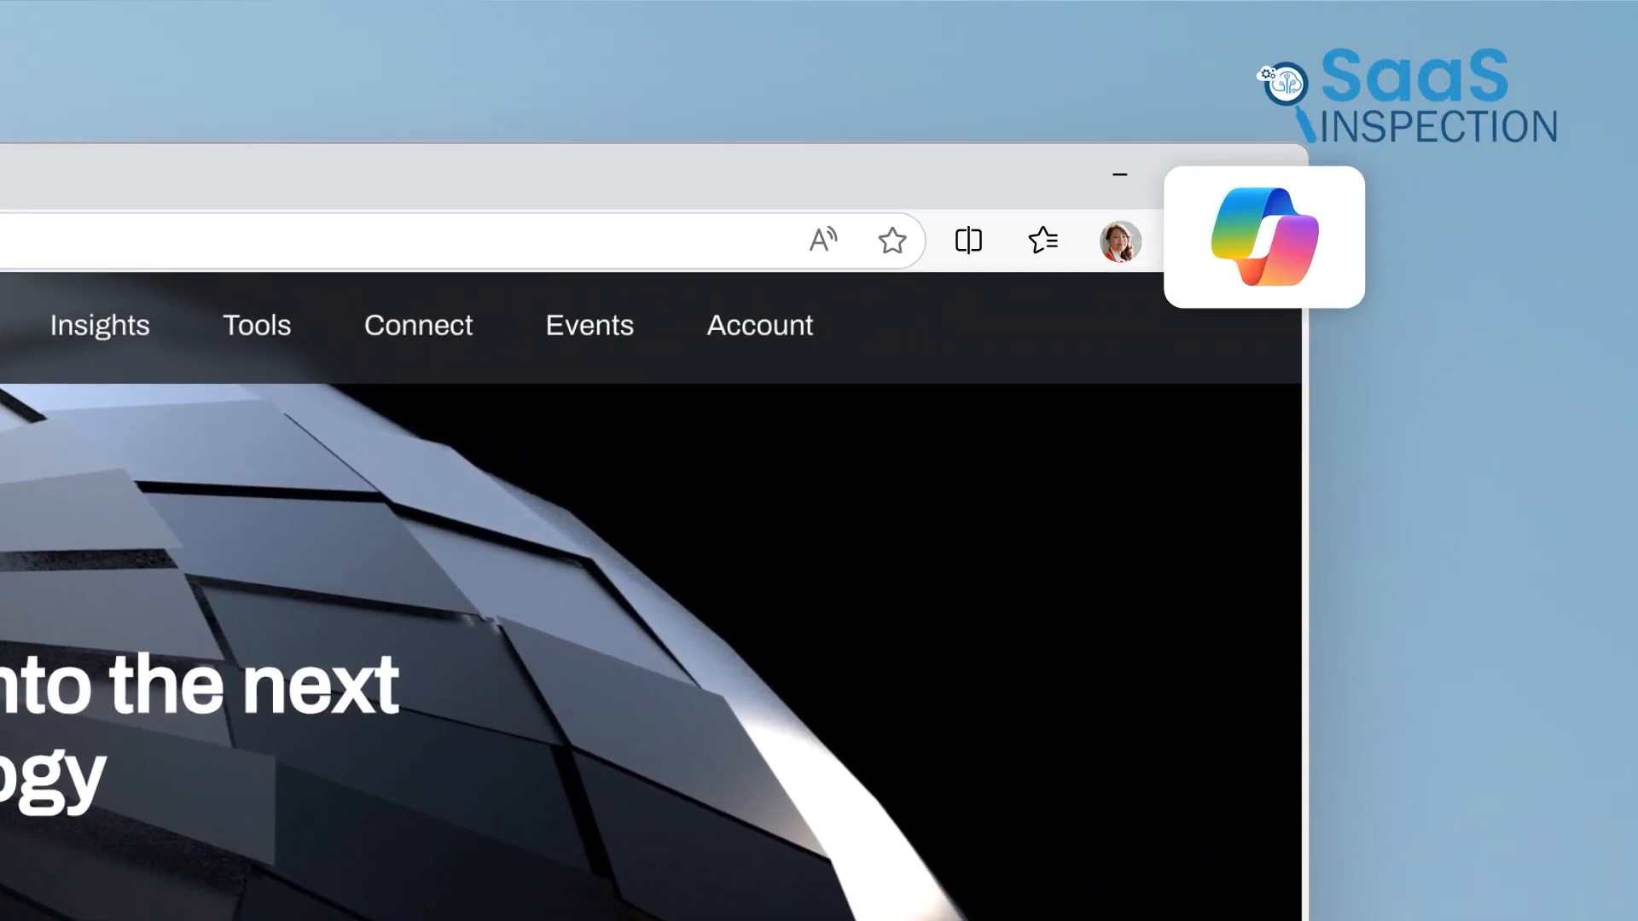
# Have Copilot generate a summary of the Pro Business Research AI article.
pyautogui.click(1263, 237)
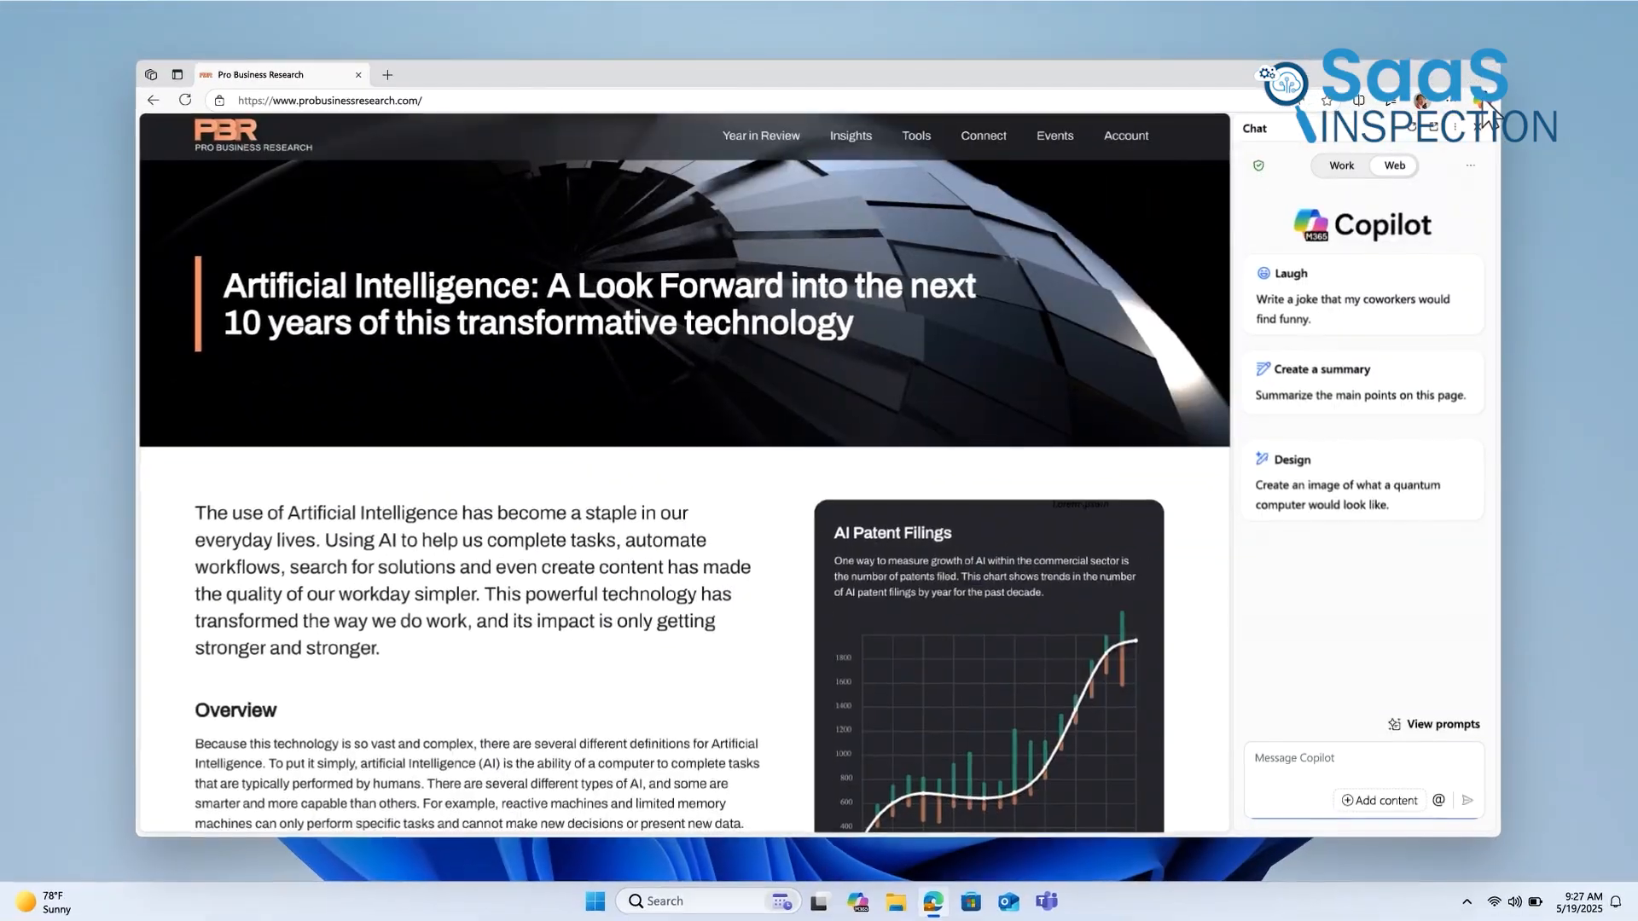
pyautogui.click(1323, 369)
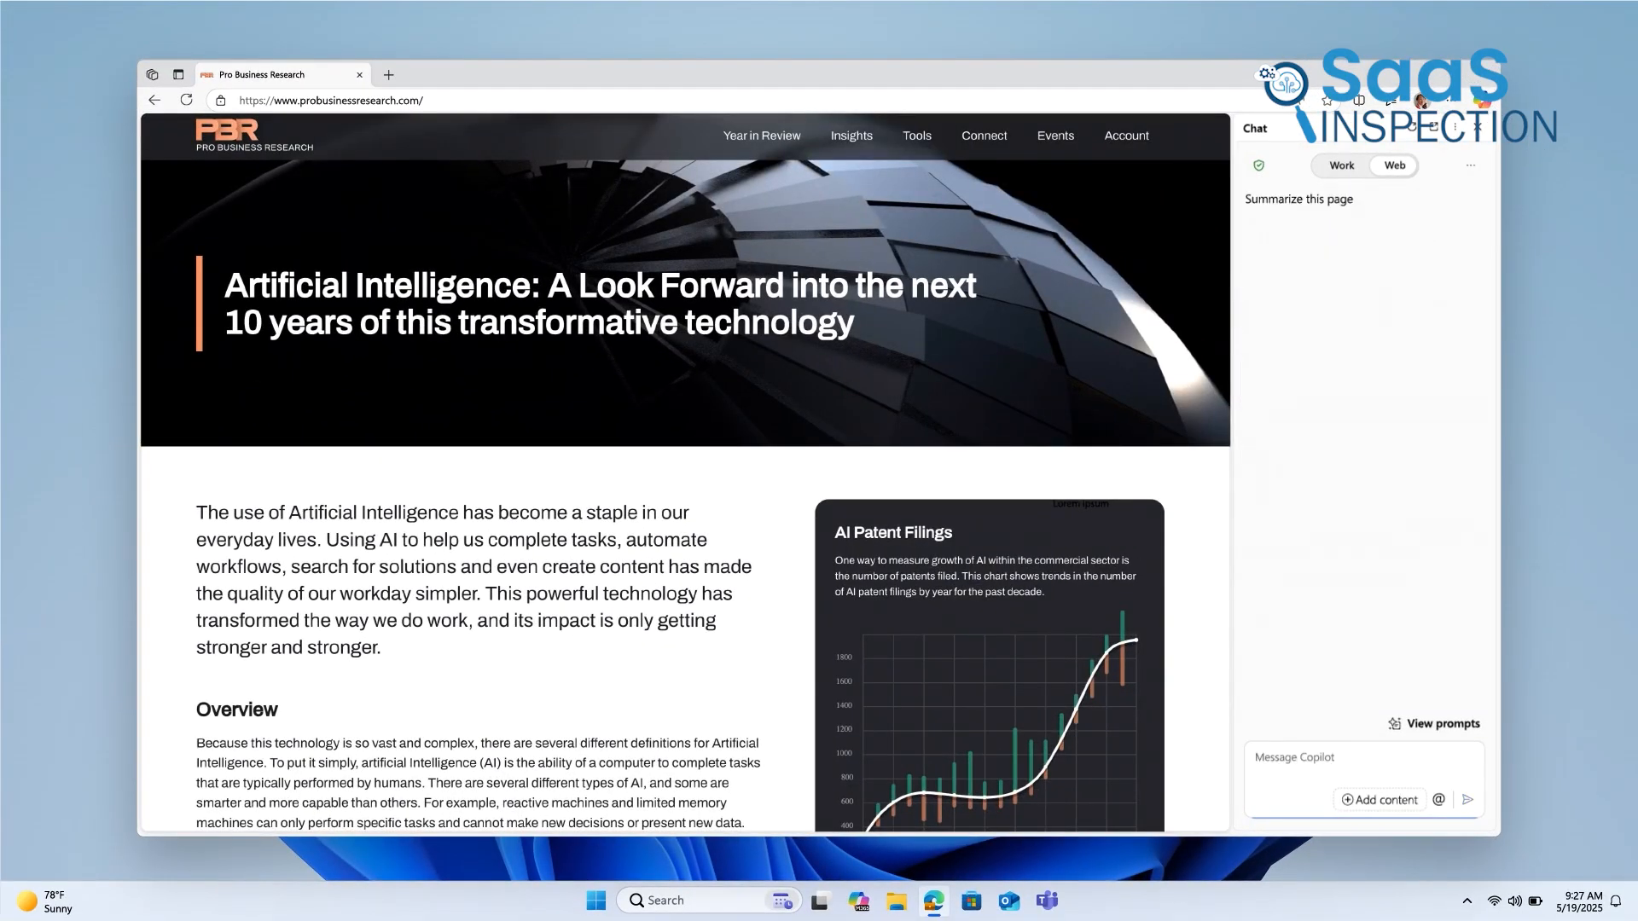
pyautogui.click(1296, 198)
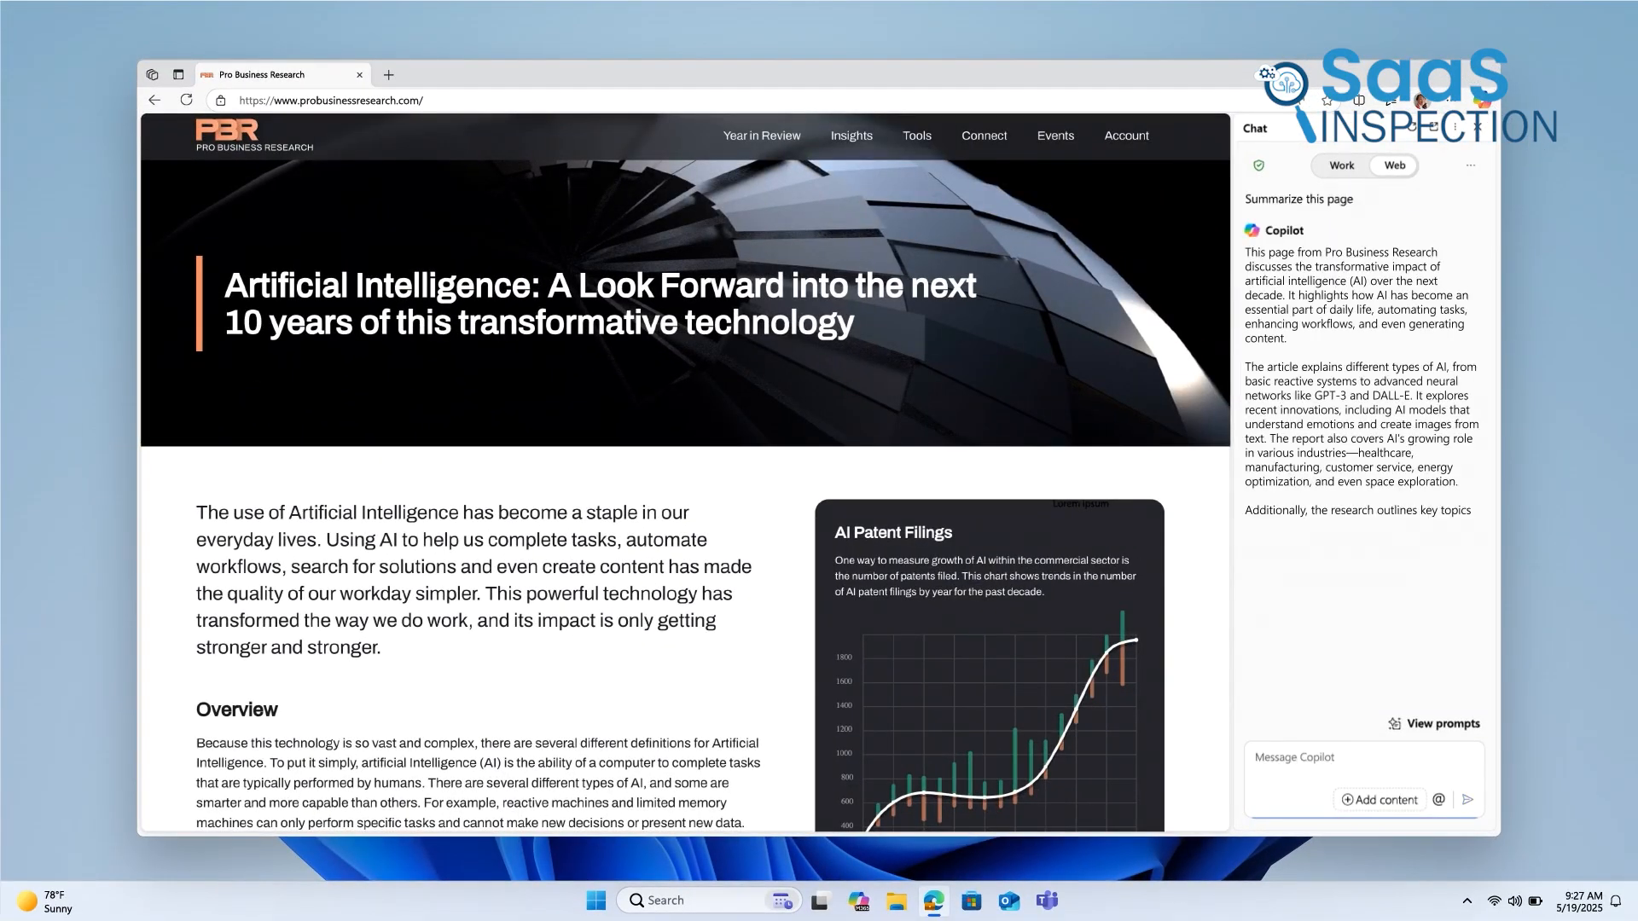